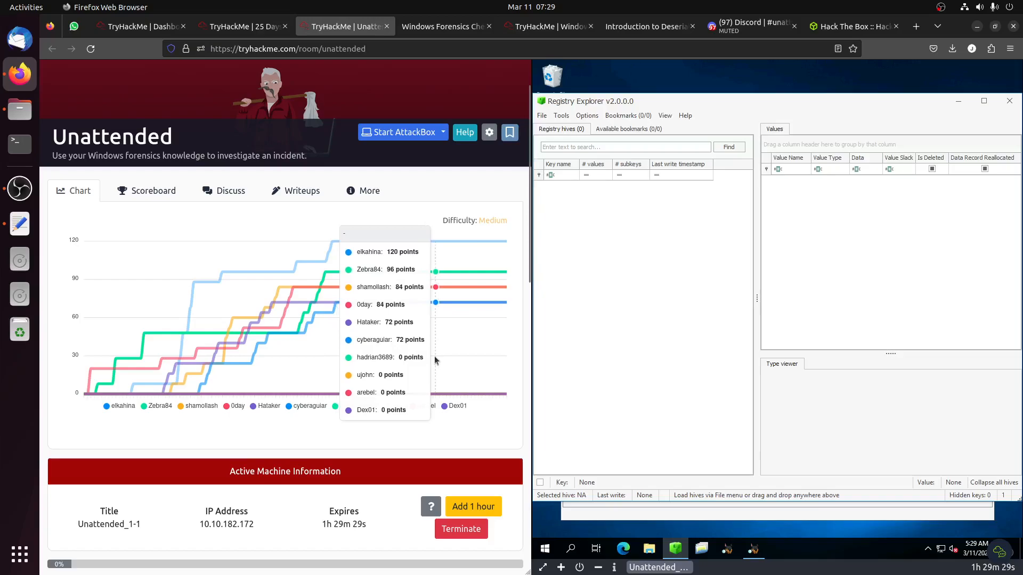
Browse the machine's tools and kape-results folders in a file browser, then close it
{"action": "scroll", "scroll_direction": "down", "scroll_amount": 3}
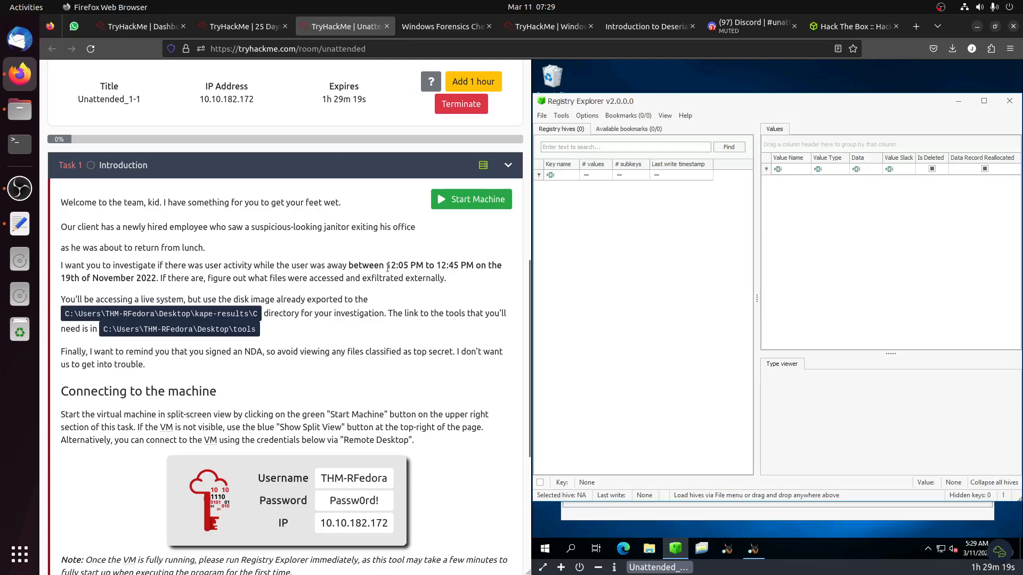
{"action": "mouse_move", "coordinate": [408, 273]}
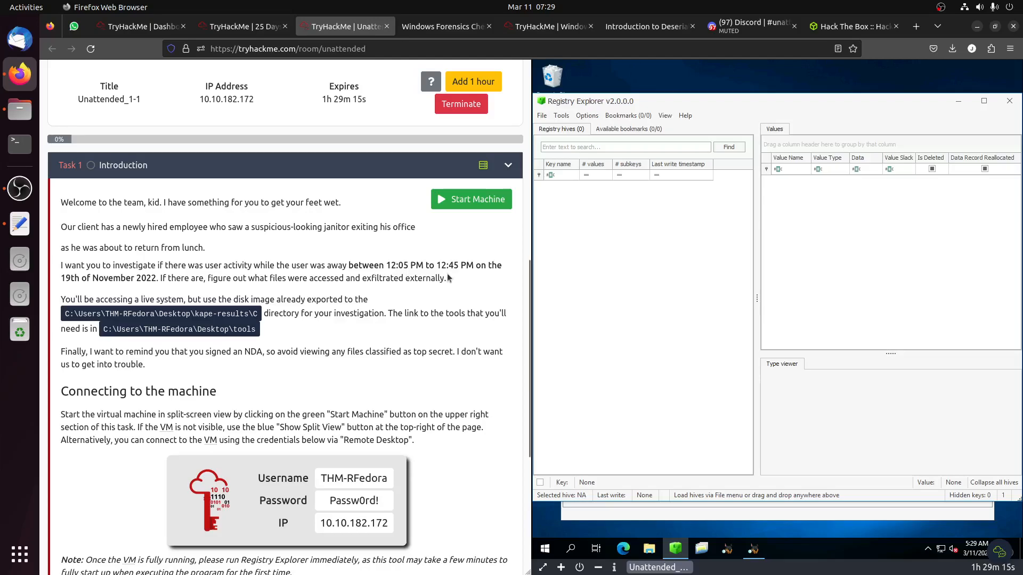
{"action": "mouse_move", "coordinate": [468, 276]}
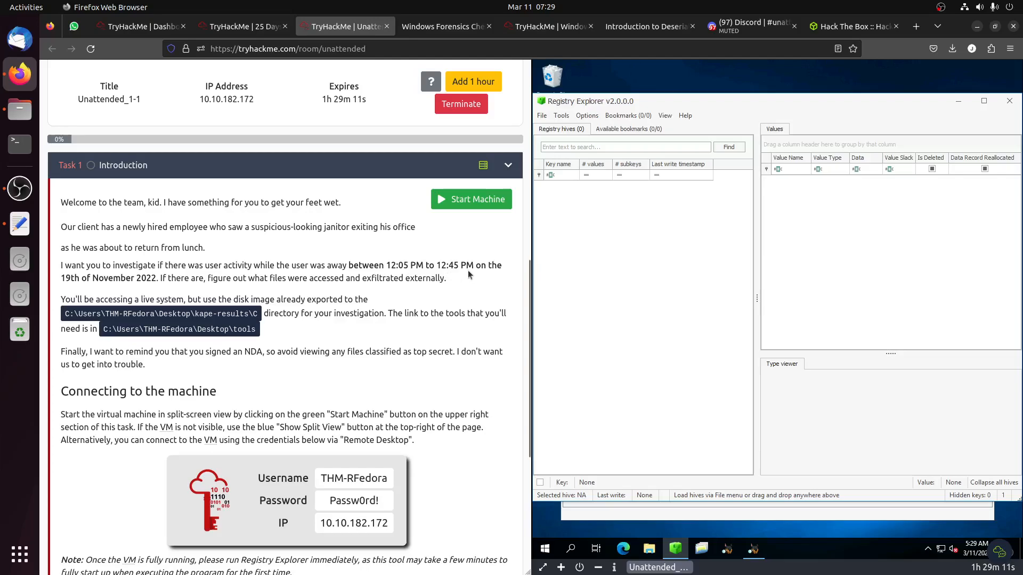
{"action": "mouse_move", "coordinate": [161, 329]}
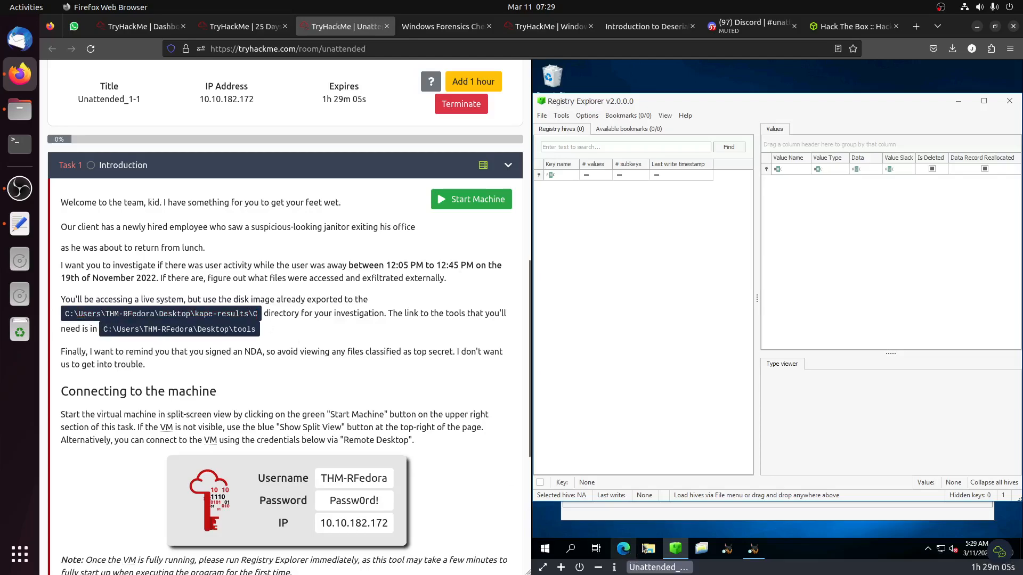
{"action": "left_click", "coordinate": [647, 548]}
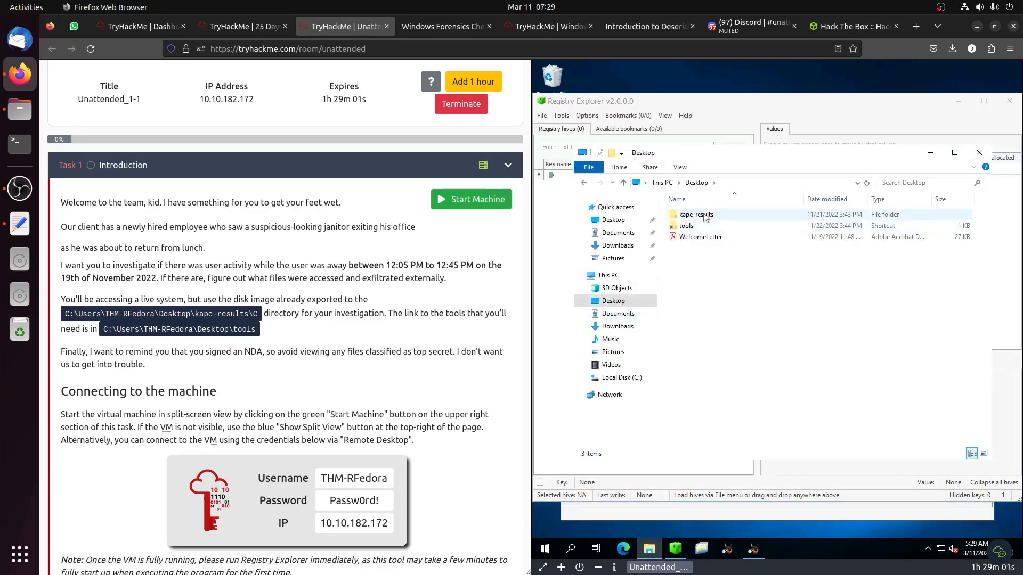
{"action": "double_click", "coordinate": [686, 226]}
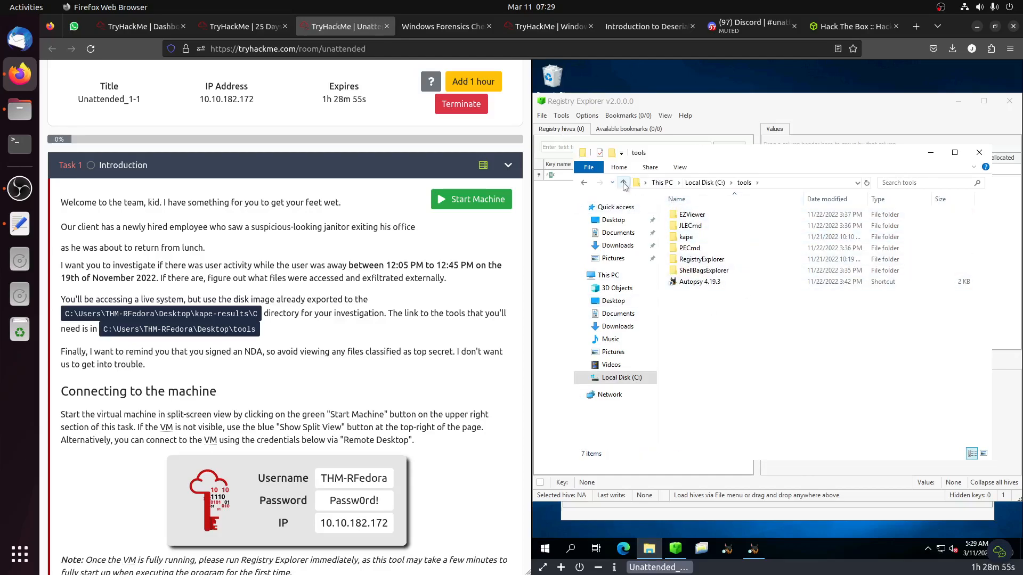
{"action": "left_click", "coordinate": [624, 182]}
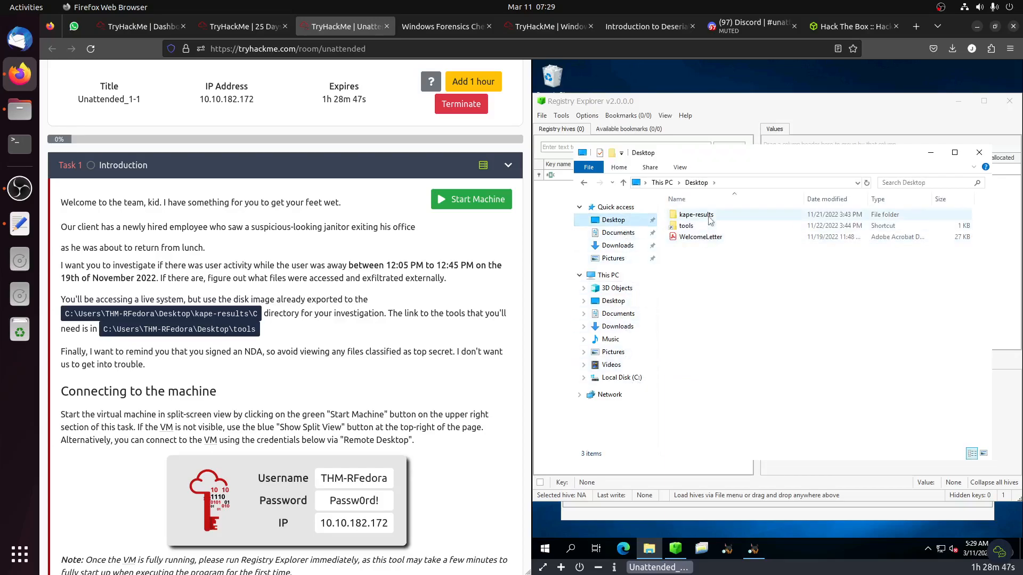
{"action": "double_click", "coordinate": [695, 214]}
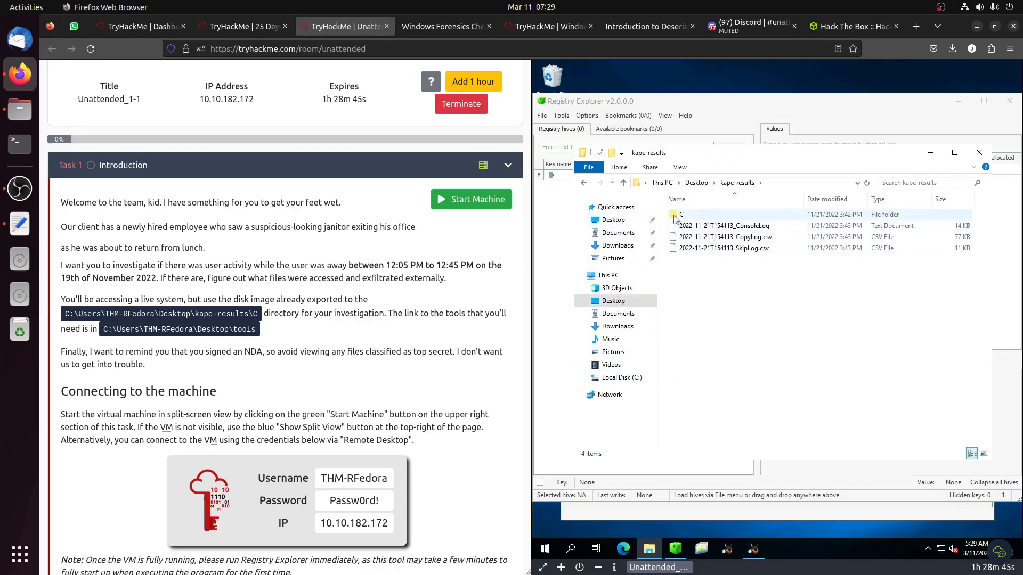
{"action": "left_click", "coordinate": [681, 214]}
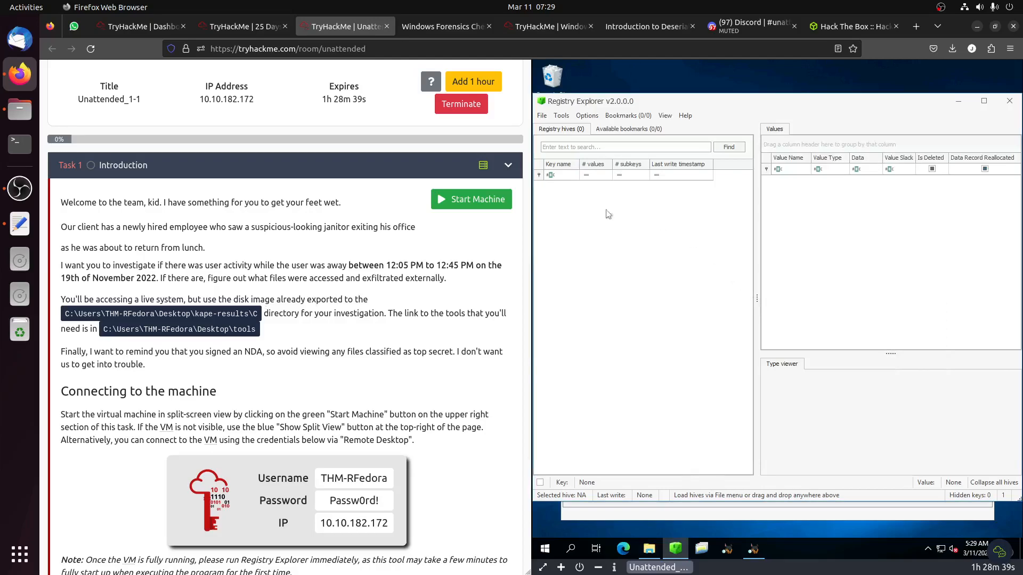
Mark Task 1 Introduction and Task 2 forensics review as completed
{"action": "scroll", "scroll_direction": "down", "scroll_amount": 3}
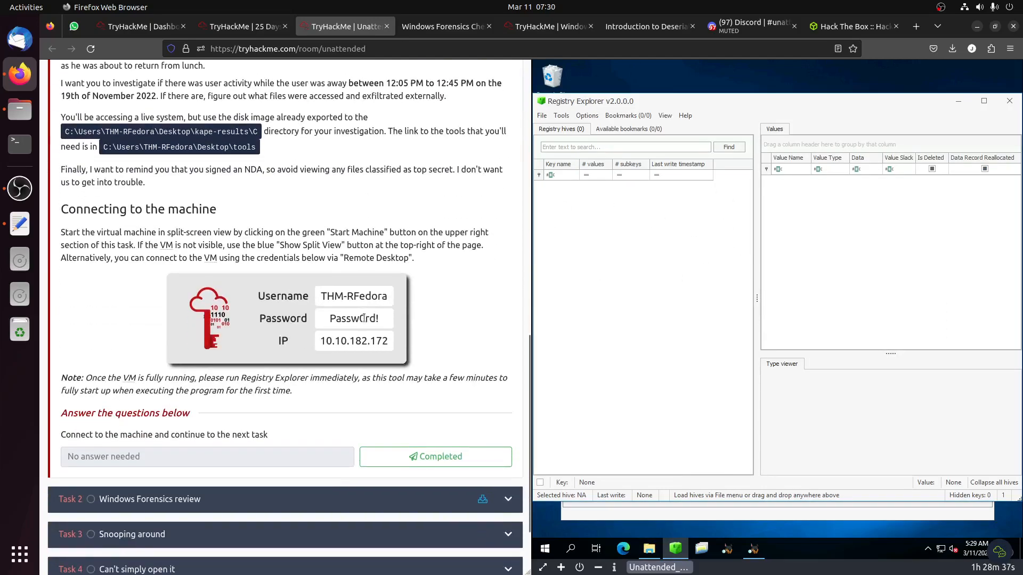
{"action": "left_click", "coordinate": [436, 456]}
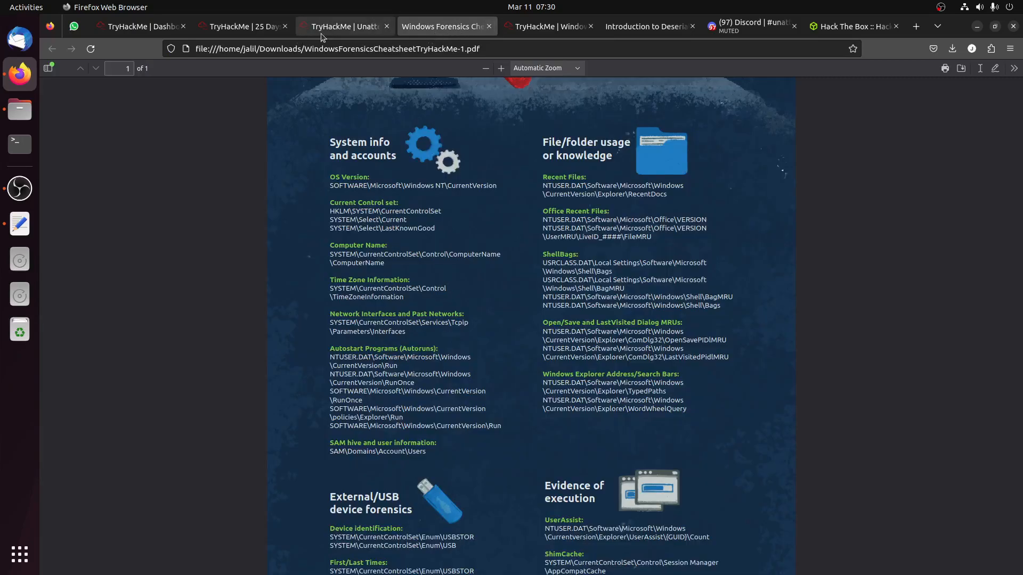
{"action": "left_click", "coordinate": [343, 26]}
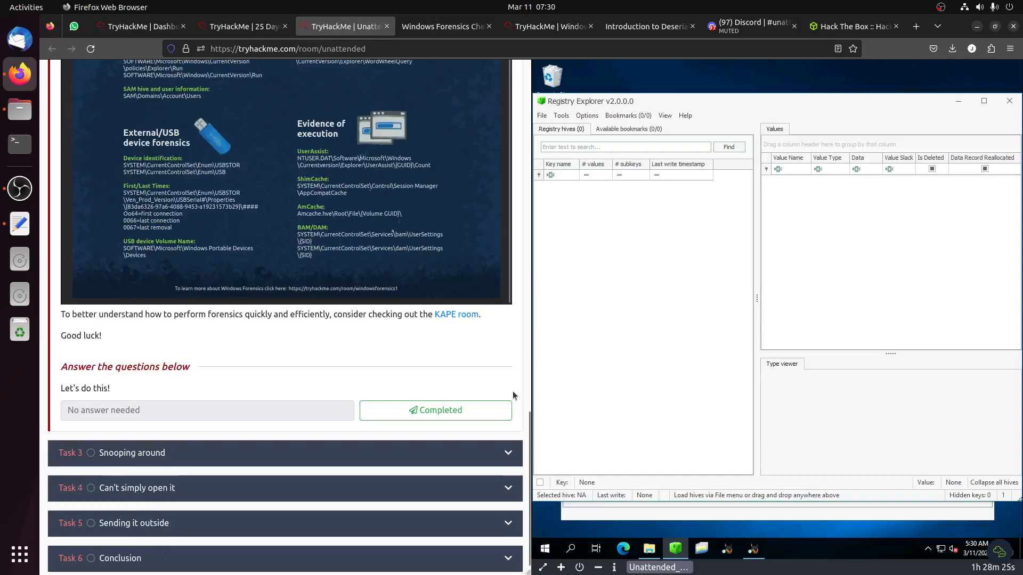
{"action": "left_click", "coordinate": [435, 410]}
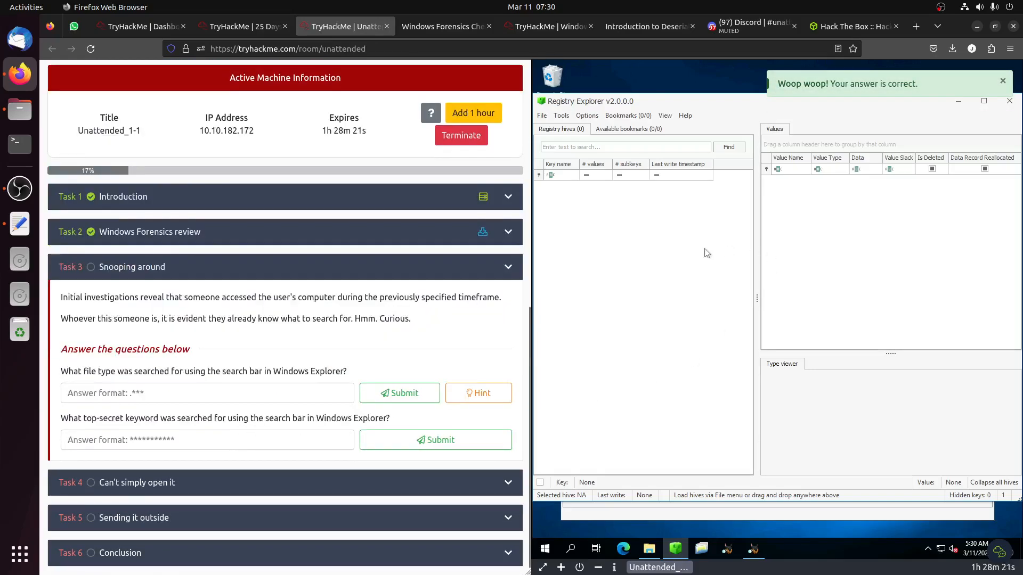
{"action": "mouse_move", "coordinate": [712, 294]}
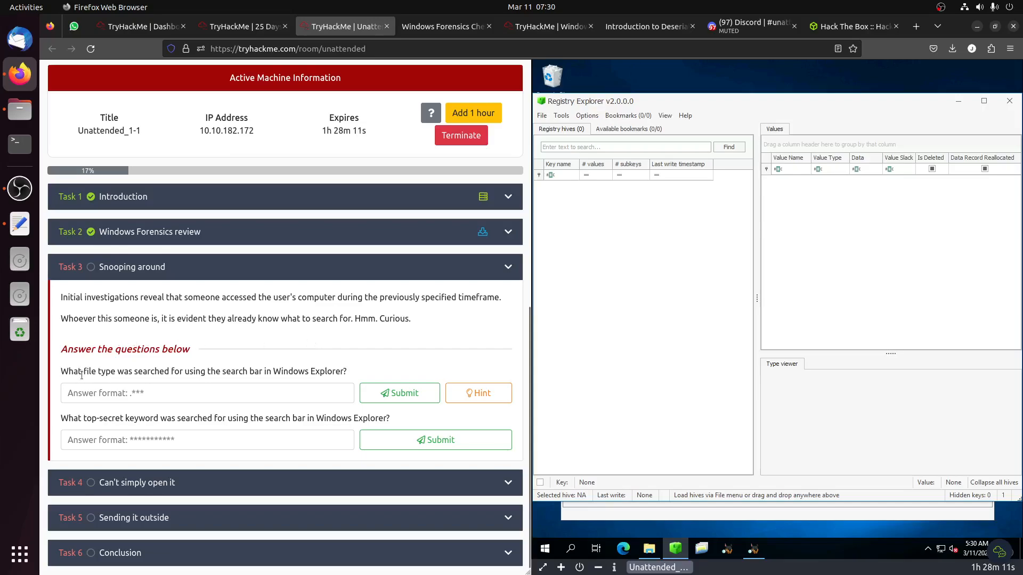
{"action": "mouse_move", "coordinate": [124, 387]}
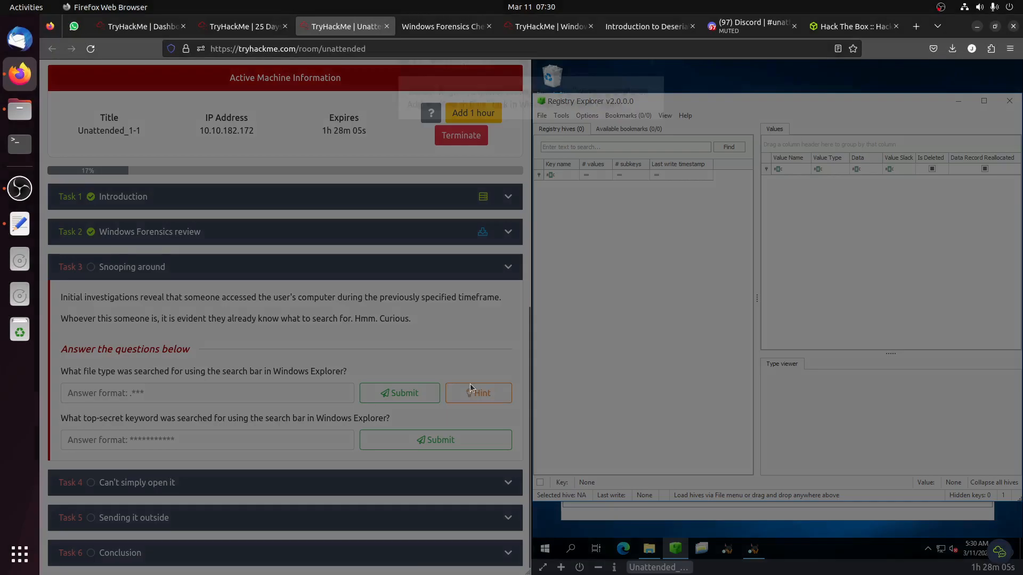
{"action": "left_click", "coordinate": [478, 393]}
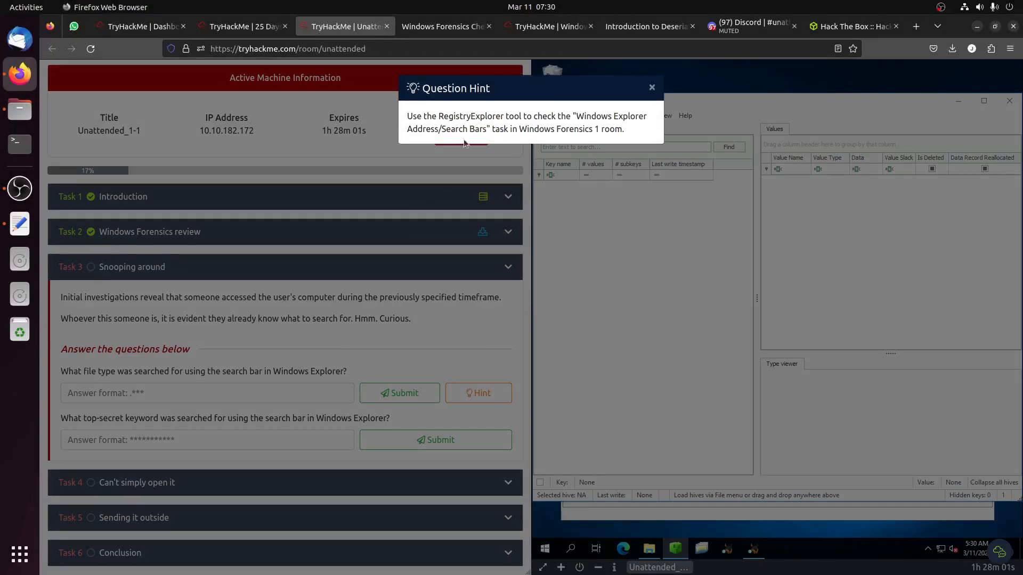
{"action": "double_click", "coordinate": [525, 128]}
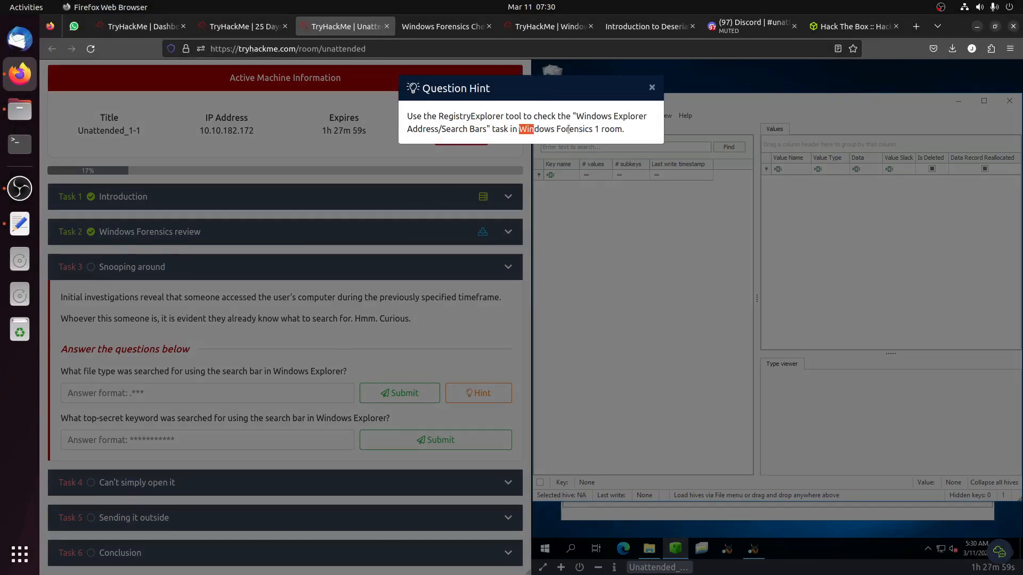
{"action": "left_click", "coordinate": [445, 26]}
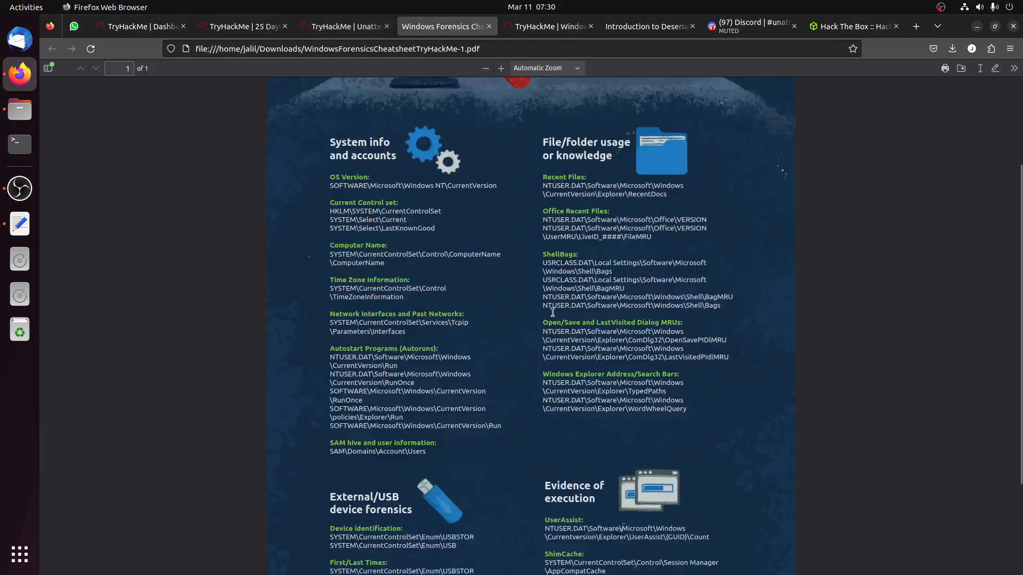
{"action": "left_click", "coordinate": [547, 26]}
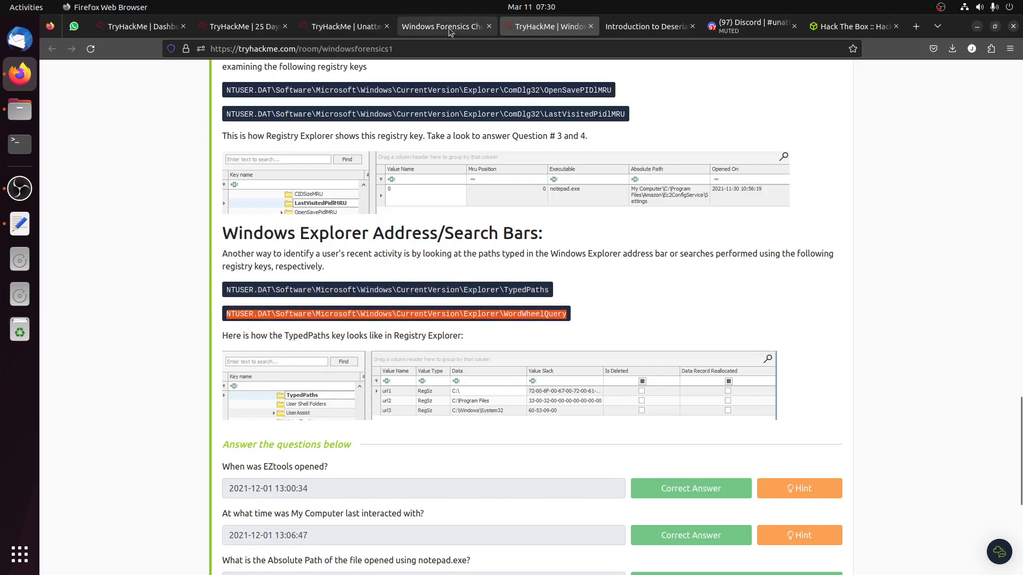
{"action": "left_click", "coordinate": [444, 26]}
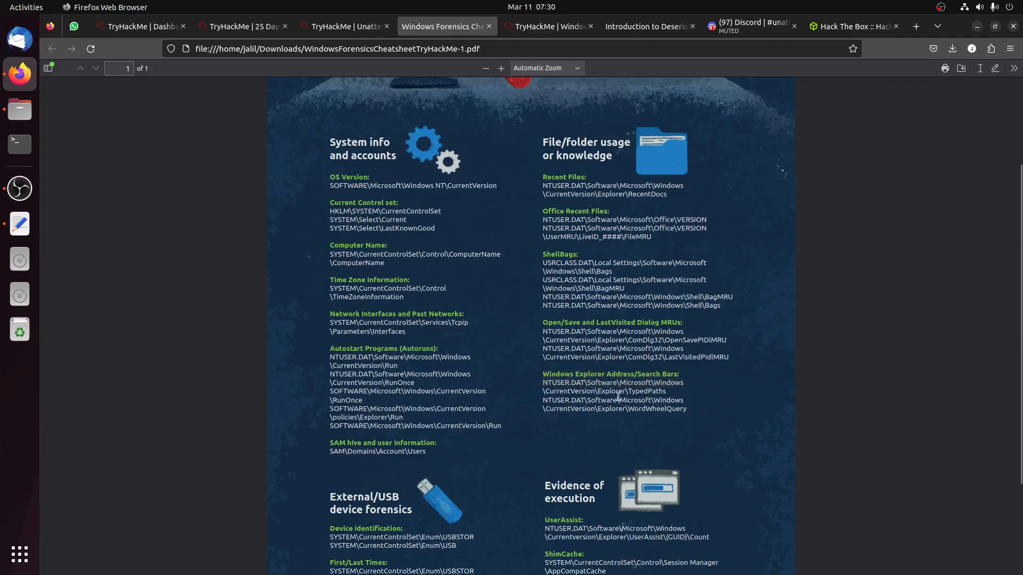
{"action": "double_click", "coordinate": [558, 382]}
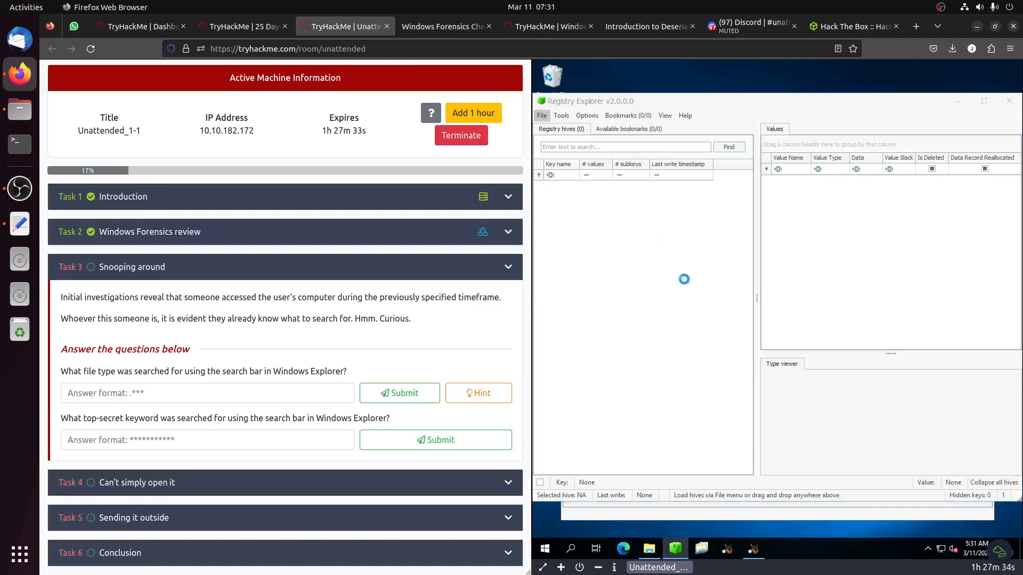
Load NTUSER.DAT from kape-results\C\Users\THM-RFedora, accepting both dirty-hive prompts
{"action": "left_click", "coordinate": [541, 116]}
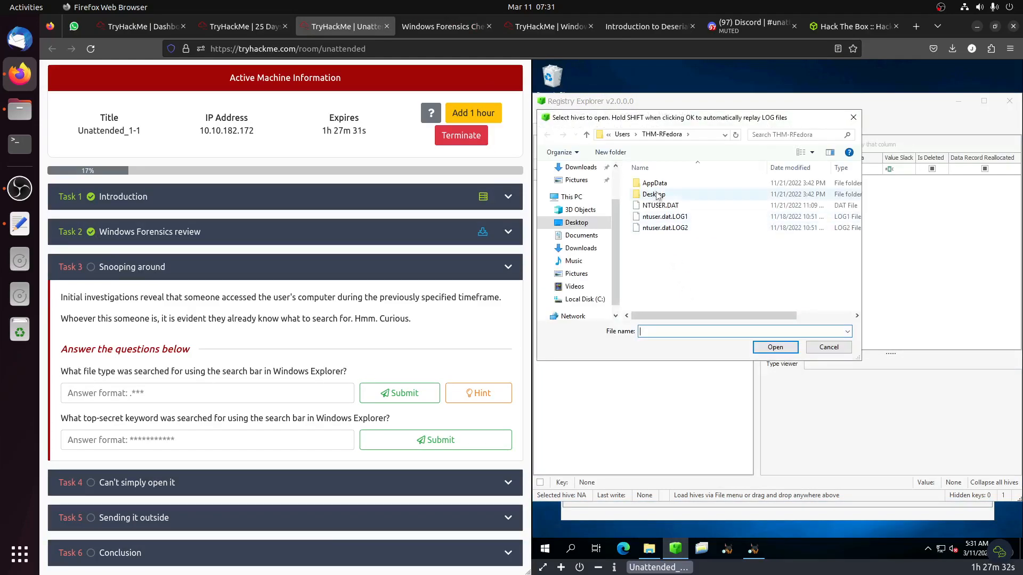
{"action": "mouse_move", "coordinate": [654, 195]}
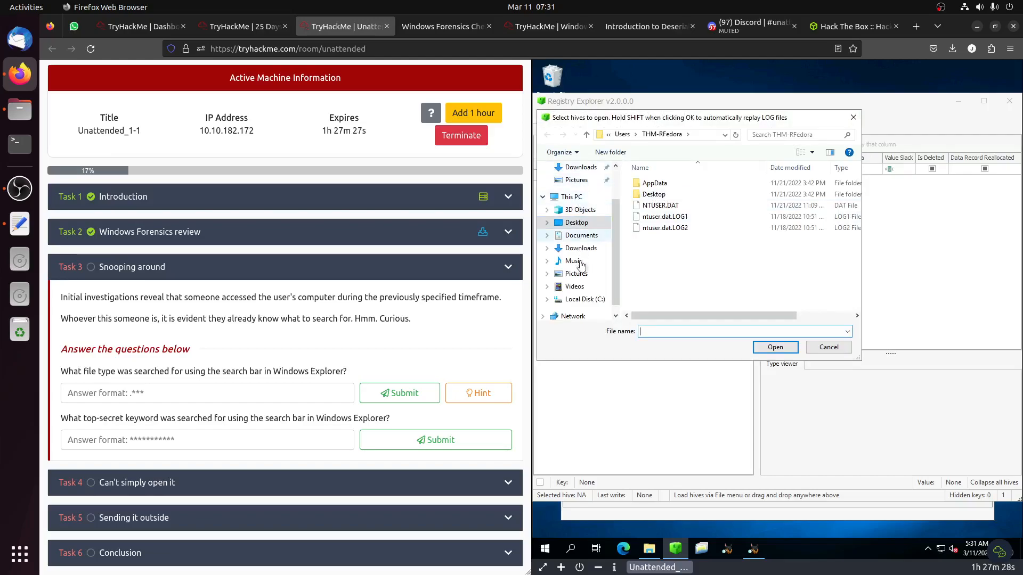
{"action": "mouse_move", "coordinate": [579, 287]}
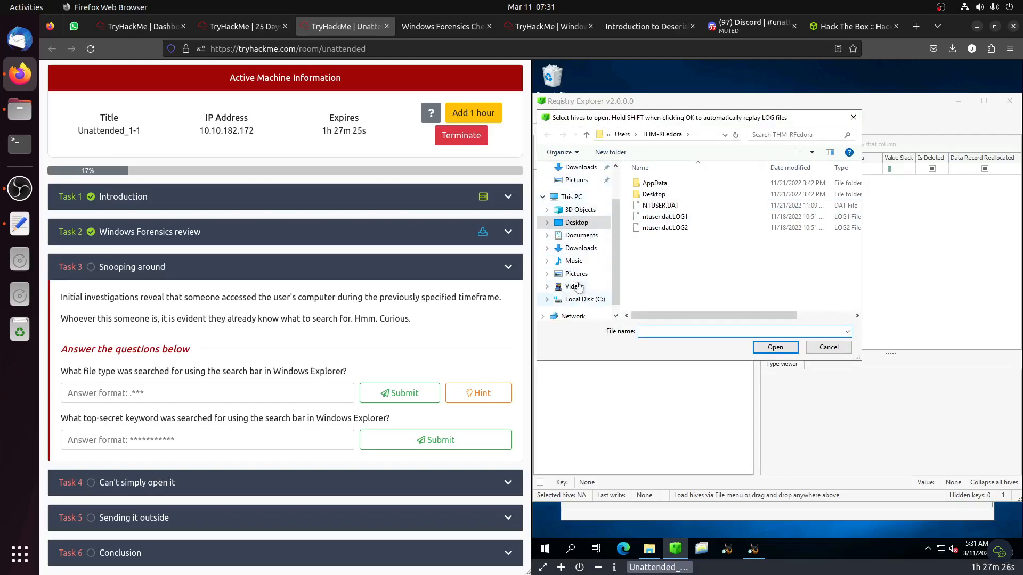
{"action": "left_click", "coordinate": [582, 298]}
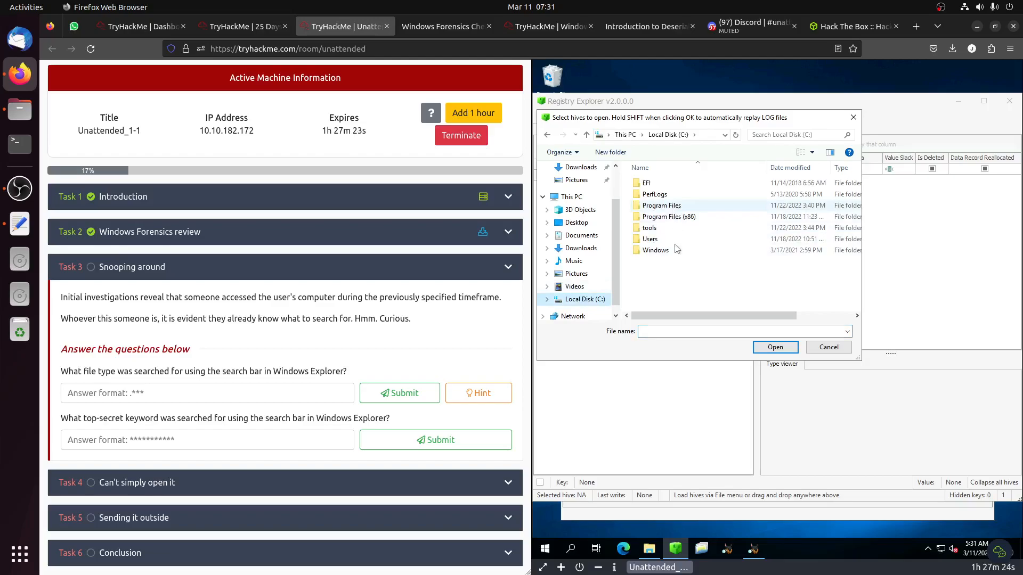
{"action": "double_click", "coordinate": [650, 238]}
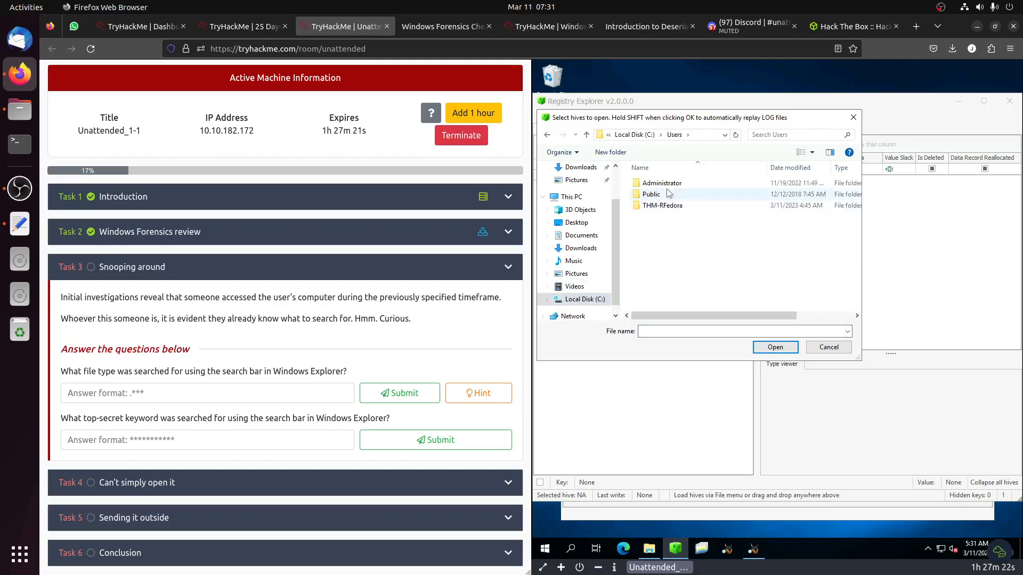
{"action": "double_click", "coordinate": [663, 204]}
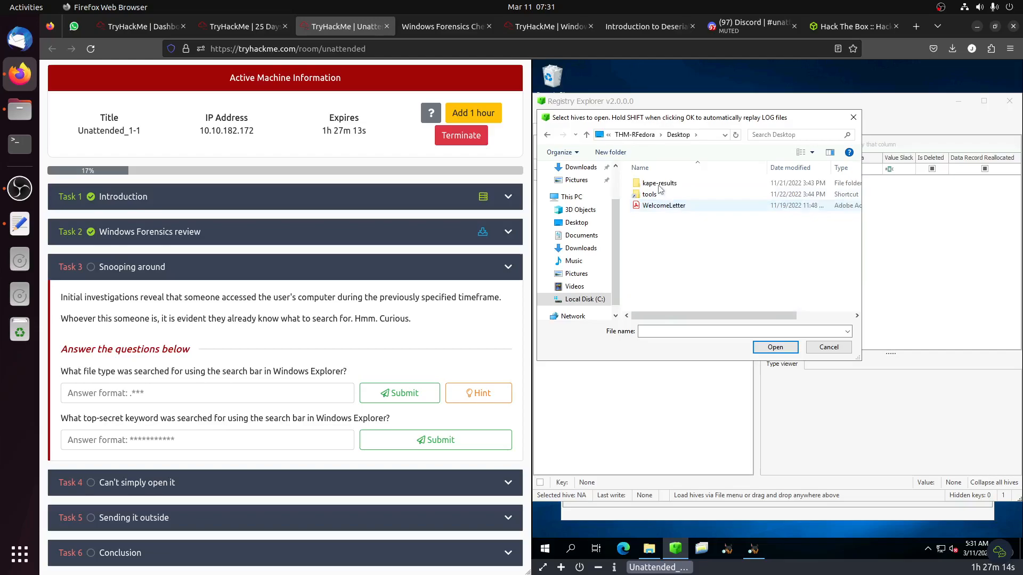
{"action": "double_click", "coordinate": [659, 183]}
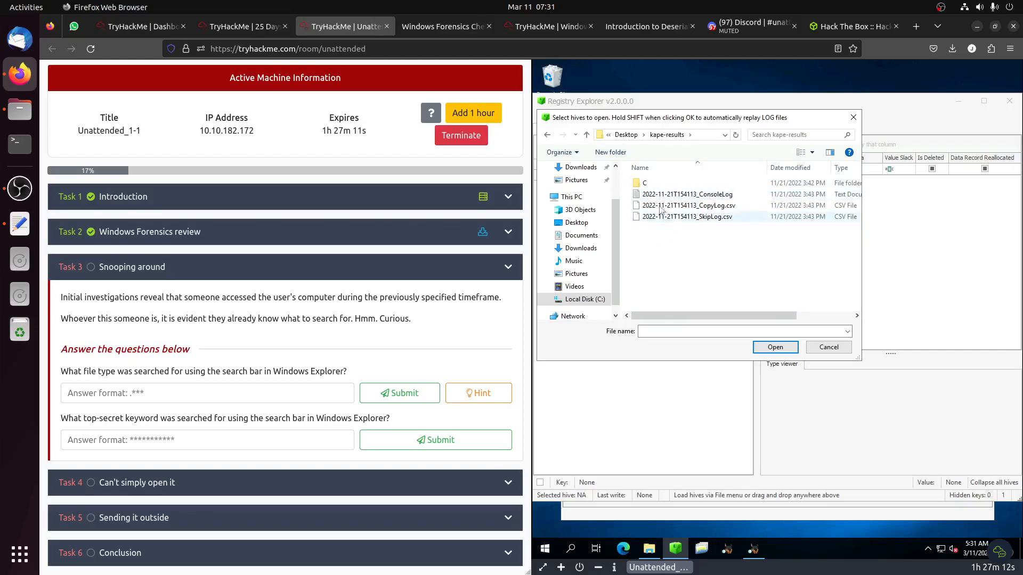
{"action": "double_click", "coordinate": [644, 183]}
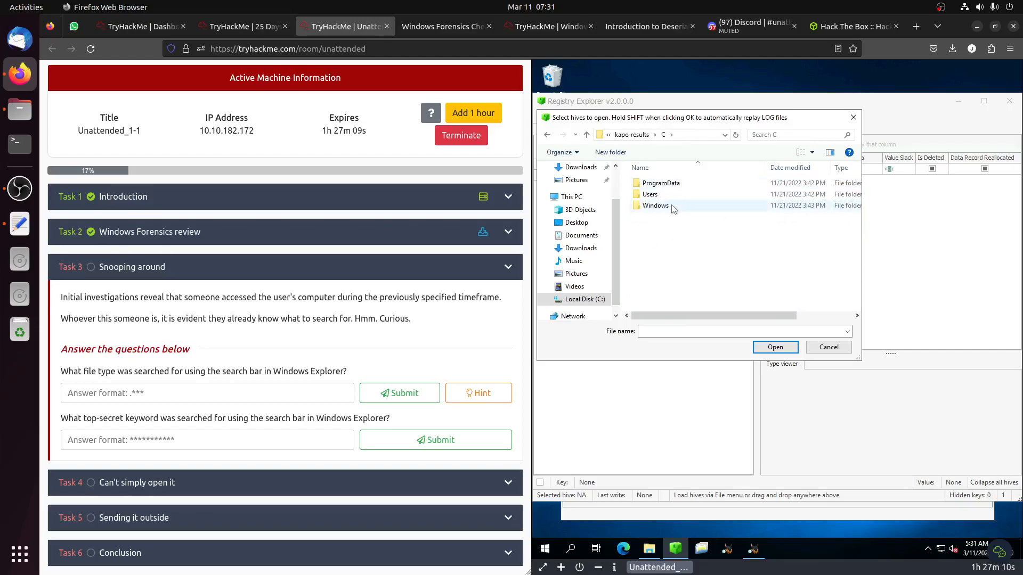
{"action": "double_click", "coordinate": [649, 194]}
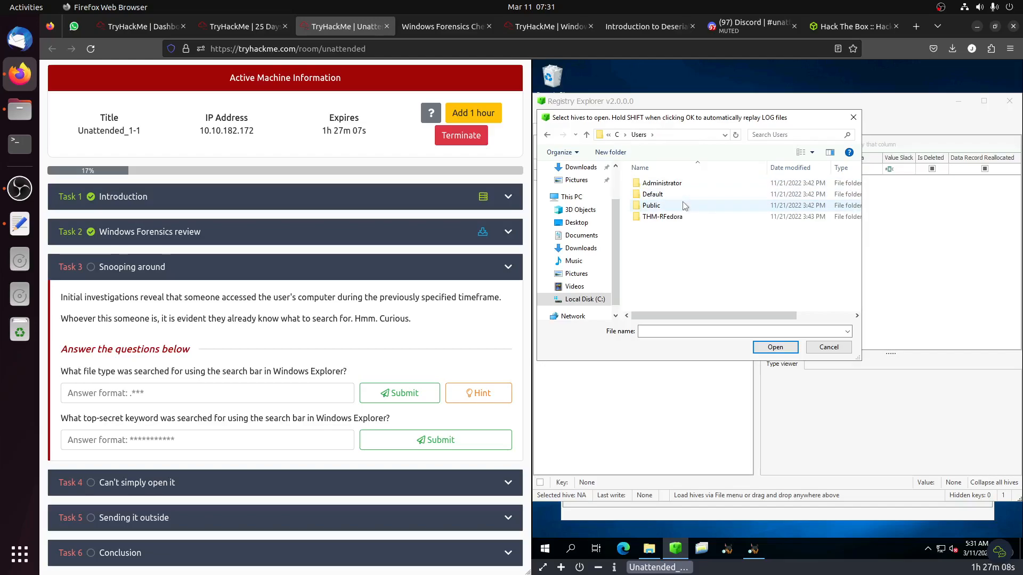
{"action": "double_click", "coordinate": [662, 216]}
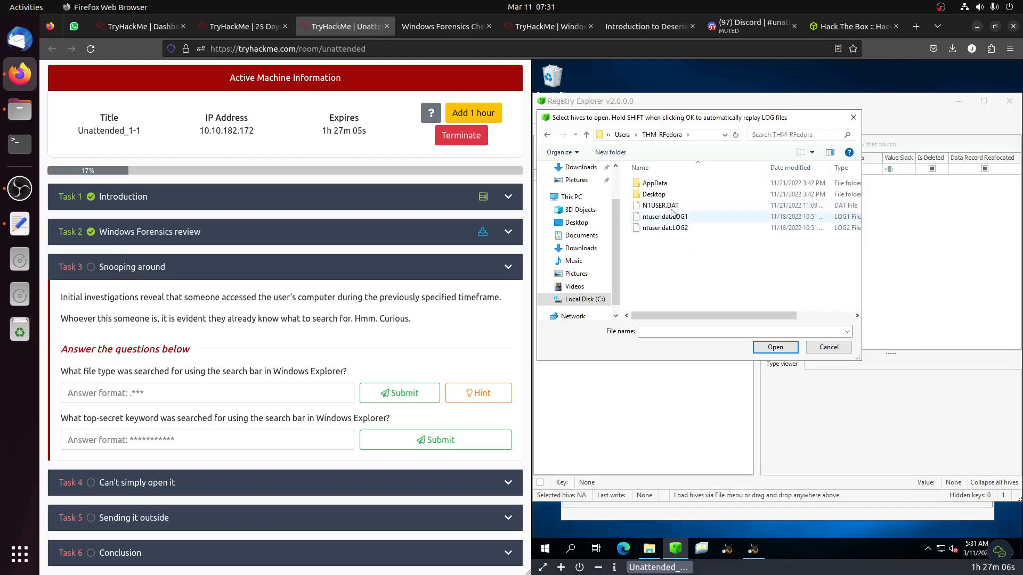
{"action": "left_click", "coordinate": [774, 346]}
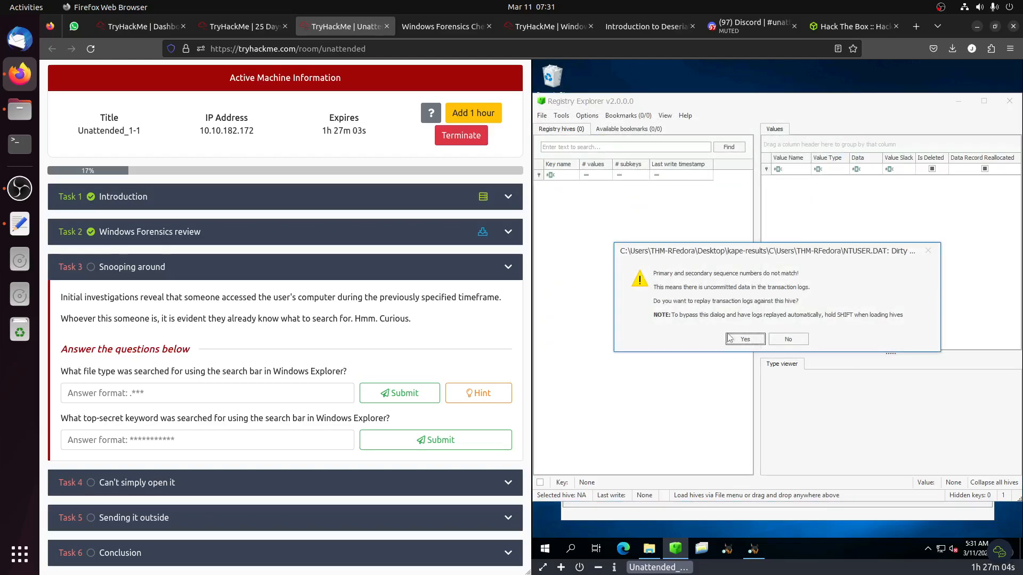
{"action": "left_click", "coordinate": [744, 339]}
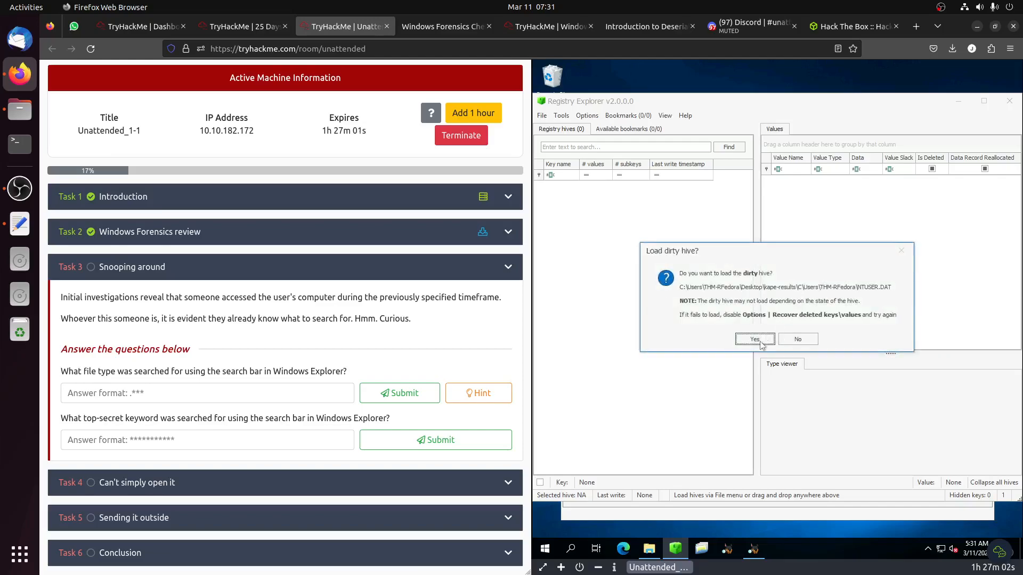
{"action": "left_click", "coordinate": [754, 339]}
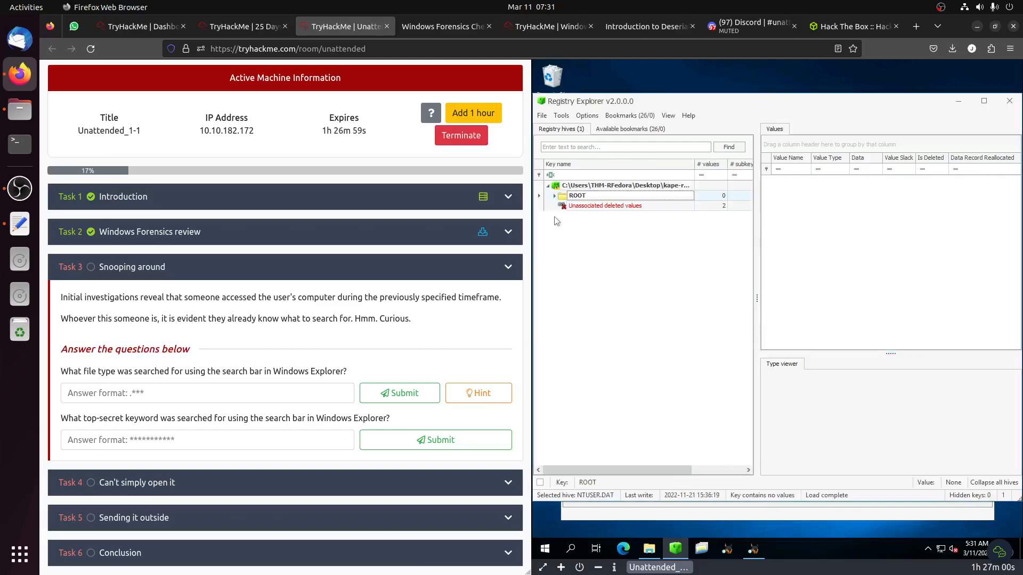
Expand the ROOT, Software, Windows and CurrentVersion keys, consulting the cheatsheet for the path
{"action": "left_click", "coordinate": [539, 195]}
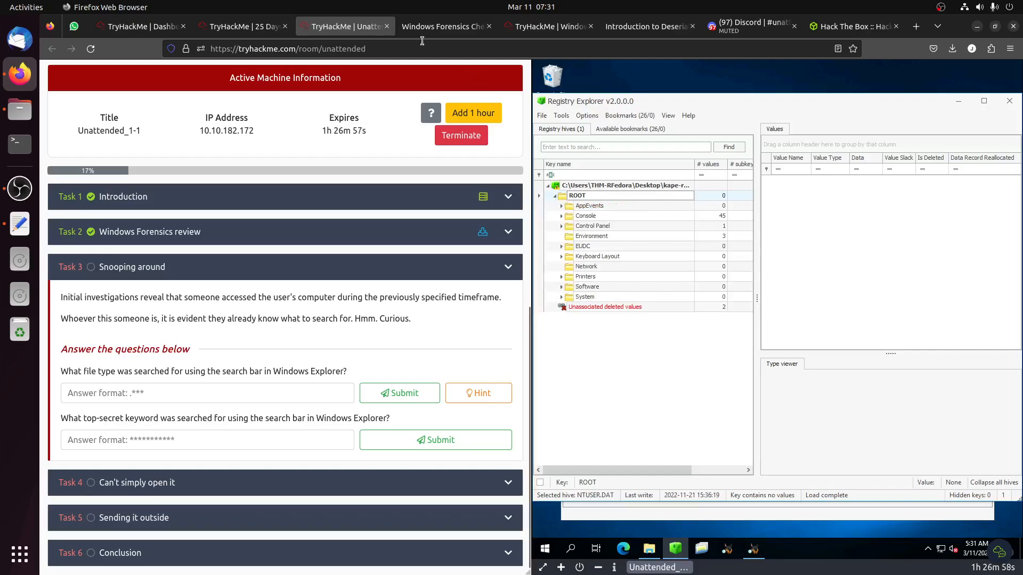
{"action": "left_click", "coordinate": [445, 26]}
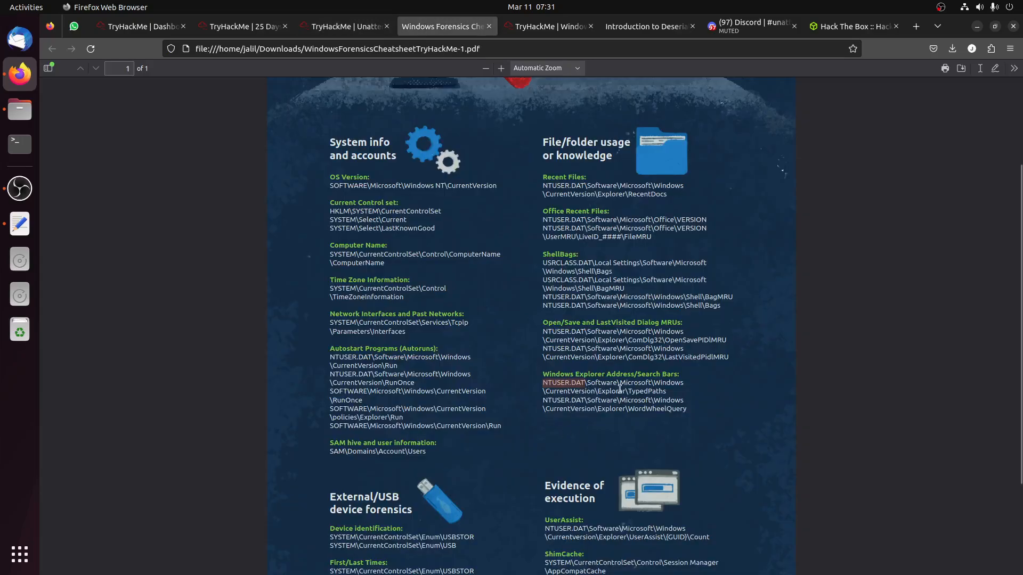
{"action": "left_click", "coordinate": [344, 26]}
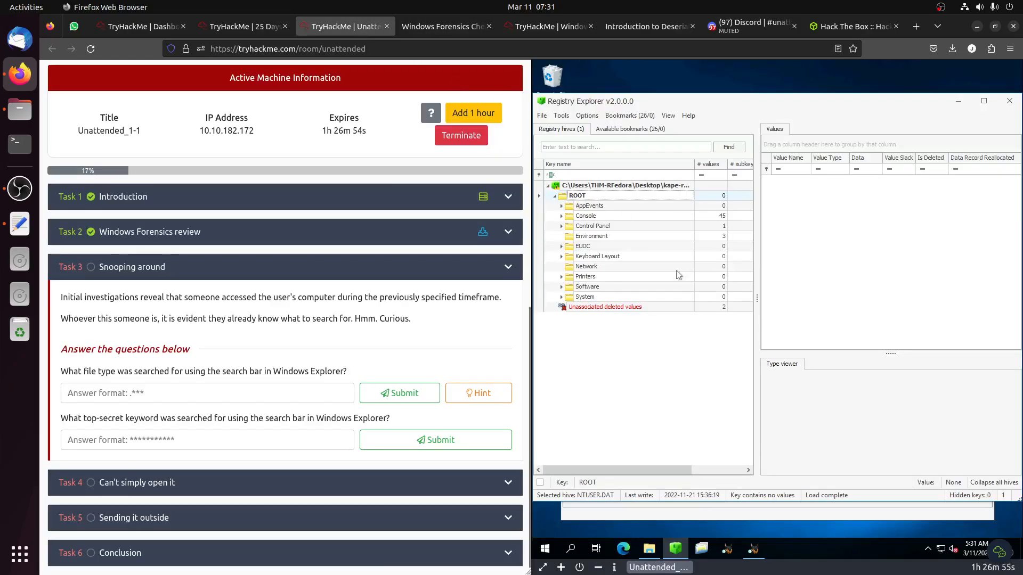
{"action": "left_click", "coordinate": [561, 287]}
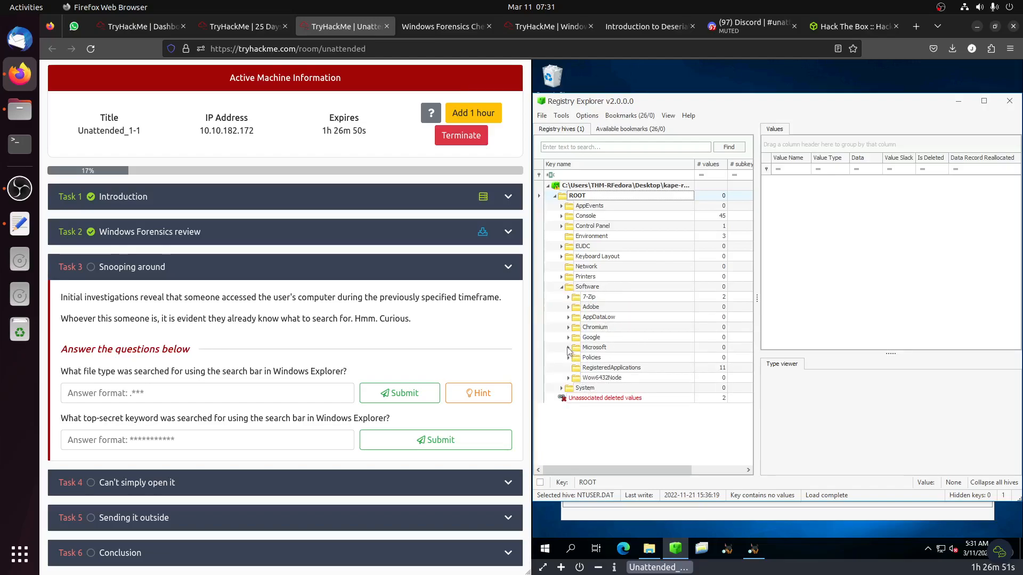
{"action": "scroll", "scroll_direction": "down", "scroll_amount": 3}
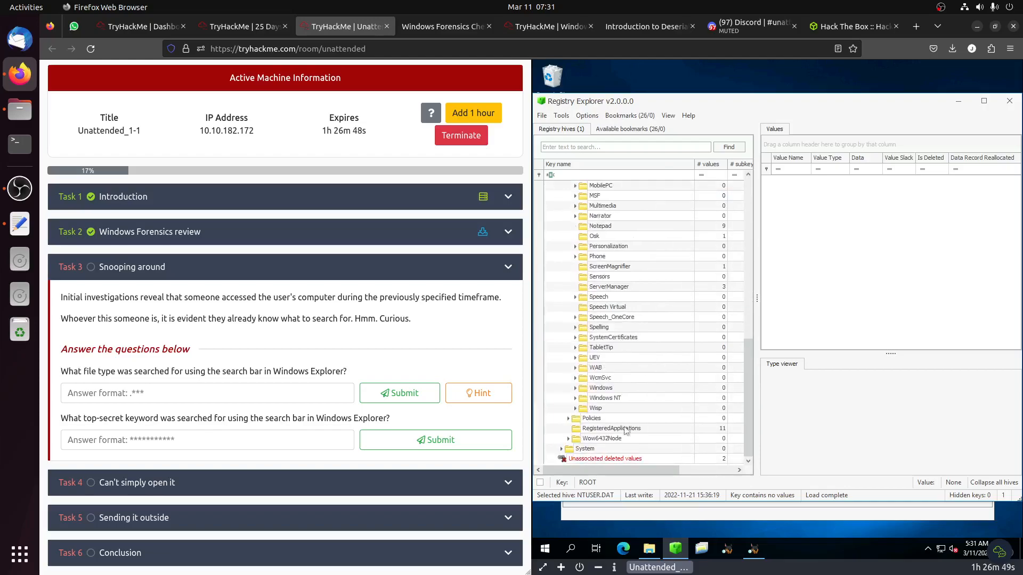
{"action": "left_click", "coordinate": [575, 388]}
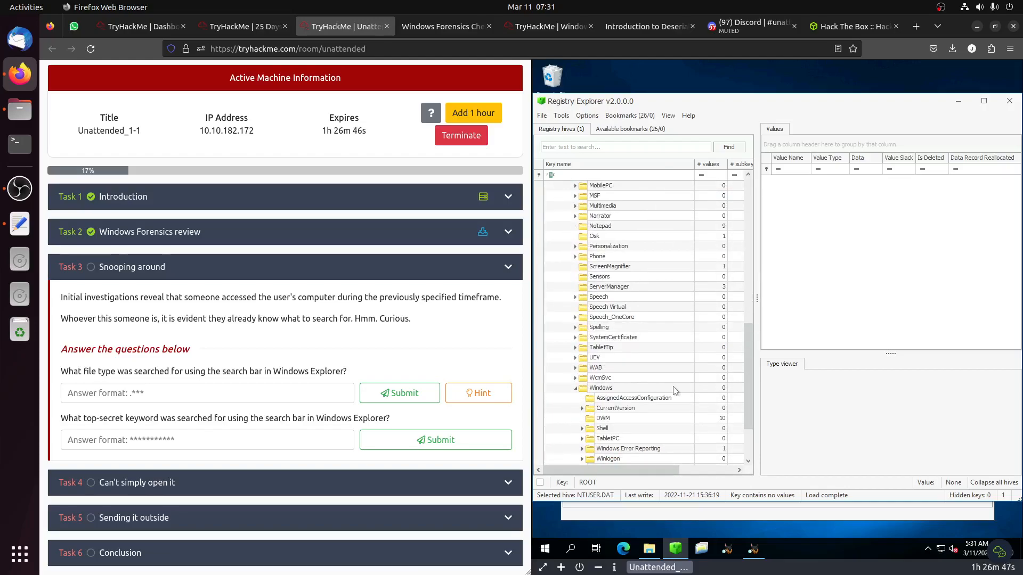
{"action": "scroll", "scroll_direction": "down", "scroll_amount": 3}
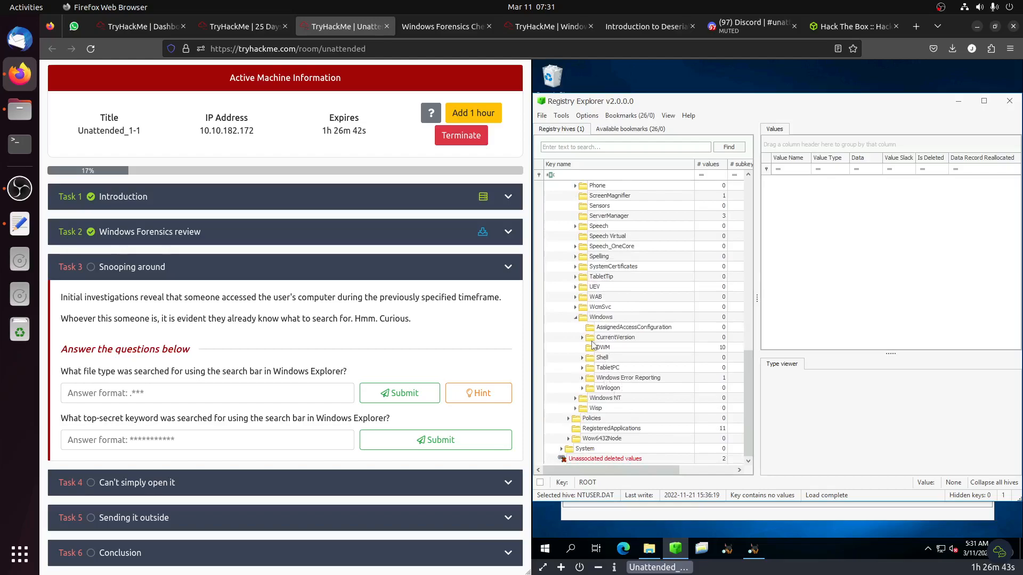
{"action": "left_click", "coordinate": [582, 337]}
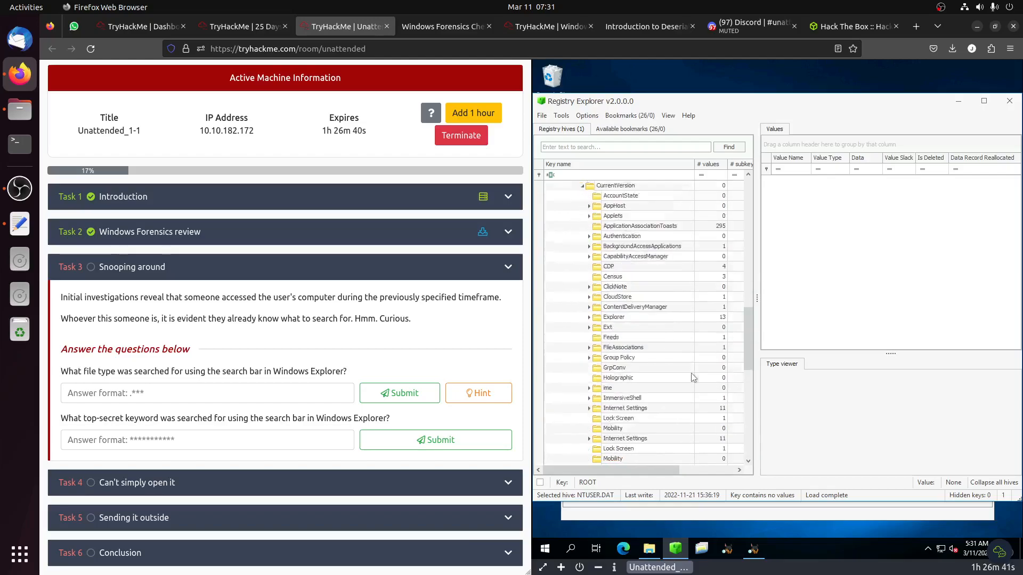
{"action": "scroll", "scroll_direction": "down", "scroll_amount": 3}
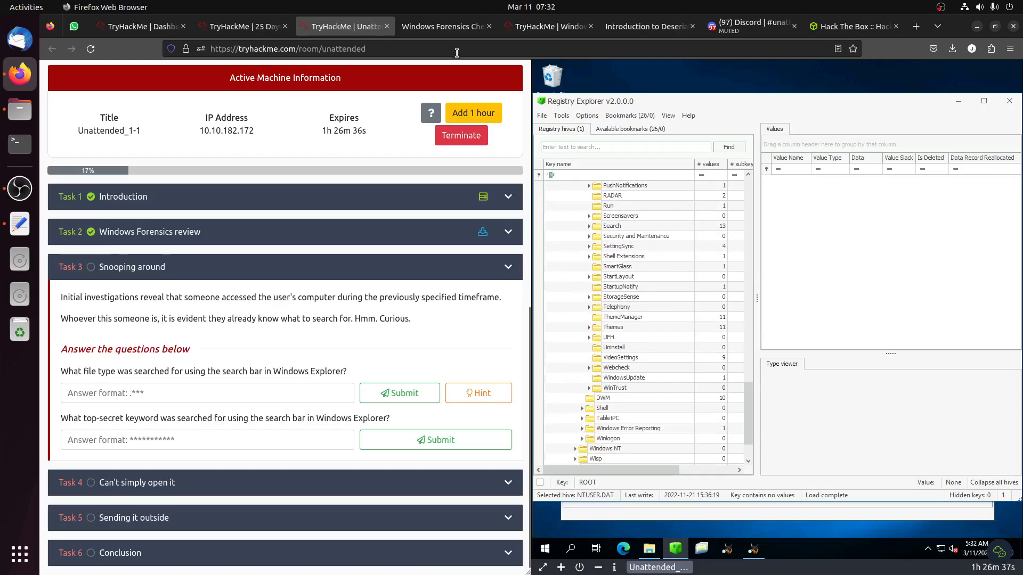
{"action": "left_click", "coordinate": [444, 26]}
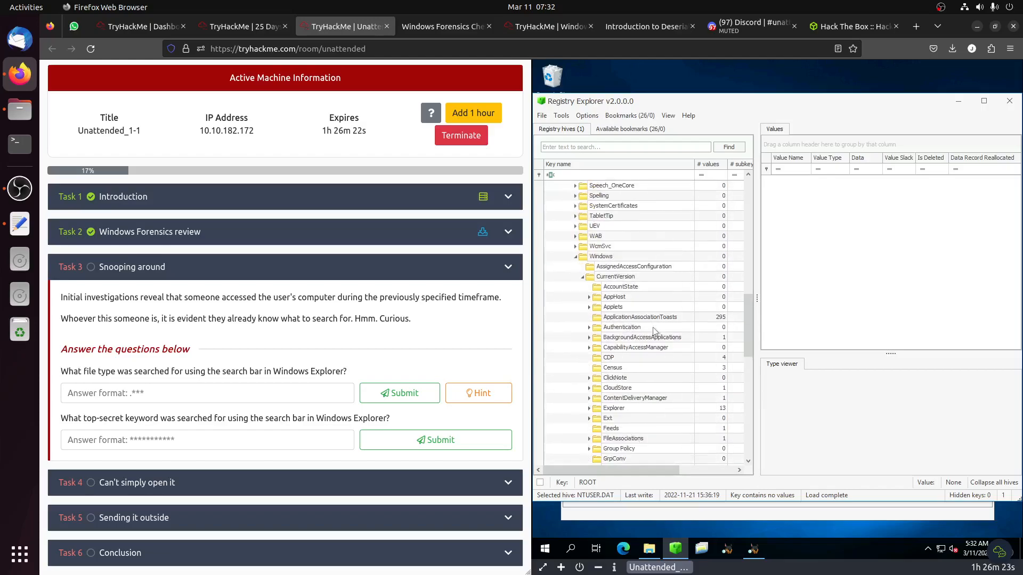
{"action": "scroll", "scroll_direction": "down", "scroll_amount": 3}
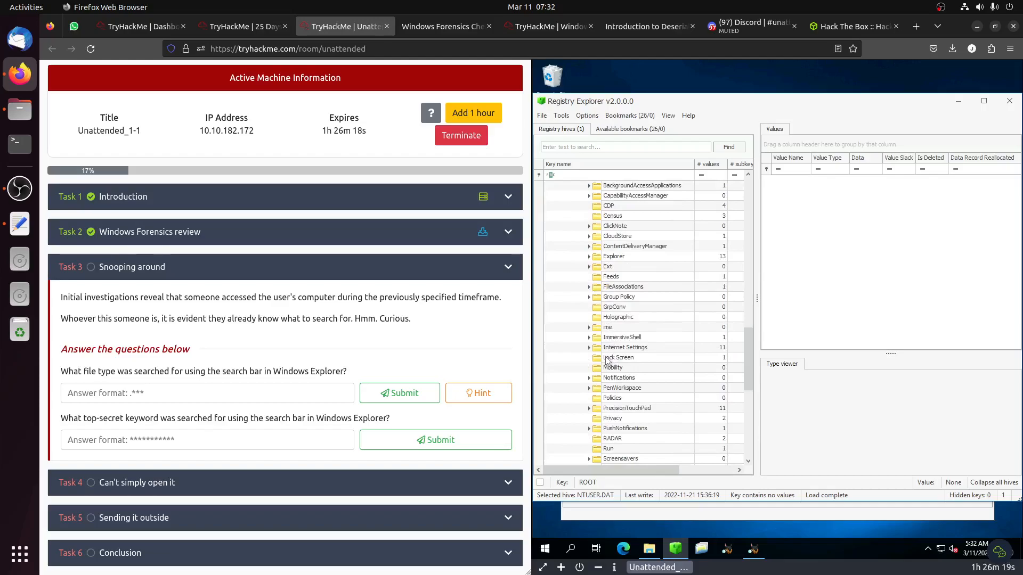
{"action": "mouse_move", "coordinate": [618, 312]}
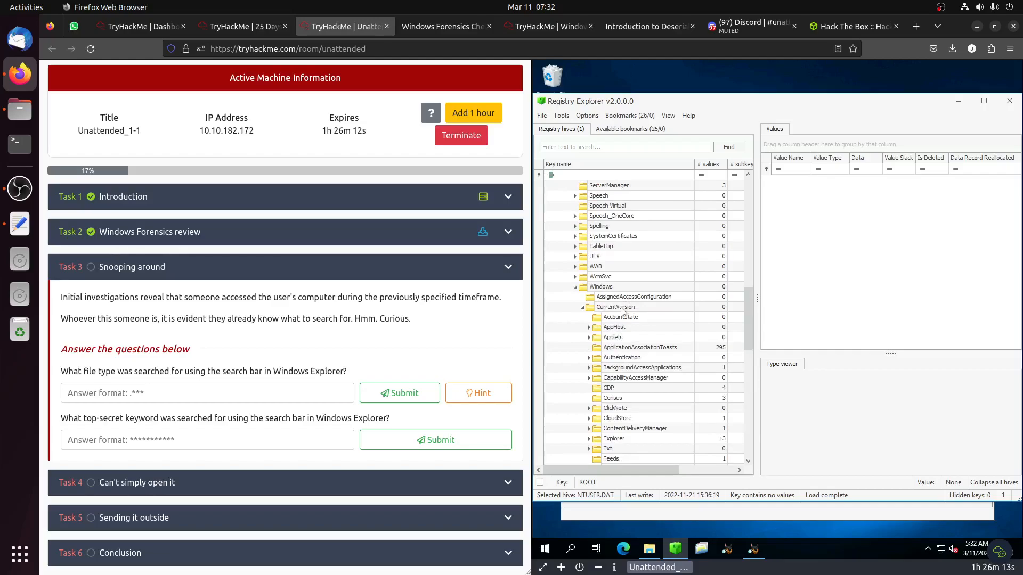
{"action": "mouse_move", "coordinate": [601, 232]}
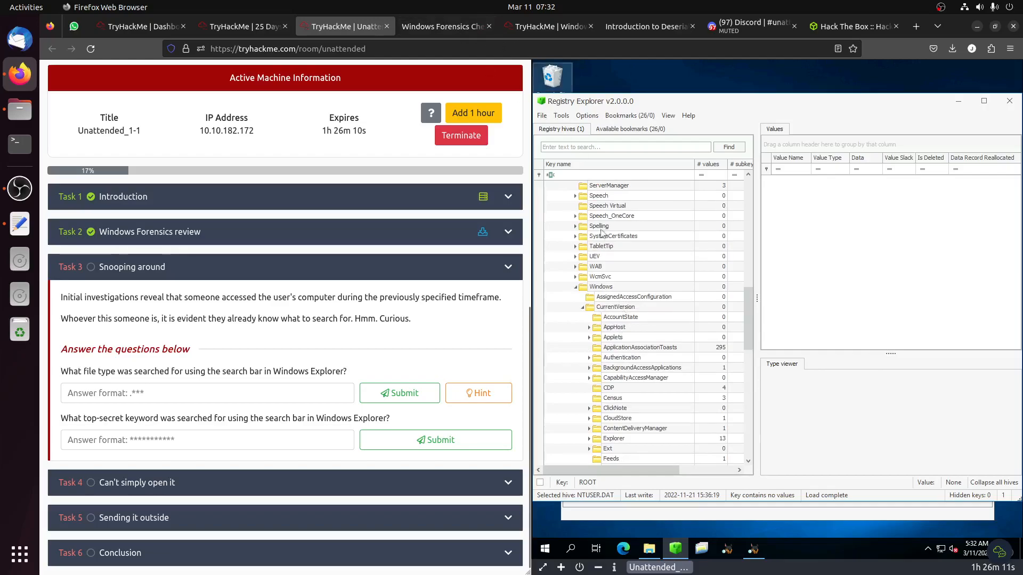
Select CurrentVersion and TypedPaths keys, rechecking the cheatsheet's WordWheelQuery search path
{"action": "left_click", "coordinate": [614, 307]}
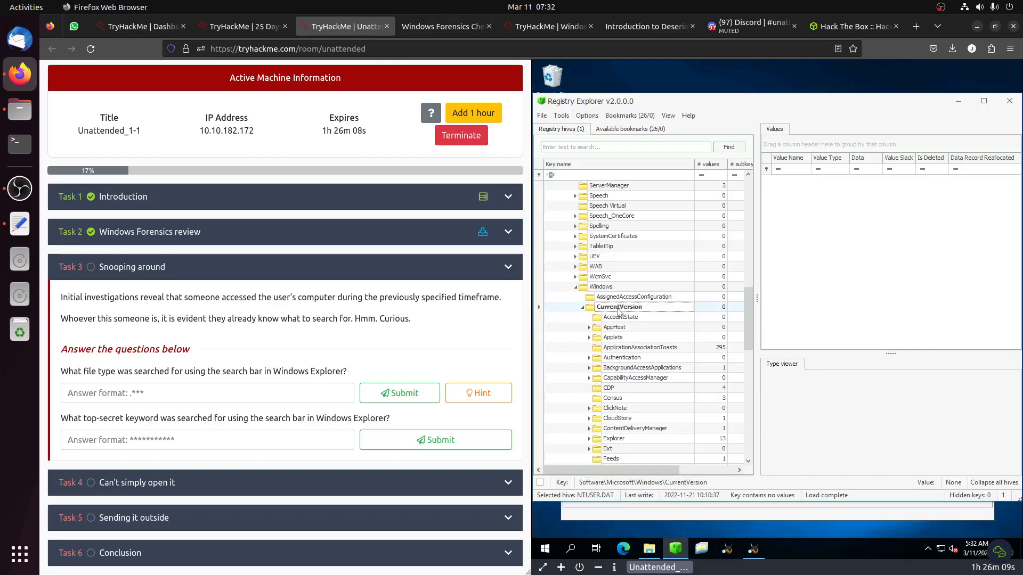
{"action": "left_click", "coordinate": [445, 26]}
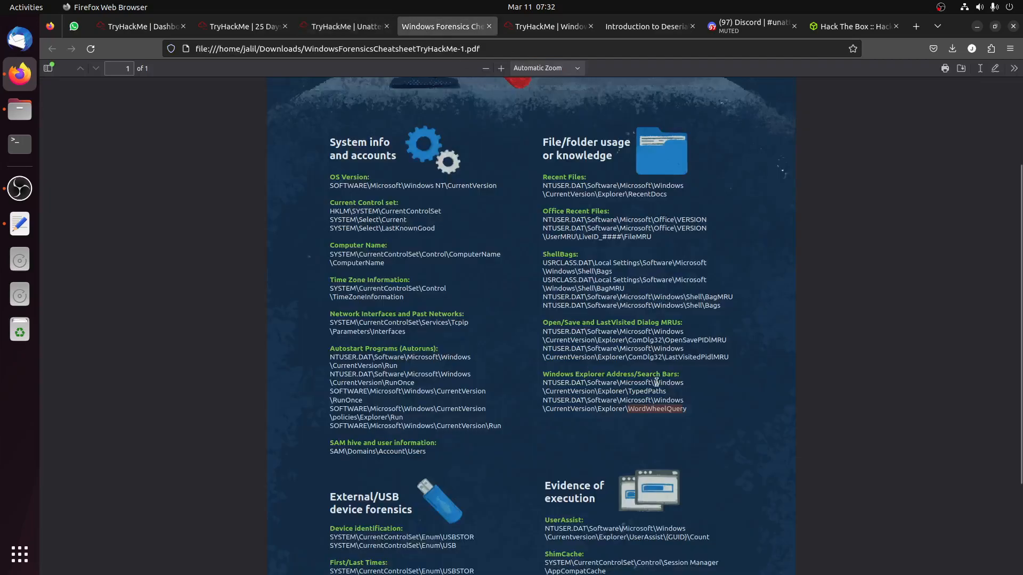
{"action": "left_click", "coordinate": [345, 26]}
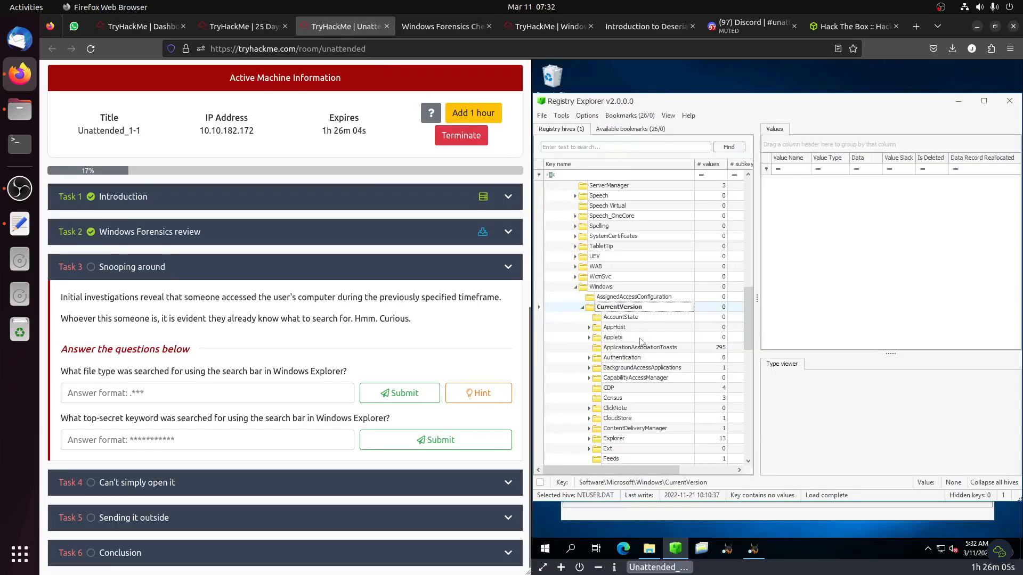
{"action": "scroll", "scroll_direction": "down", "scroll_amount": 3}
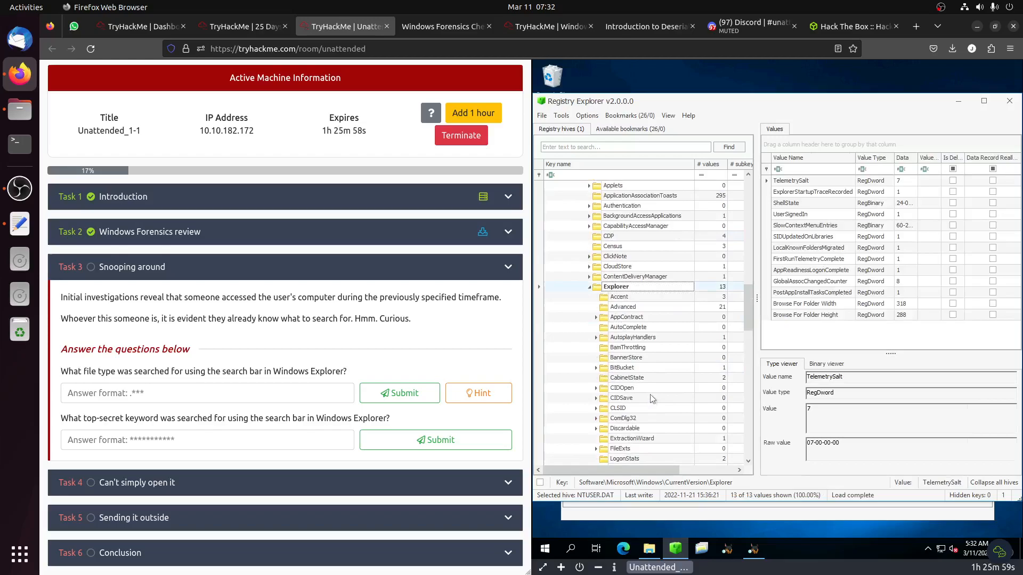
{"action": "scroll", "scroll_direction": "down", "scroll_amount": 3}
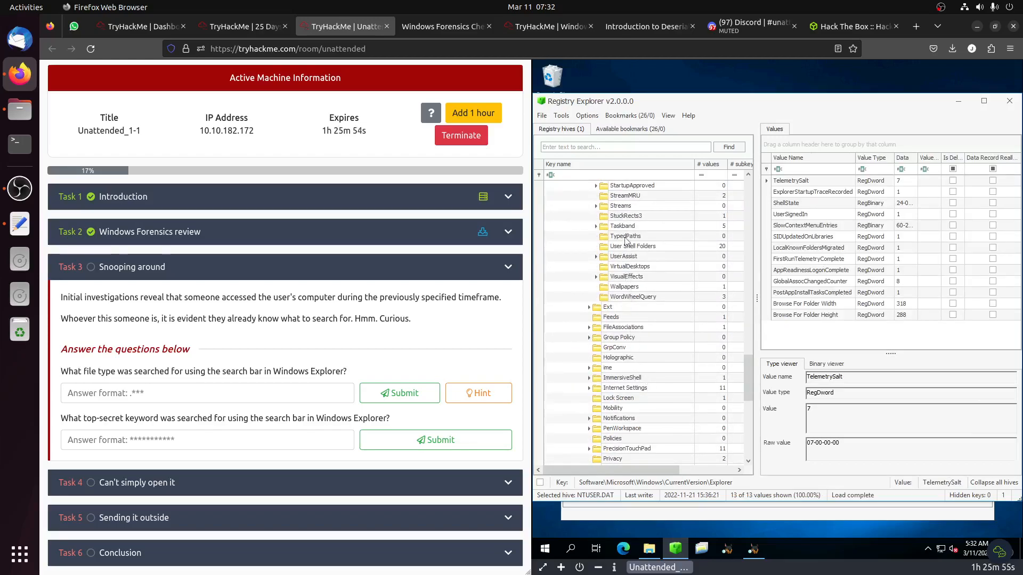
{"action": "left_click", "coordinate": [628, 235]}
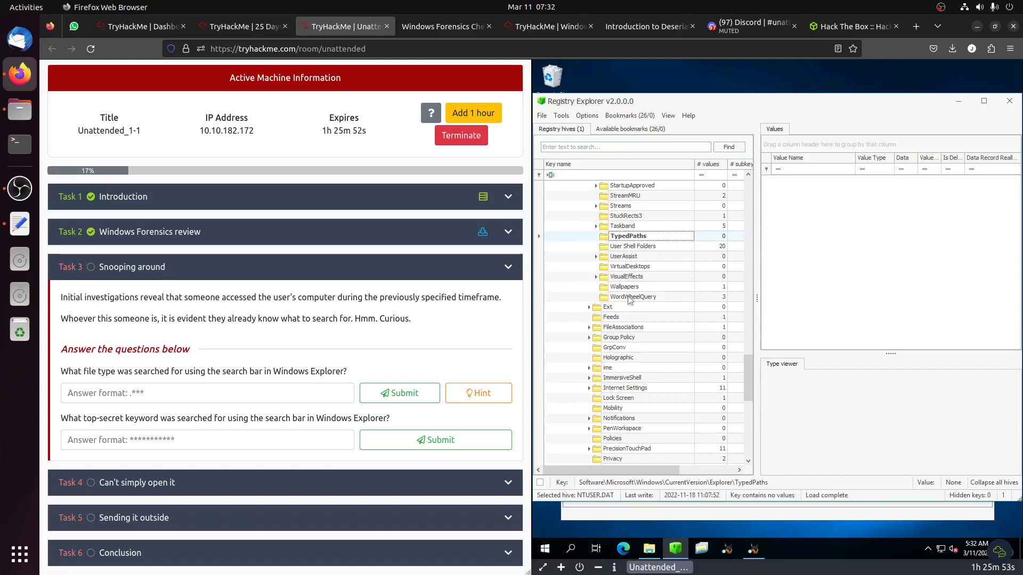
{"action": "left_click", "coordinate": [446, 26]}
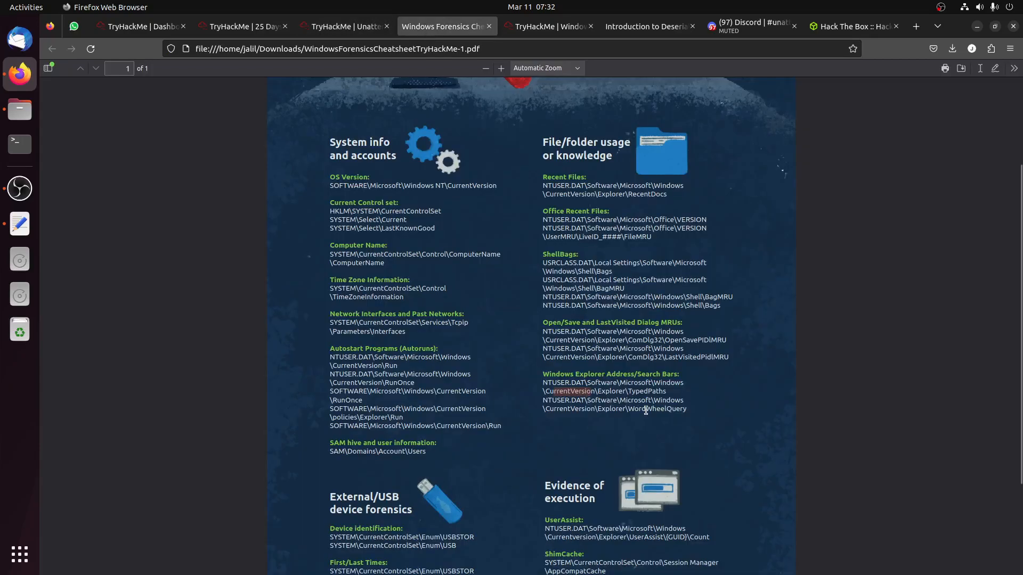
{"action": "left_click", "coordinate": [345, 26]}
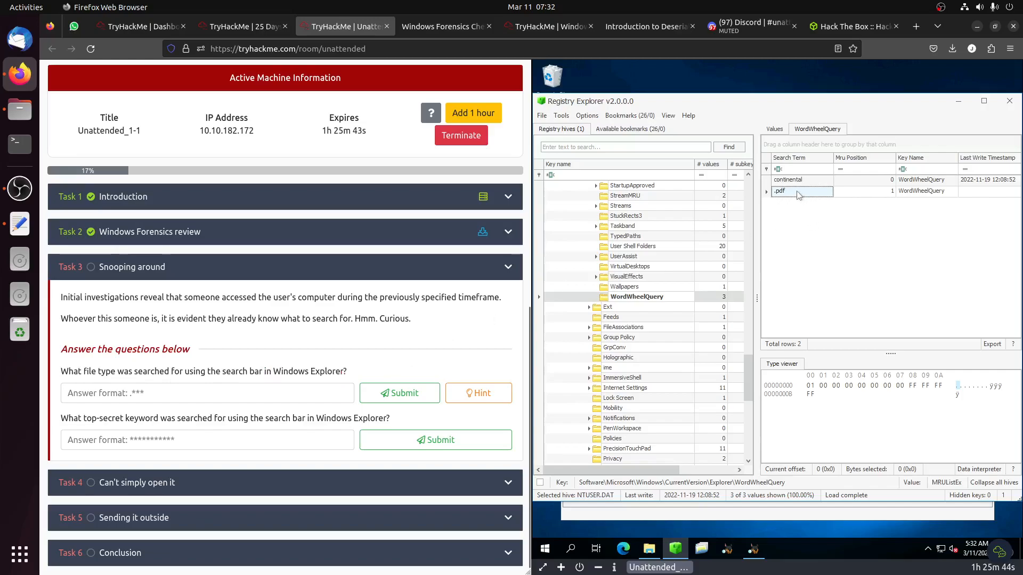
Submit '.pdf' as the searched file type and 'continental' as the top-secret keyword
{"action": "left_click", "coordinate": [206, 392]}
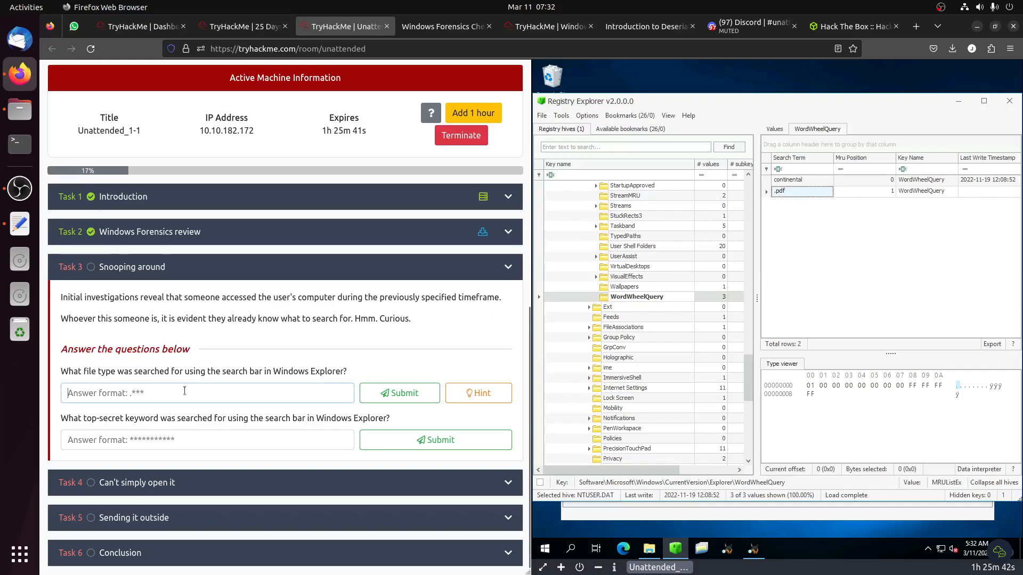
{"action": "type", "text": ".pdf"}
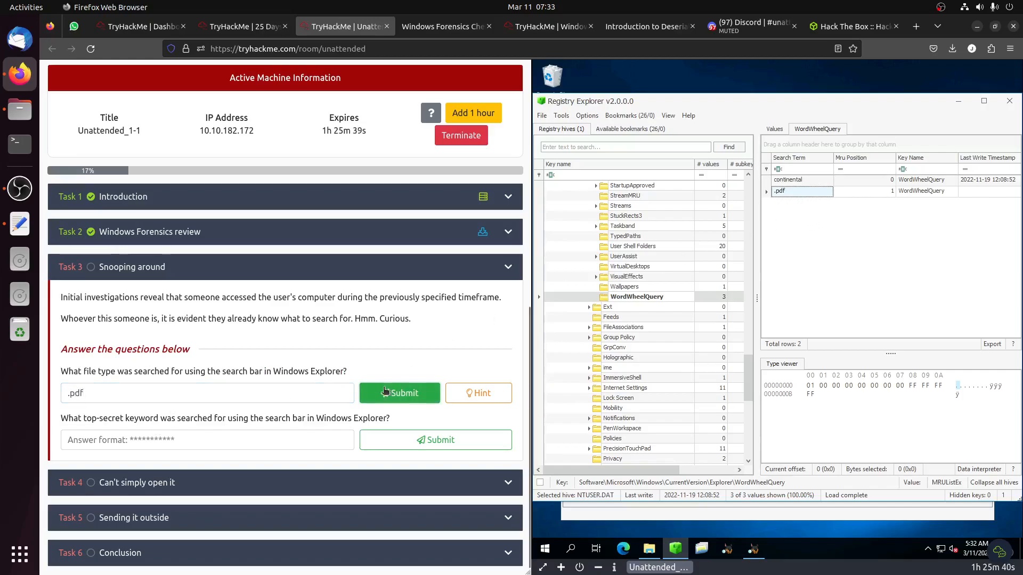
{"action": "left_click", "coordinate": [399, 393]}
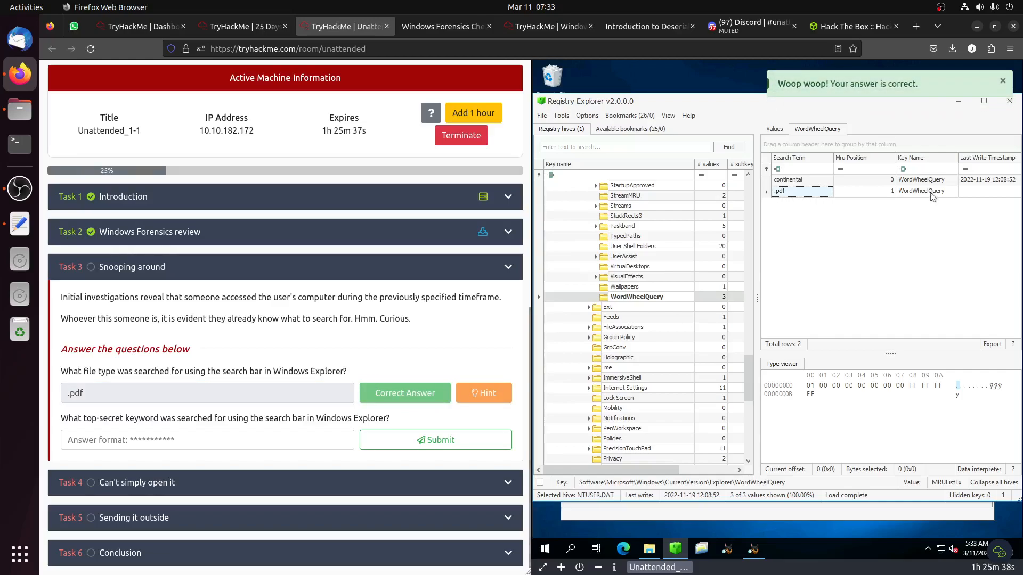
{"action": "mouse_move", "coordinate": [180, 428]}
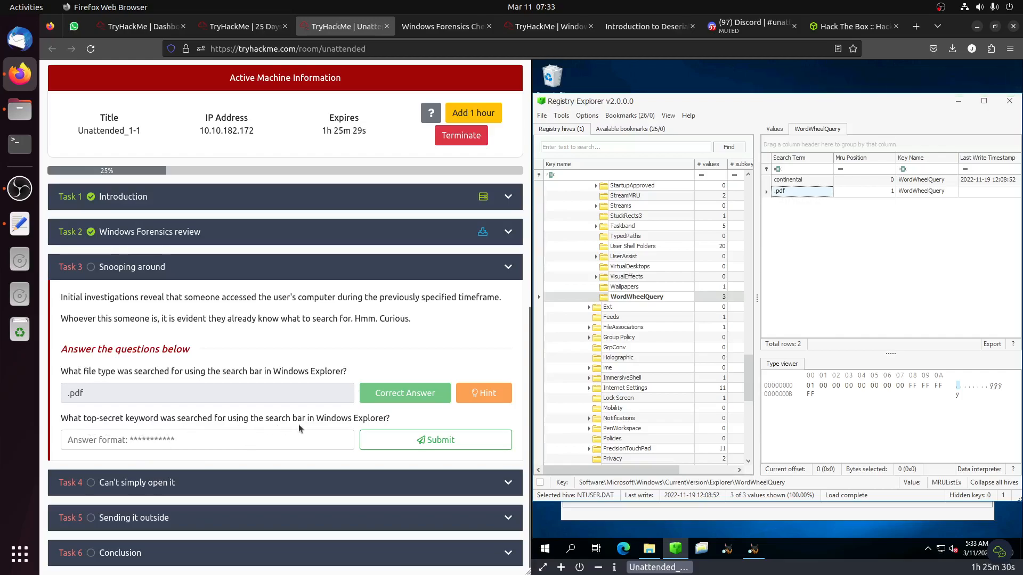
{"action": "mouse_move", "coordinate": [826, 209]}
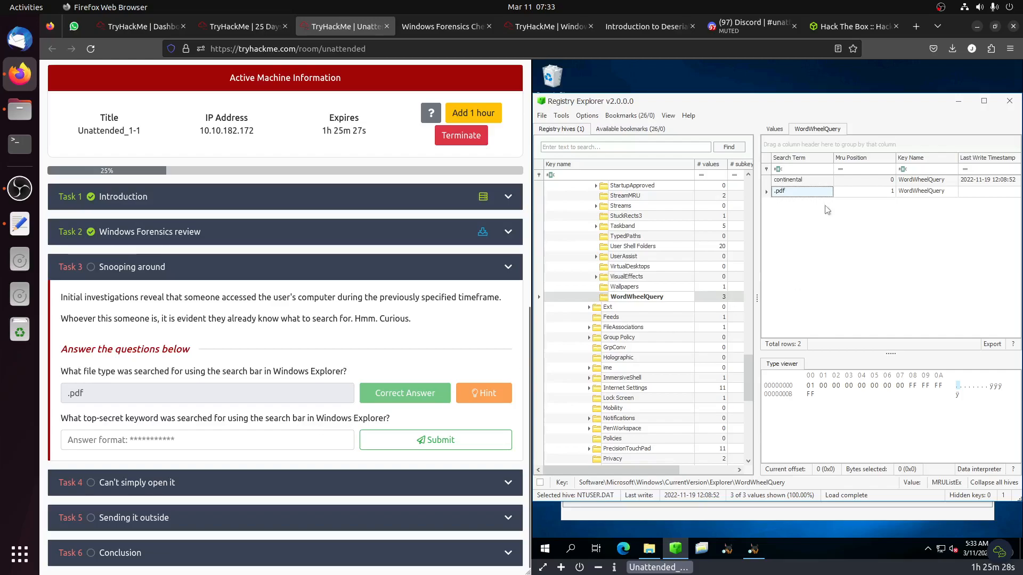
{"action": "left_click", "coordinate": [788, 180]}
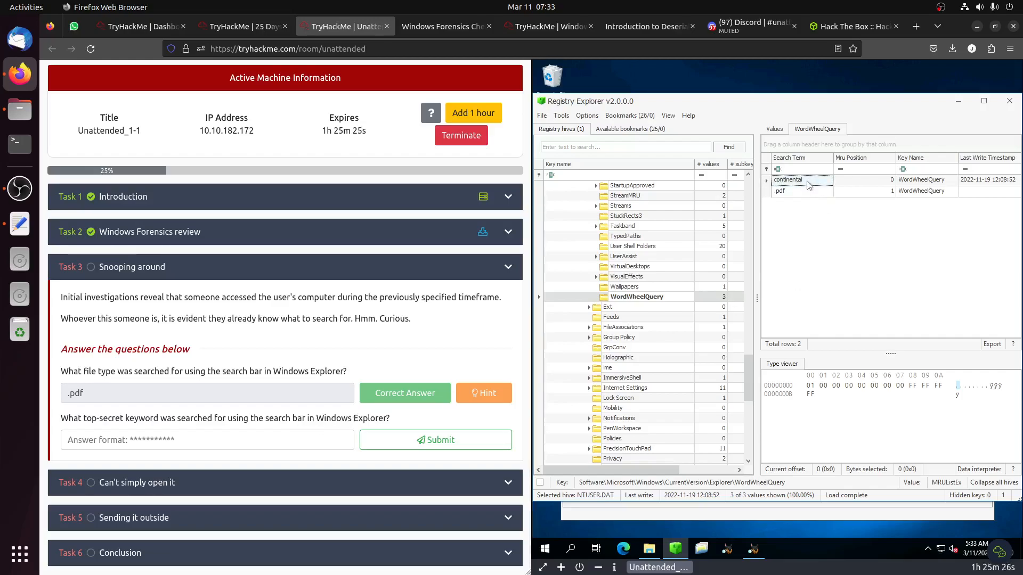
{"action": "left_click", "coordinate": [207, 439]}
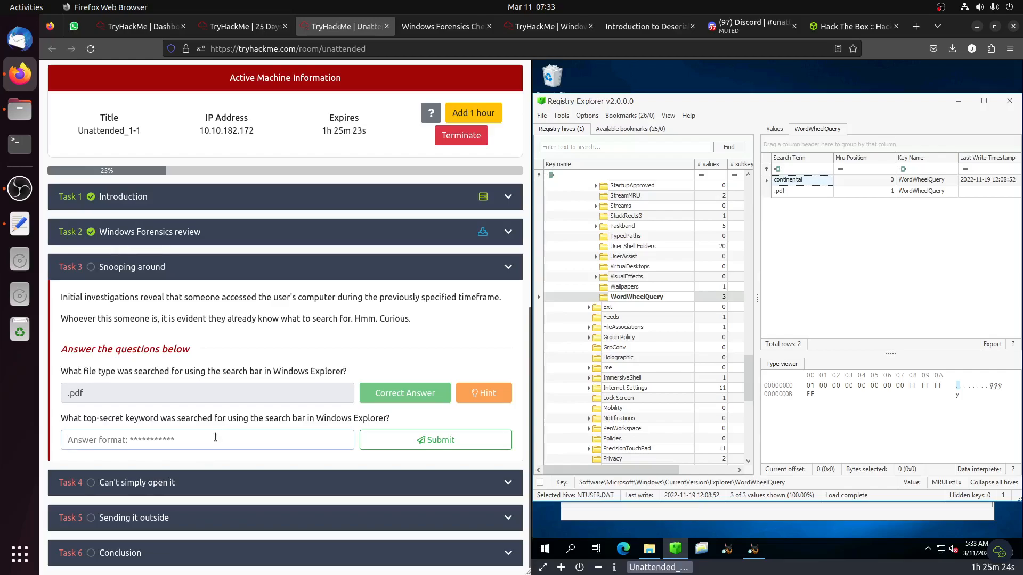
{"action": "type", "text": "contine"}
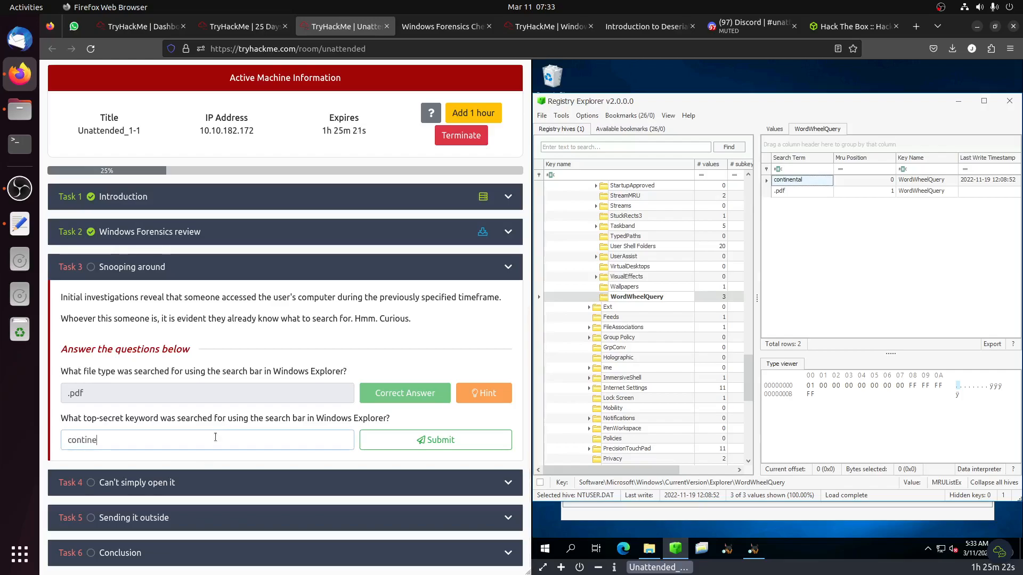
{"action": "left_click", "coordinate": [435, 440]}
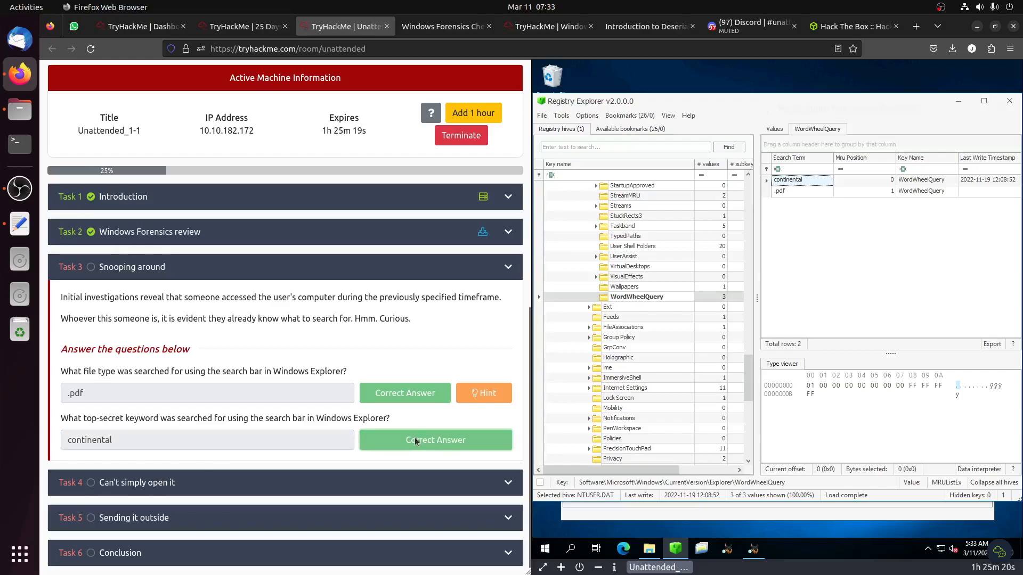
{"action": "left_click", "coordinate": [435, 440]}
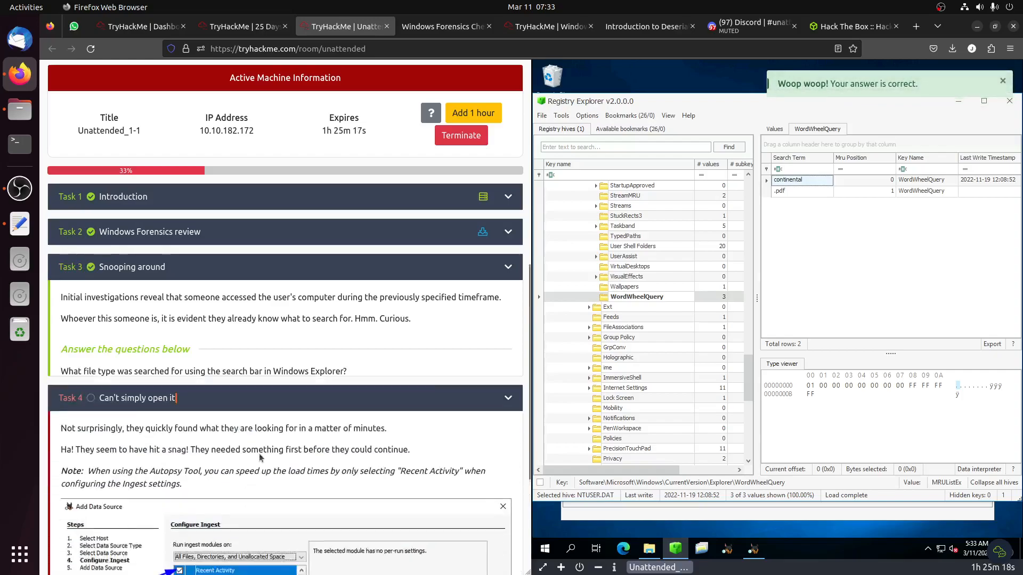
Create single-user Autopsy case 'unattended' on the Desktop with case number 1
{"action": "scroll", "scroll_direction": "down", "scroll_amount": 3}
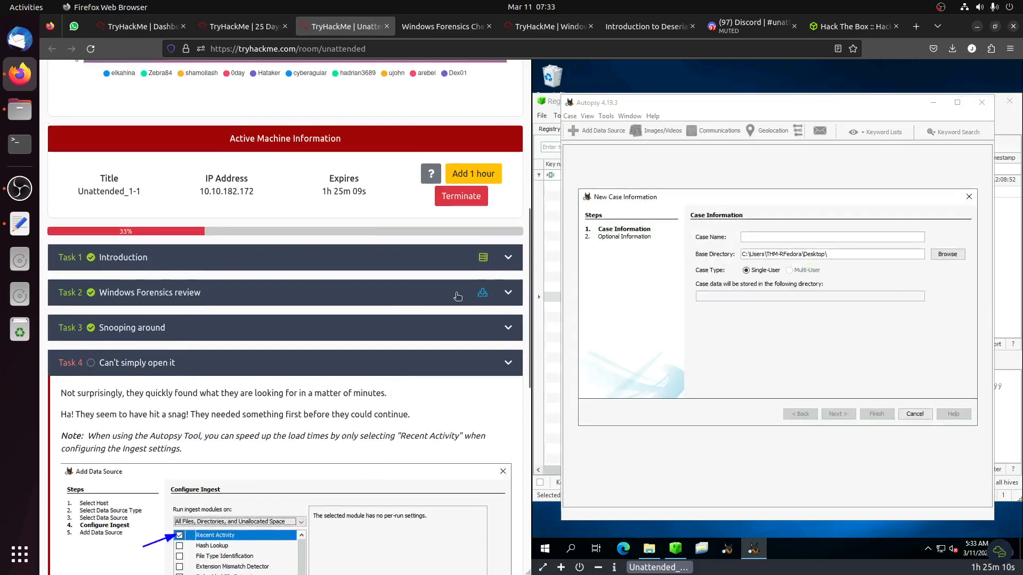
{"action": "type", "text": "unattended"}
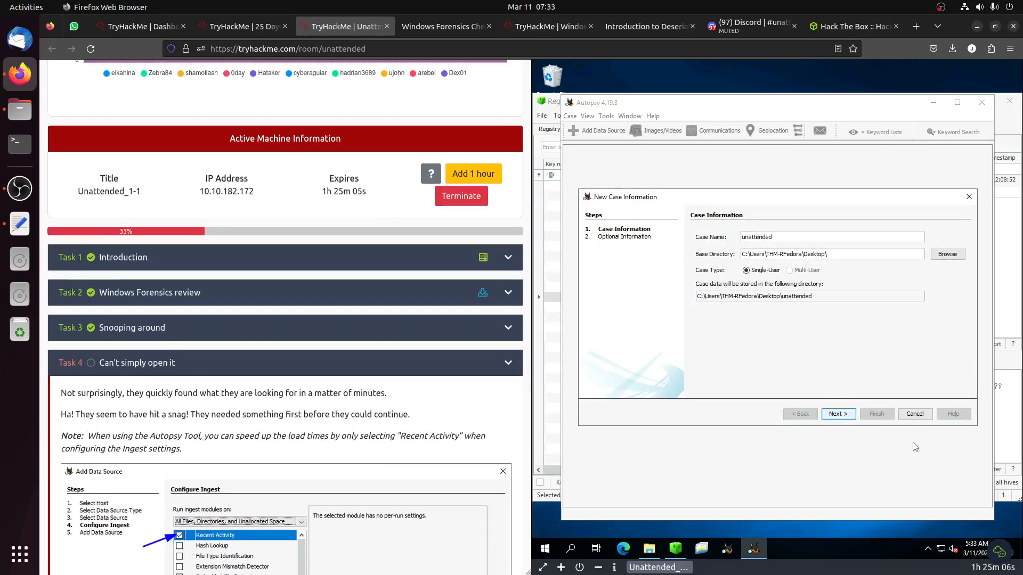
{"action": "scroll", "scroll_direction": "down", "scroll_amount": 3}
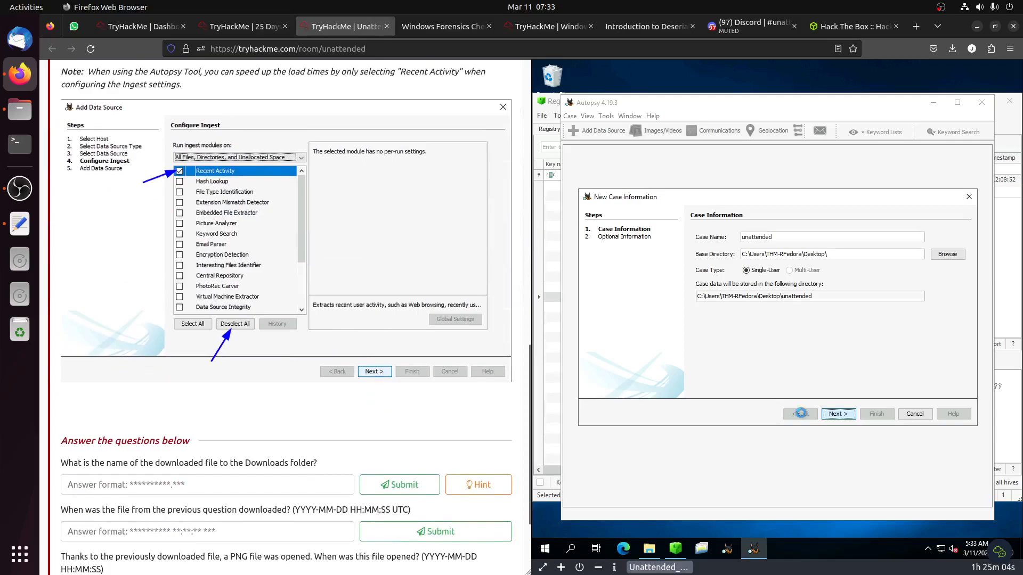
{"action": "left_click", "coordinate": [838, 414]}
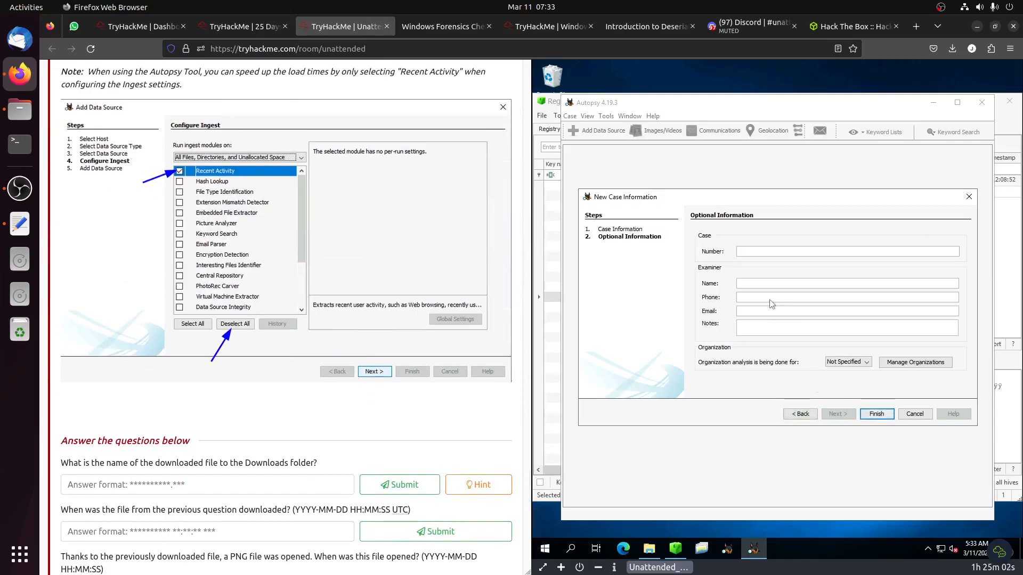
{"action": "type", "text": "1"}
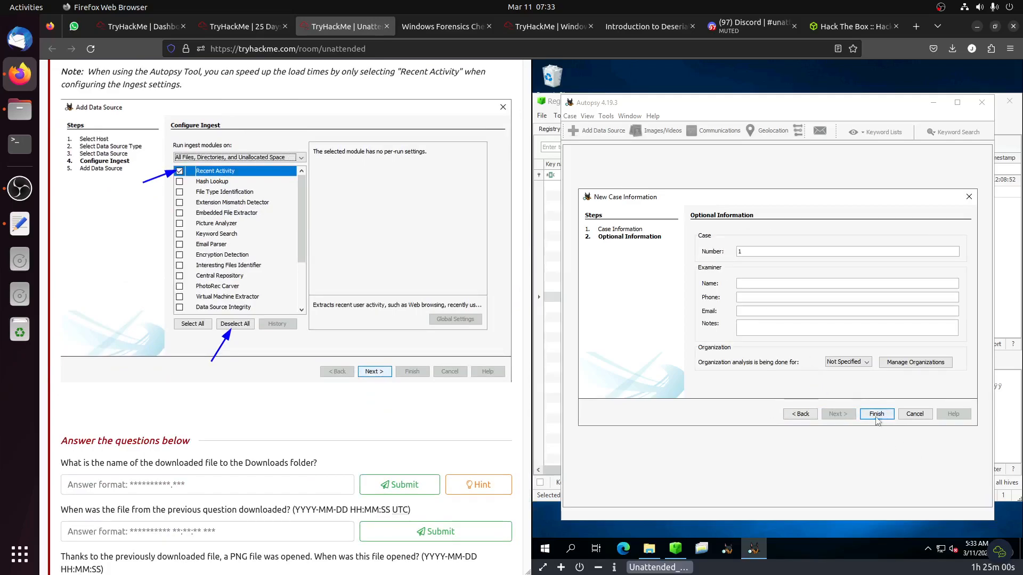
{"action": "left_click", "coordinate": [876, 413]}
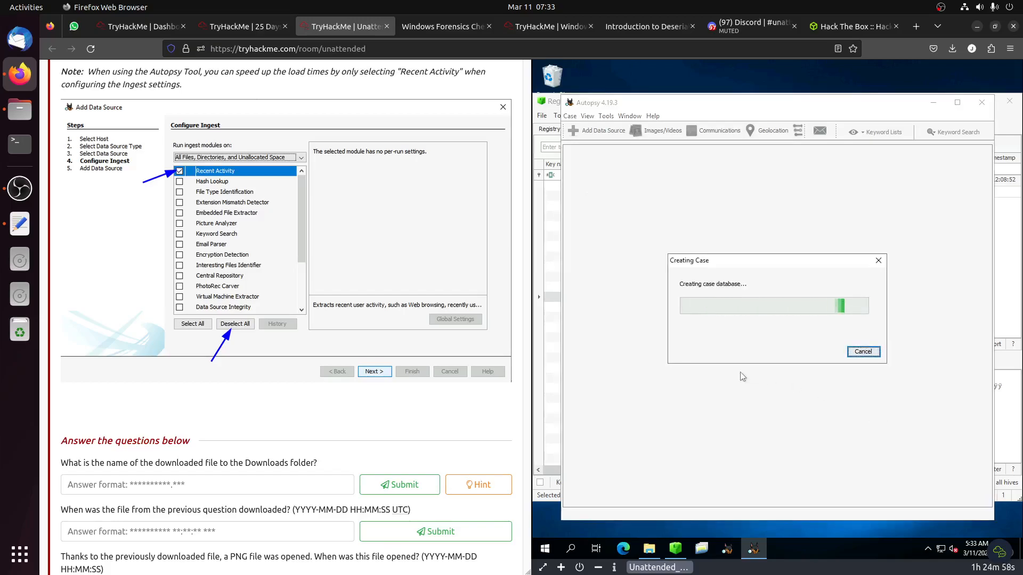
{"action": "scroll", "scroll_direction": "down", "scroll_amount": 3}
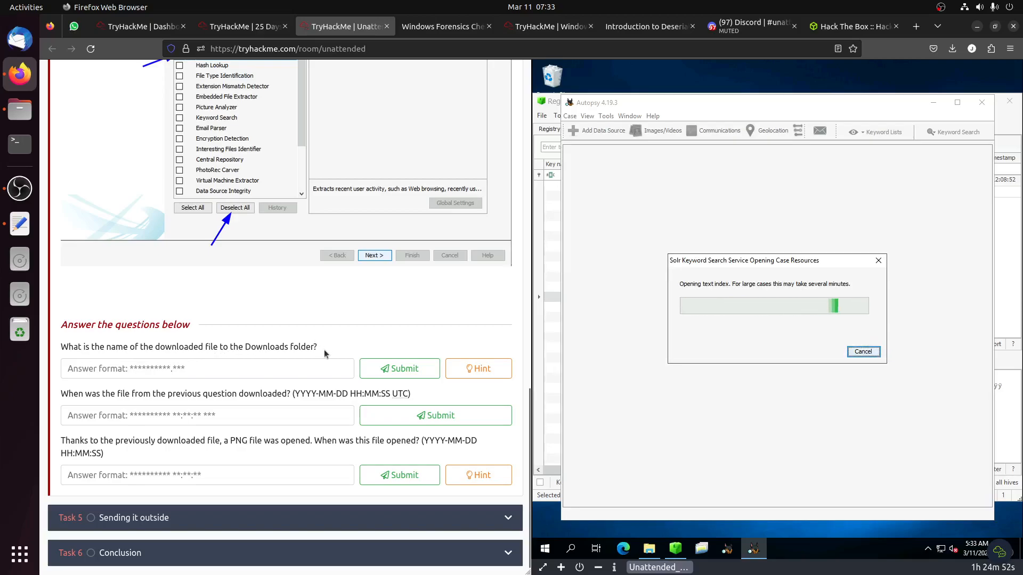
{"action": "left_click", "coordinate": [477, 368]}
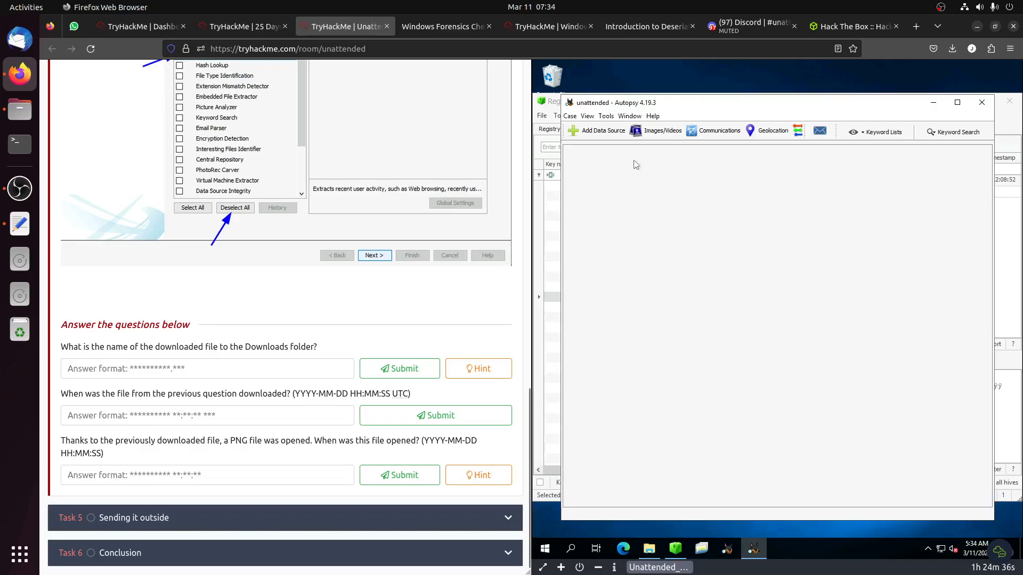
Add Desktop\kape-results as a local files data source, ingesting with only Recent Activity
{"action": "left_click", "coordinate": [601, 131]}
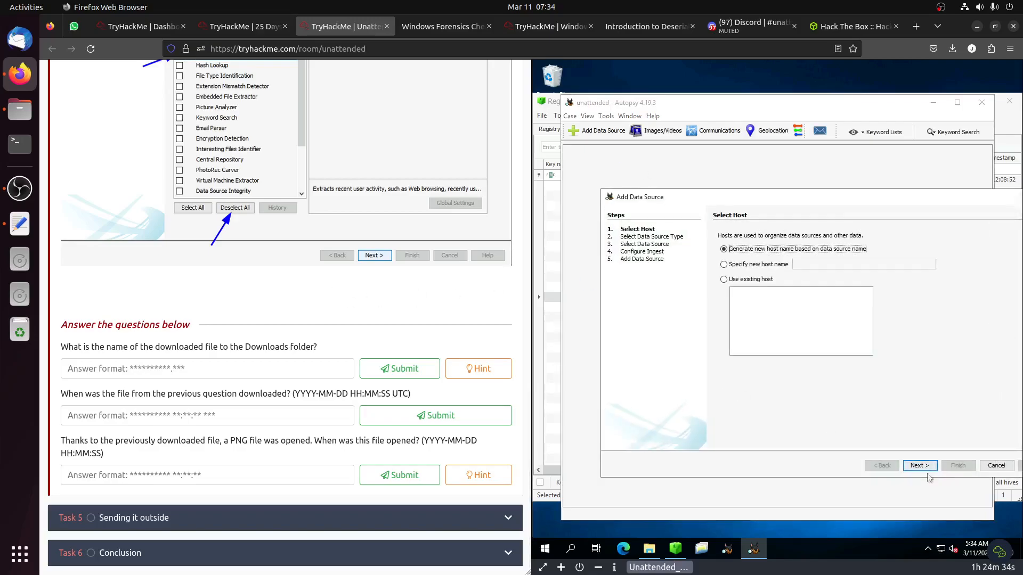
{"action": "left_click", "coordinate": [919, 465]}
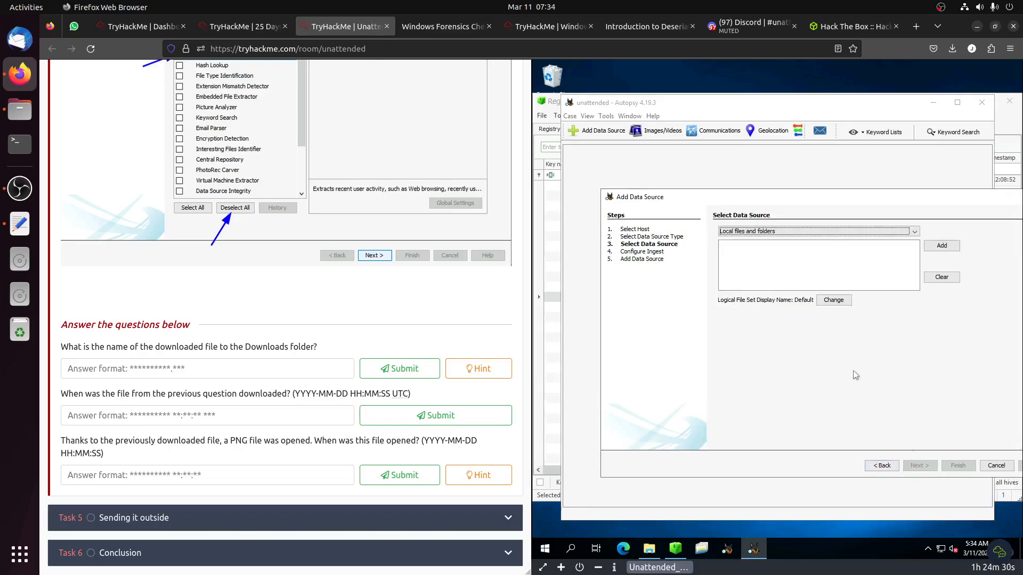
{"action": "left_click", "coordinate": [940, 246]}
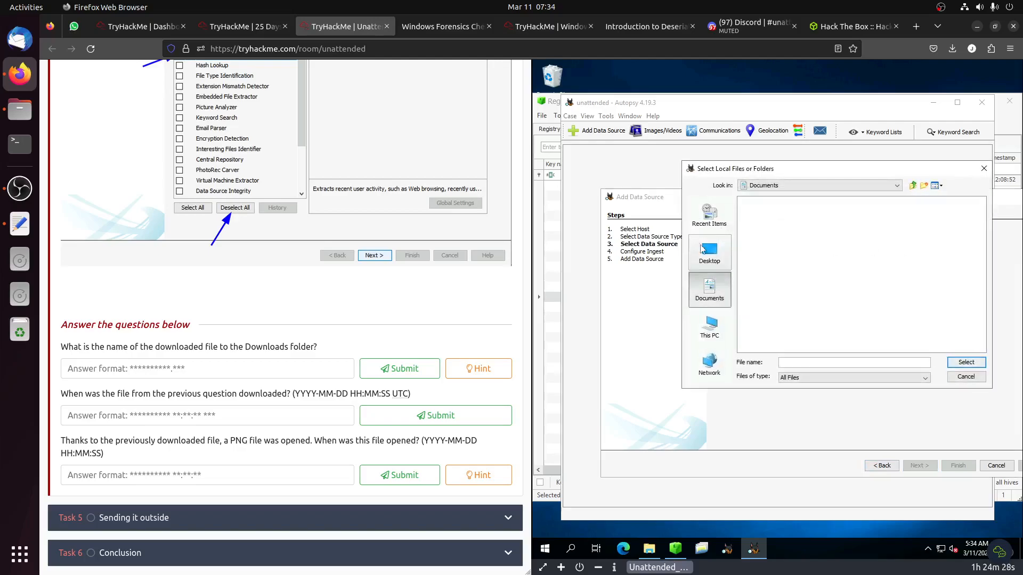
{"action": "left_click", "coordinate": [709, 252]}
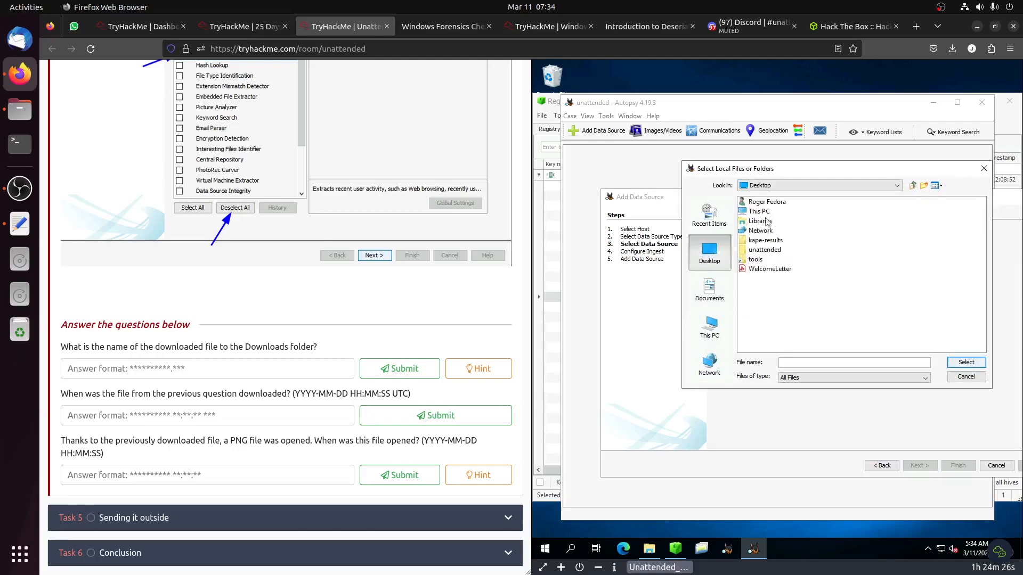
{"action": "left_click", "coordinate": [759, 211]}
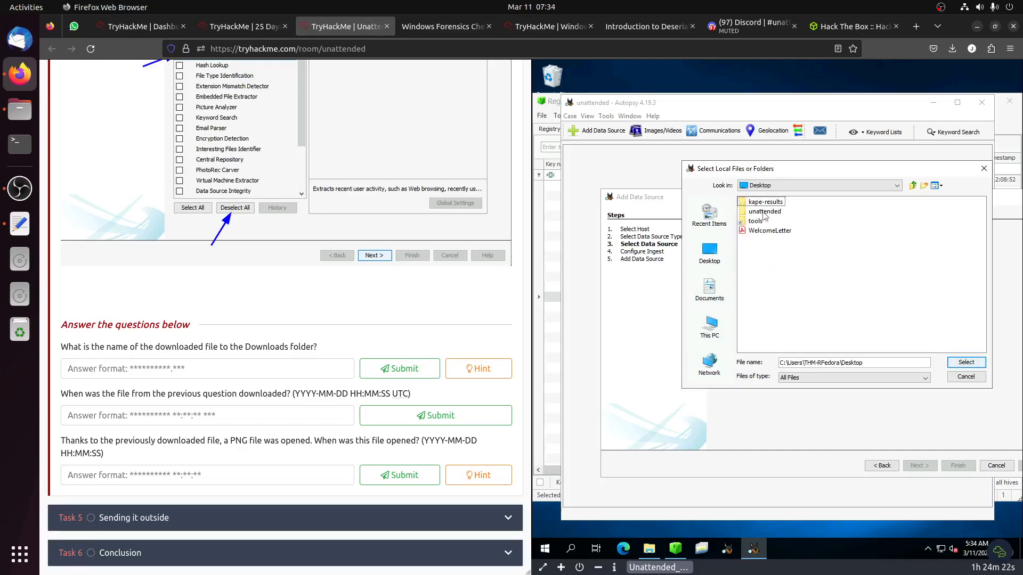
{"action": "left_click", "coordinate": [764, 201]}
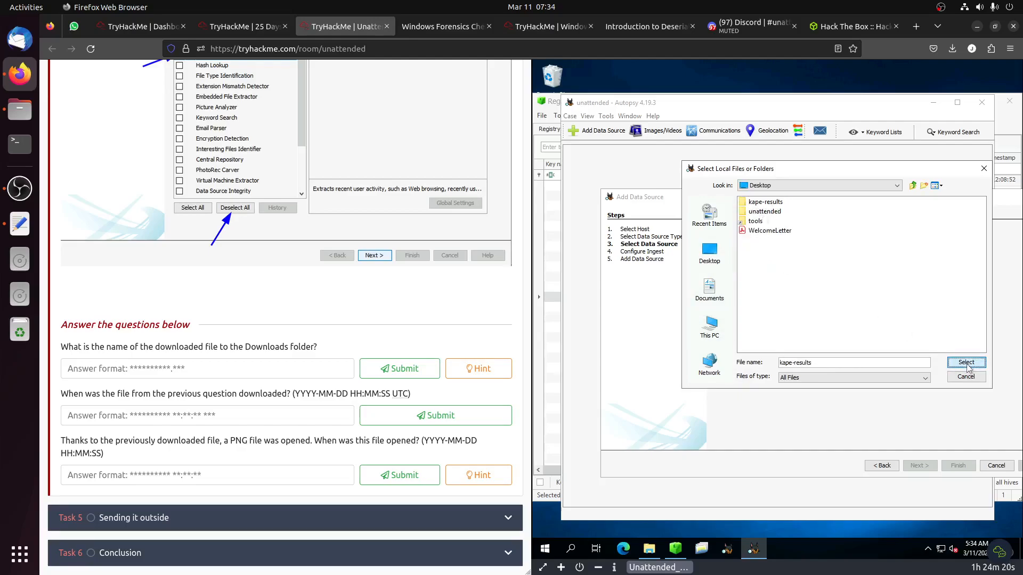
{"action": "left_click", "coordinate": [965, 363]}
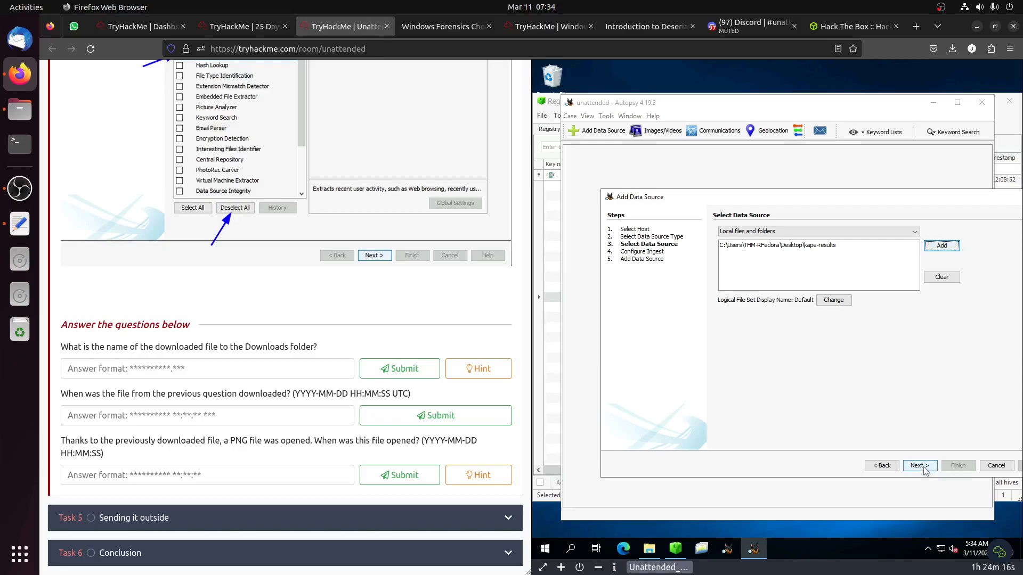
{"action": "left_click", "coordinate": [919, 465]}
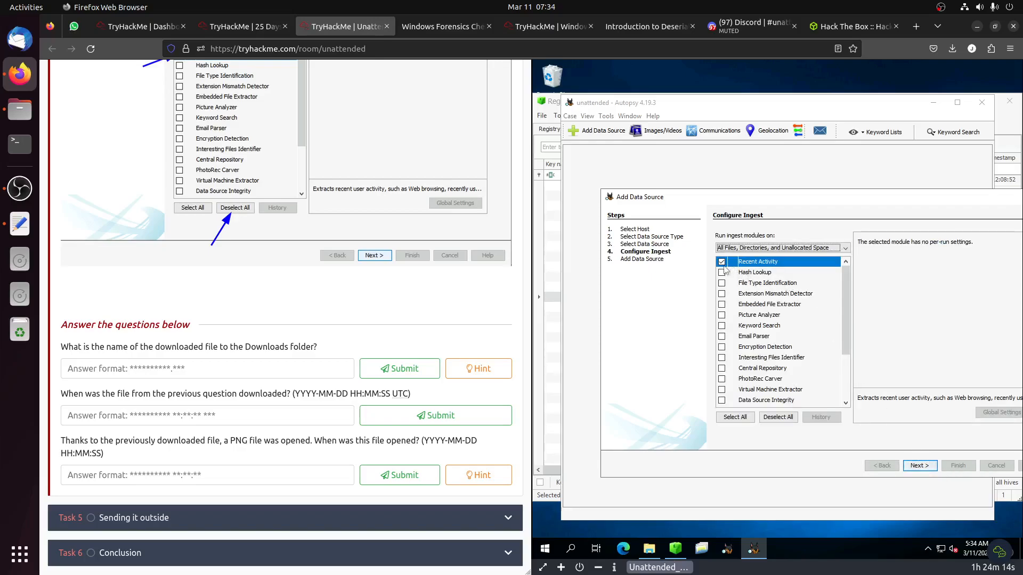
{"action": "left_click", "coordinate": [777, 417]}
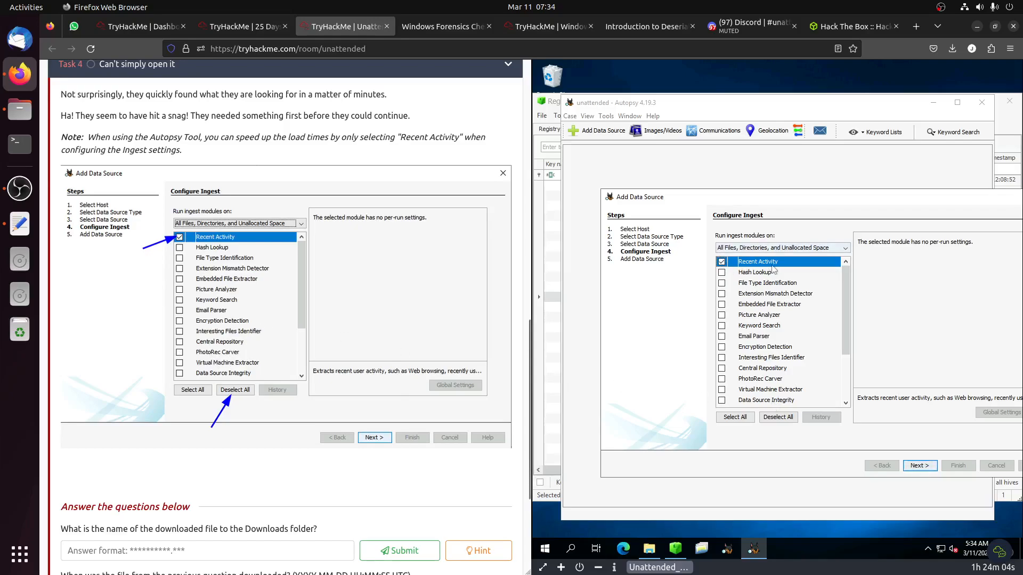
{"action": "left_click", "coordinate": [918, 465]}
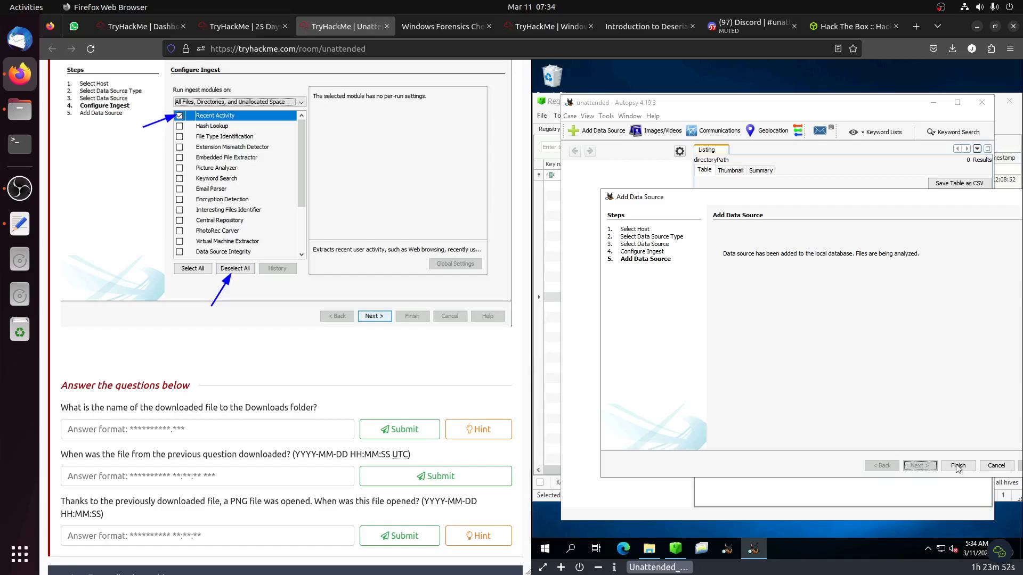
Finish the data-source wizard and view the PNG question's hint about filtering by extension
{"action": "left_click", "coordinate": [957, 466]}
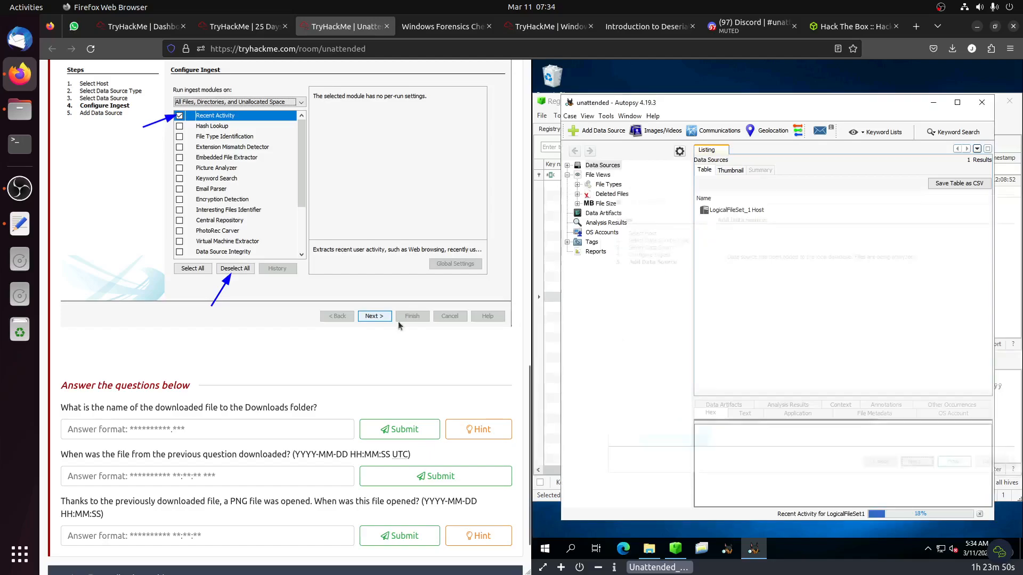
{"action": "scroll", "scroll_direction": "down", "scroll_amount": 3}
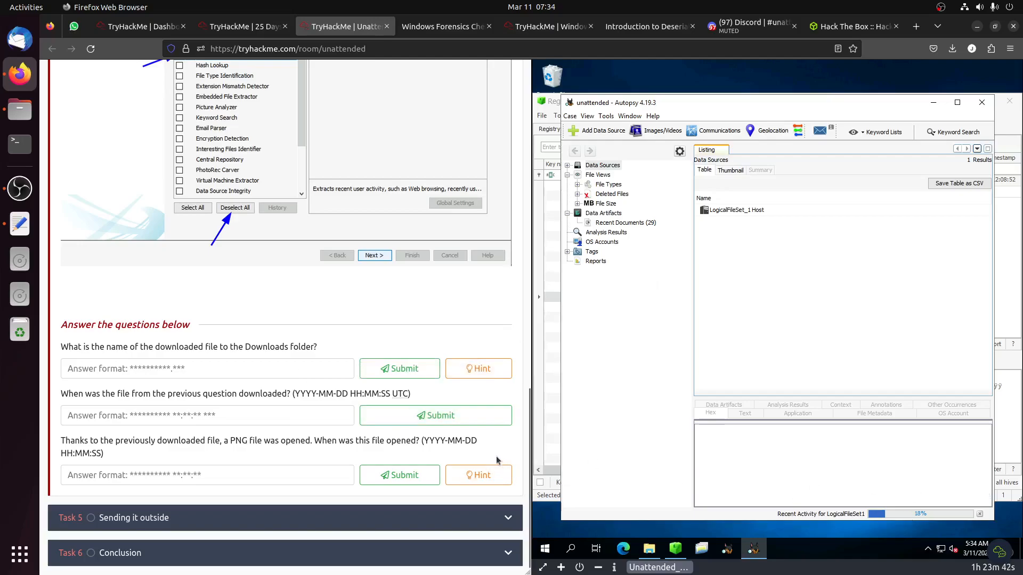
{"action": "mouse_move", "coordinate": [223, 456]}
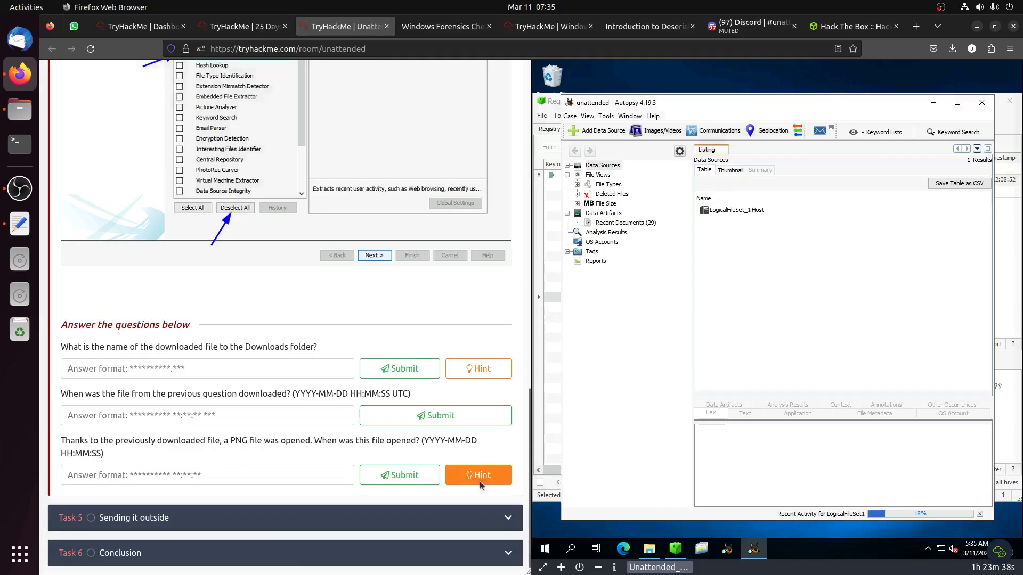
{"action": "left_click", "coordinate": [478, 474]}
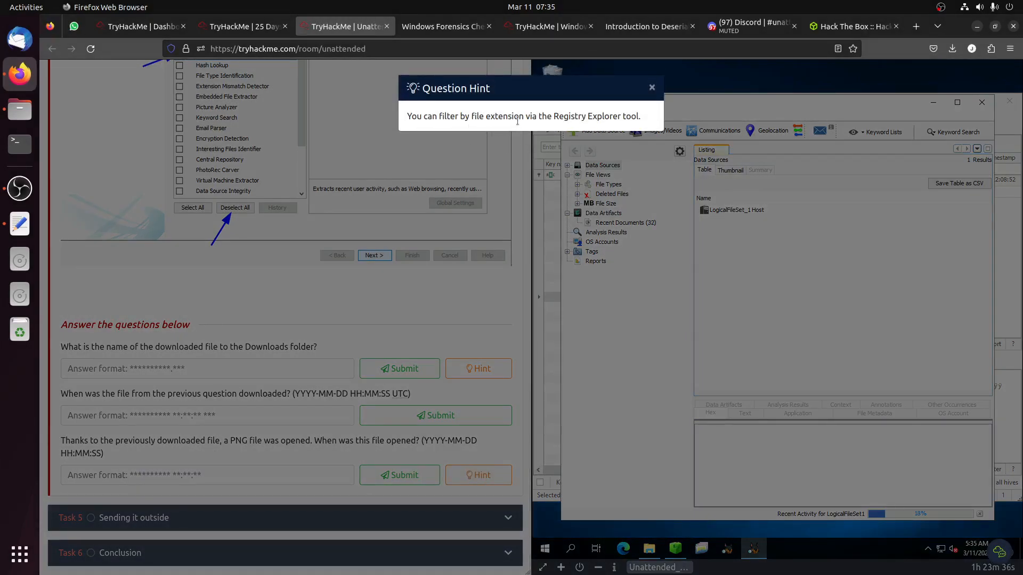
{"action": "left_click", "coordinate": [651, 87]}
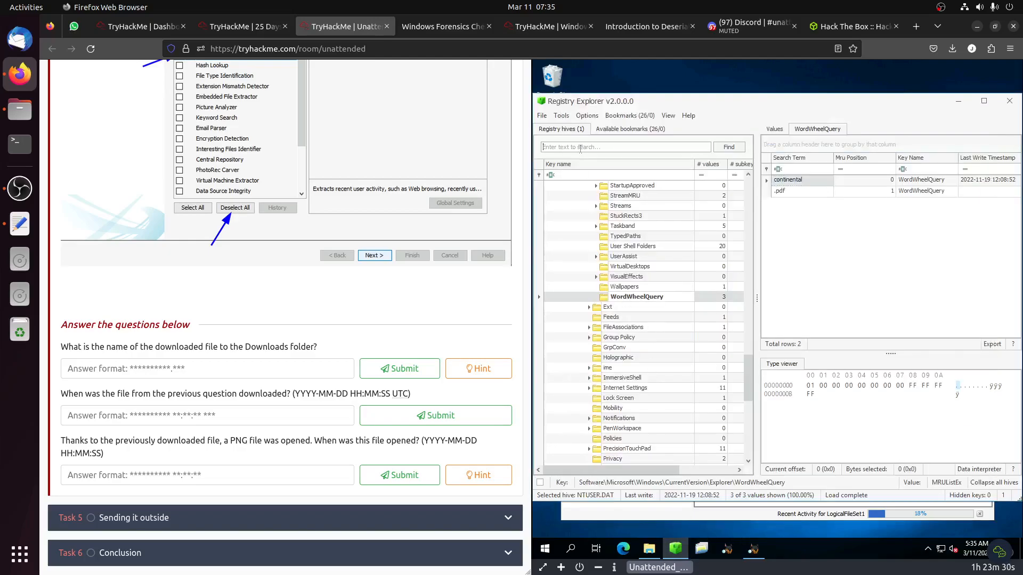
Search the hive for .png and open RecentDocs\.png to read its Opened On time
{"action": "type", "text": ".png"}
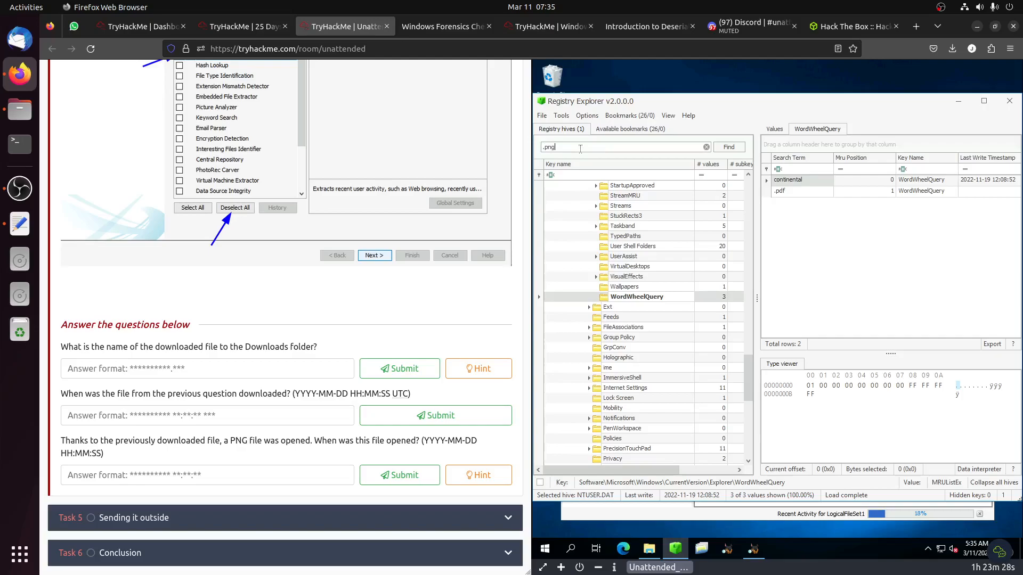
{"action": "left_click", "coordinate": [728, 146]}
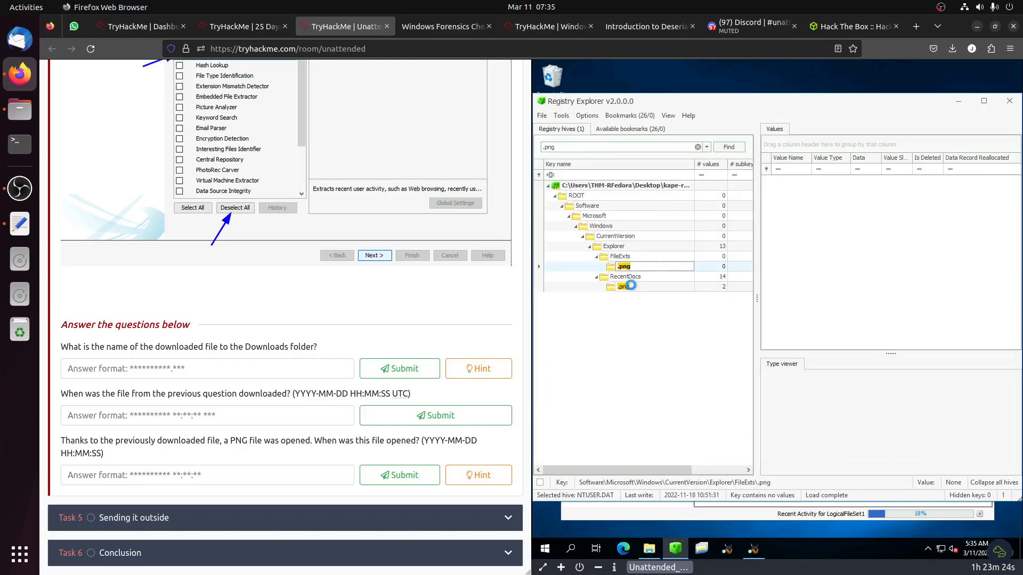
{"action": "left_click", "coordinate": [623, 287]}
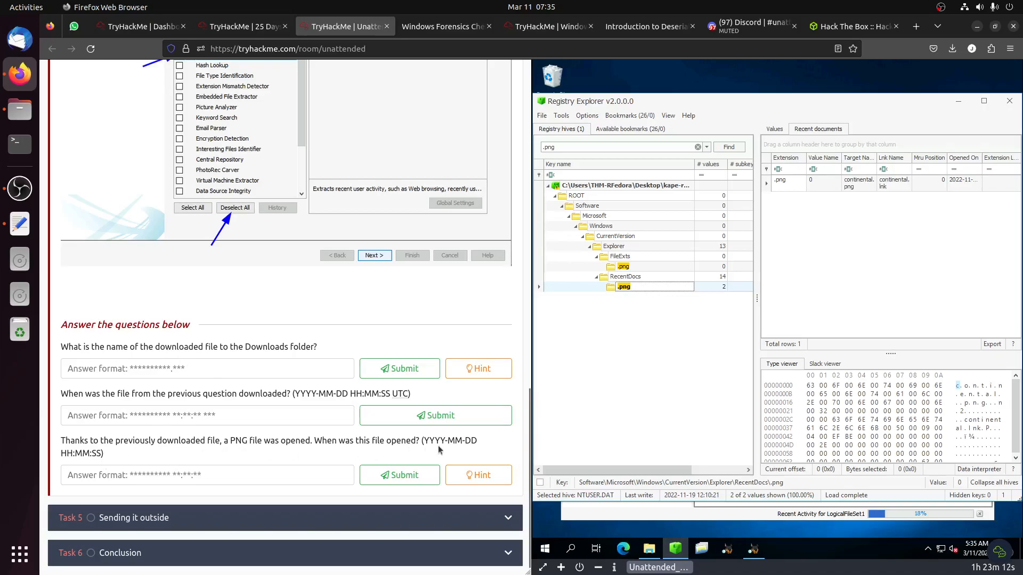
{"action": "mouse_move", "coordinate": [332, 454]}
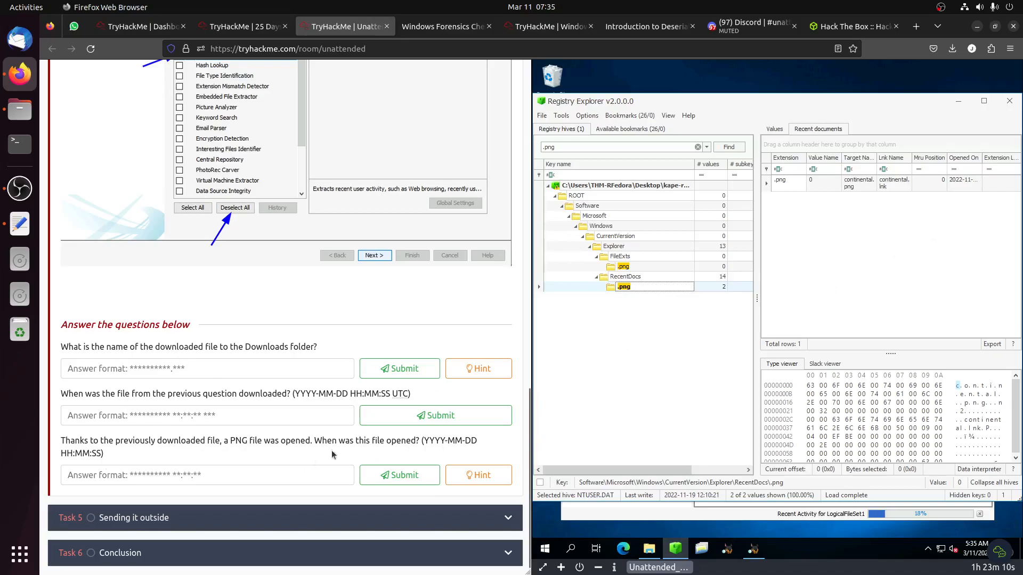
{"action": "mouse_move", "coordinate": [960, 183]}
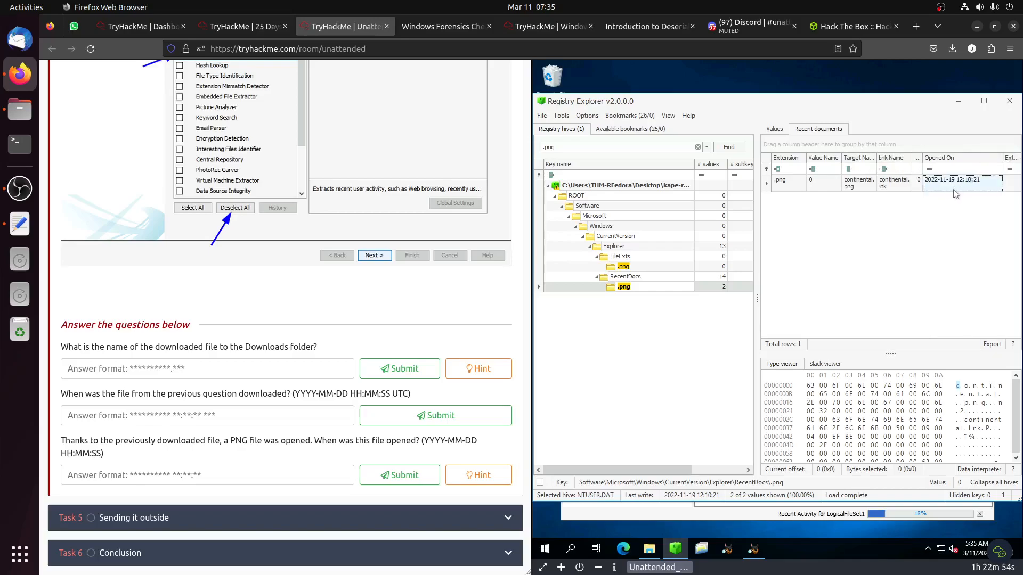
{"action": "left_click", "coordinate": [206, 475]}
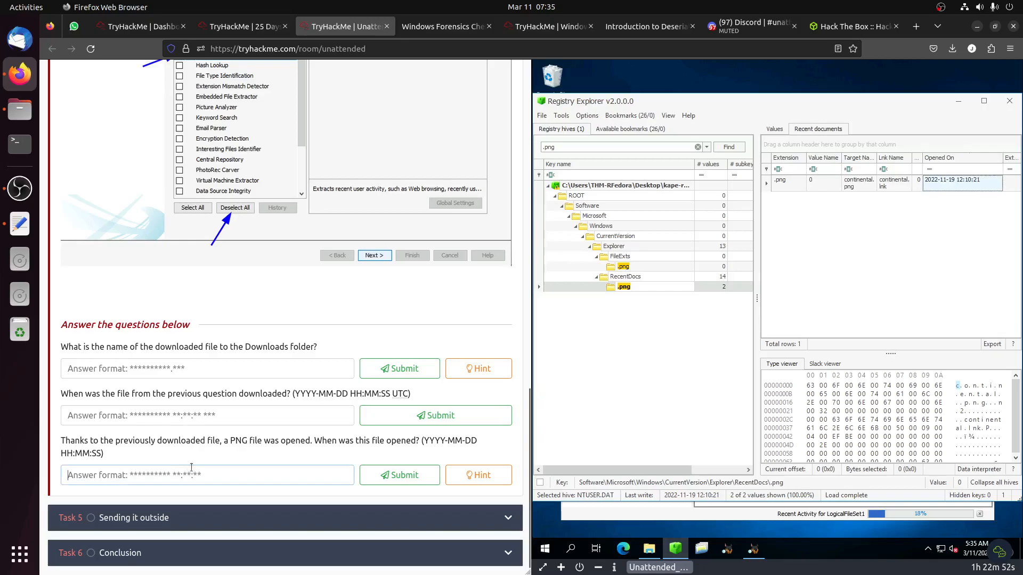
{"action": "type", "text": "2022-11-19 12"}
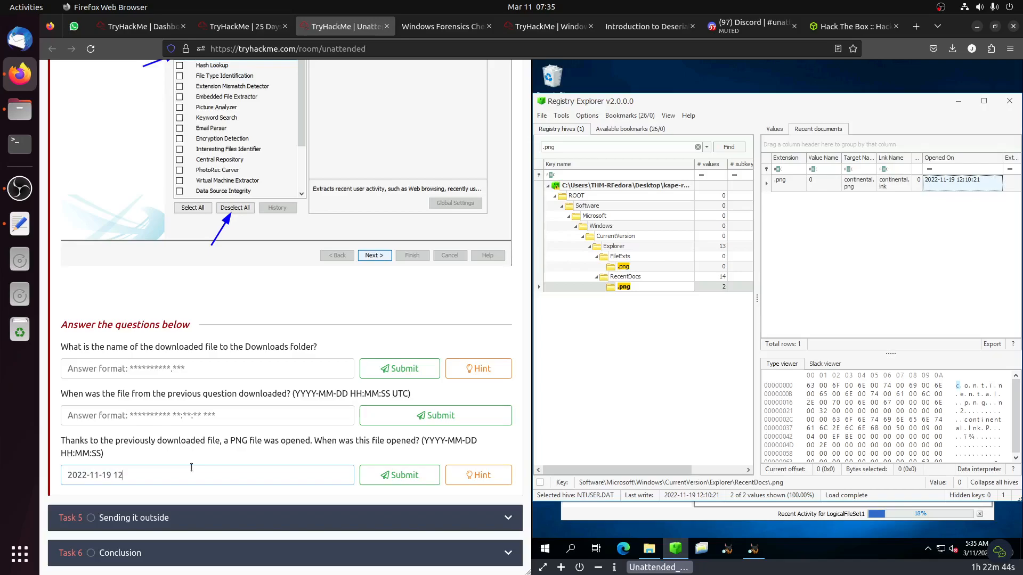
{"action": "type", "text": ":10"}
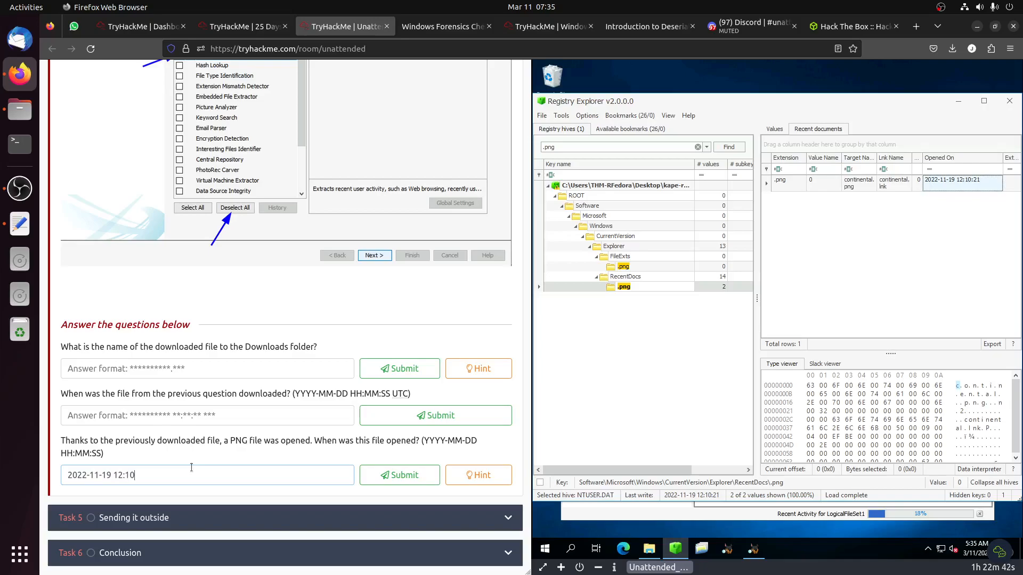
{"action": "type", "text": ":"}
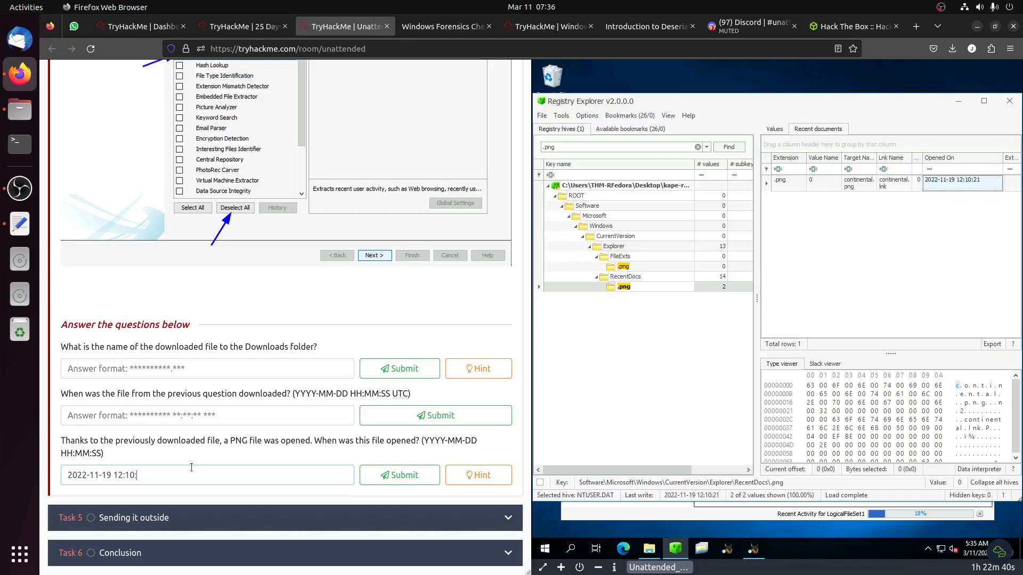
{"action": "left_click", "coordinate": [399, 474]}
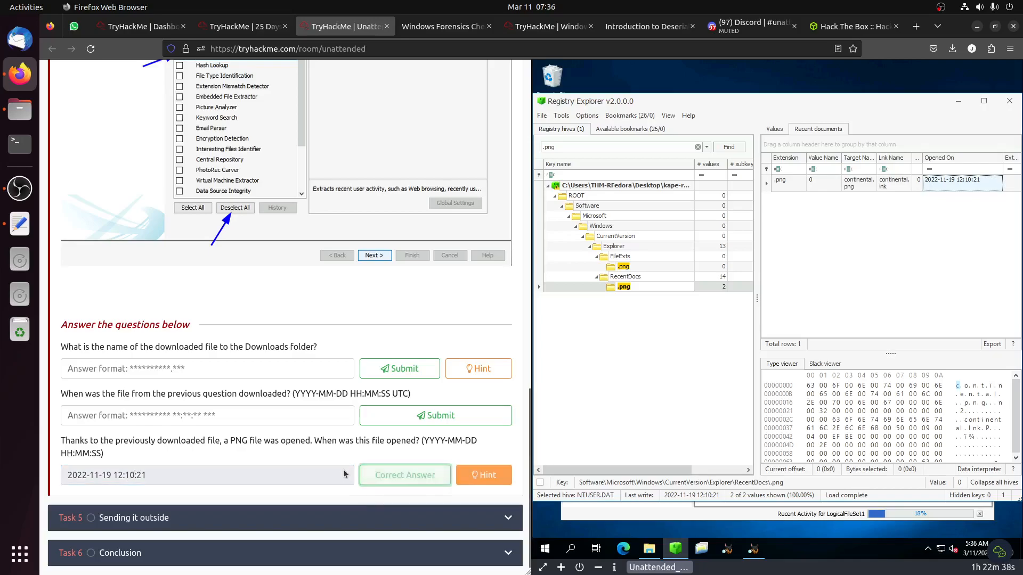
{"action": "left_click", "coordinate": [403, 475]}
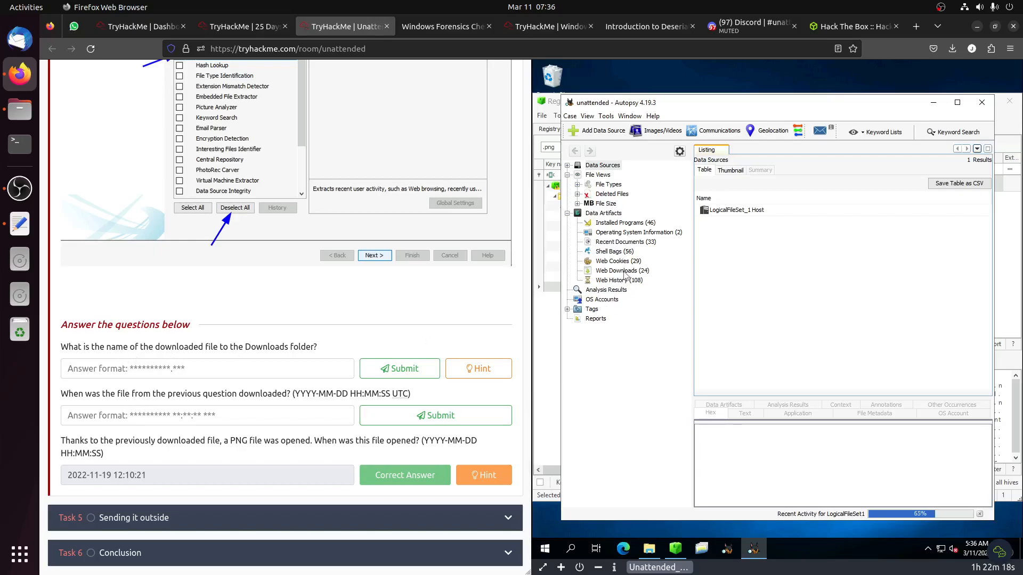
List Autopsy's Web Downloads and locate the 7z2201-x64.exe record, checking the question's hint
{"action": "left_click", "coordinate": [616, 271]}
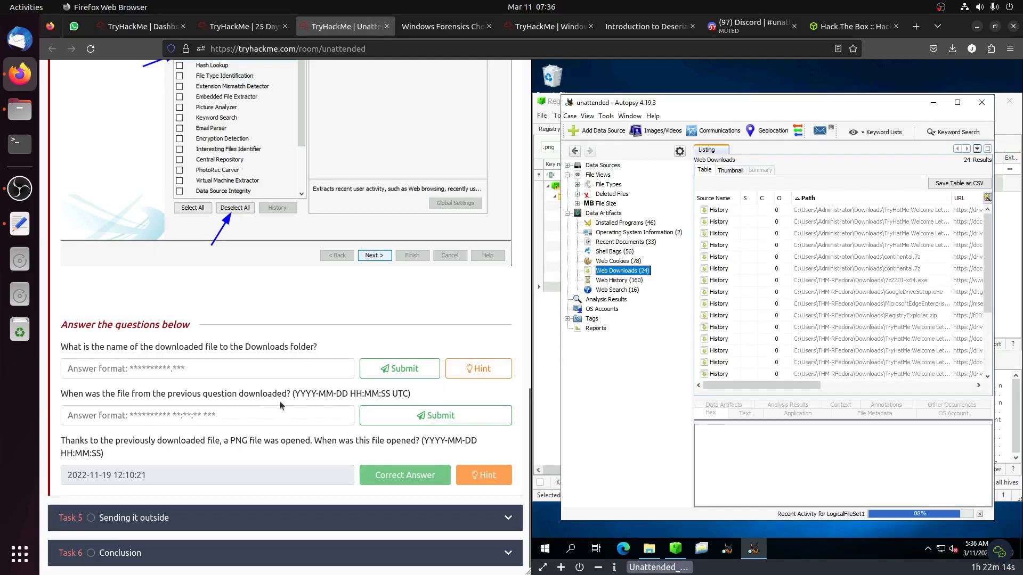
{"action": "mouse_move", "coordinate": [149, 357]}
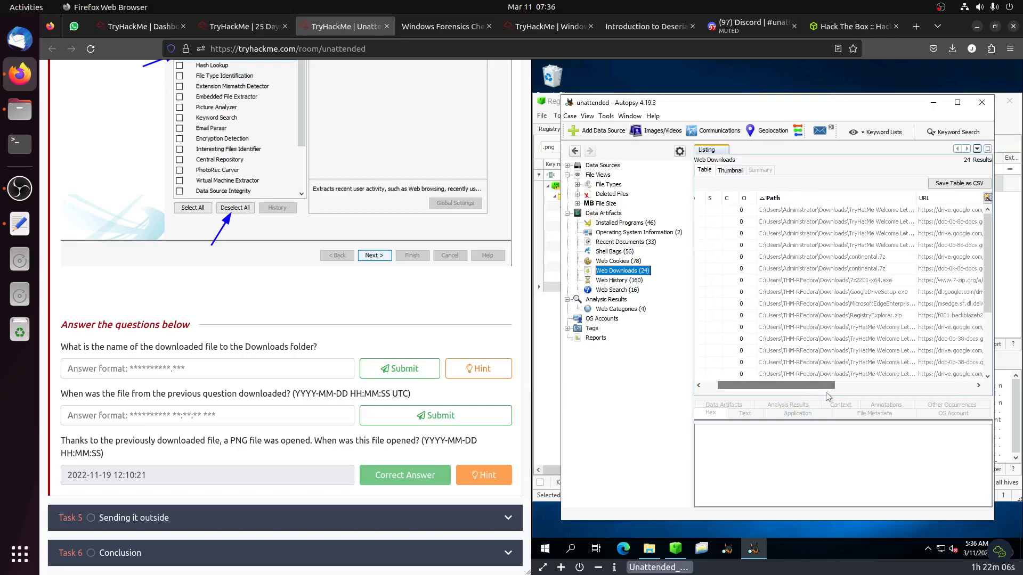
{"action": "left_click", "coordinate": [772, 198]}
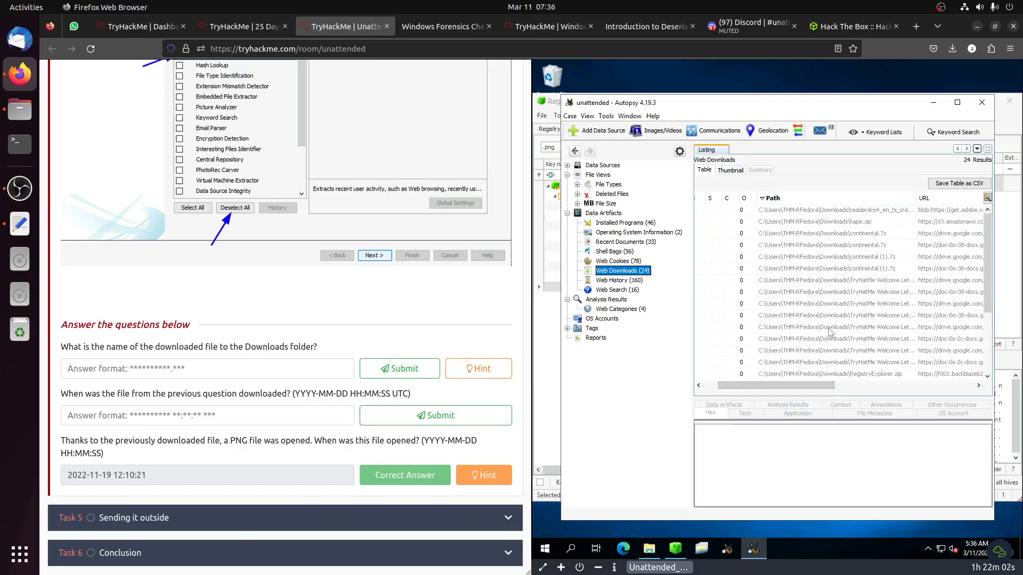
{"action": "mouse_move", "coordinate": [860, 226]}
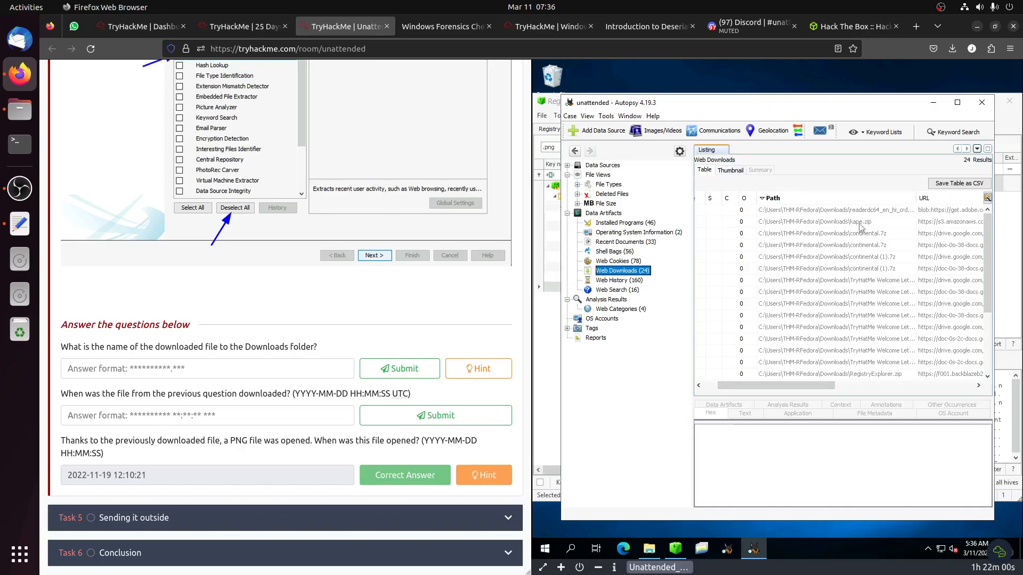
{"action": "left_click", "coordinate": [835, 209]}
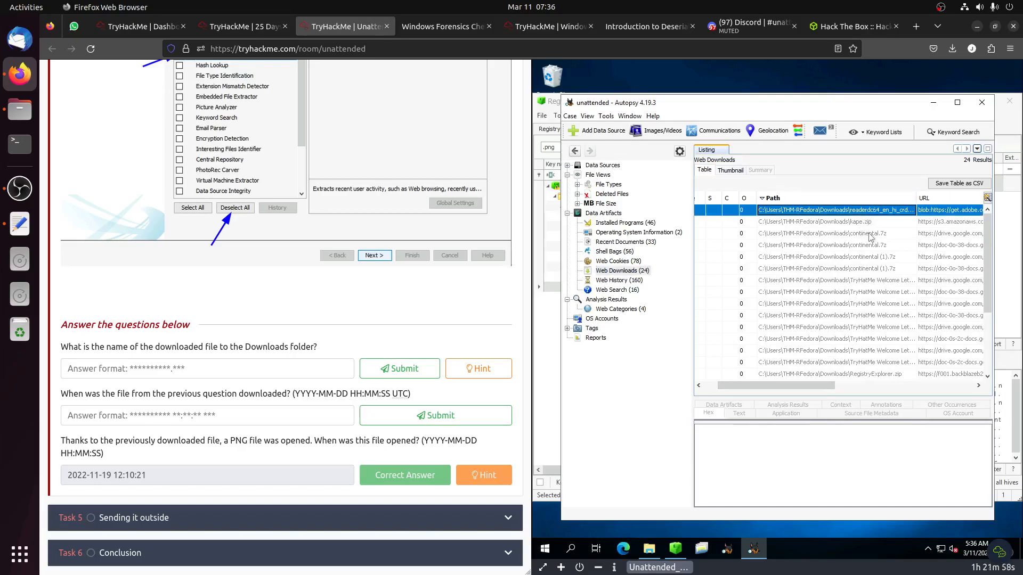
{"action": "left_click", "coordinate": [828, 233]}
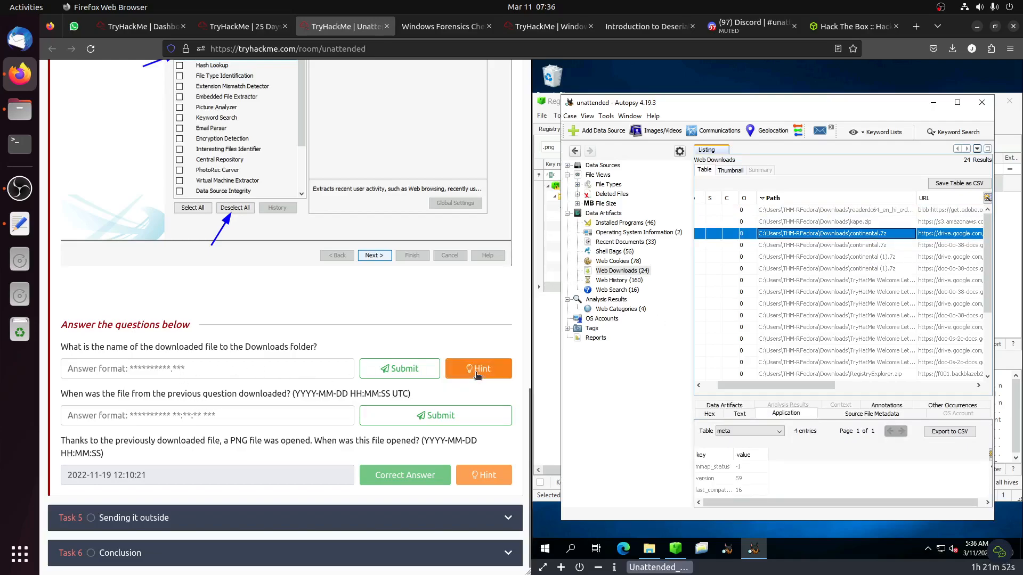
{"action": "left_click", "coordinate": [478, 368]}
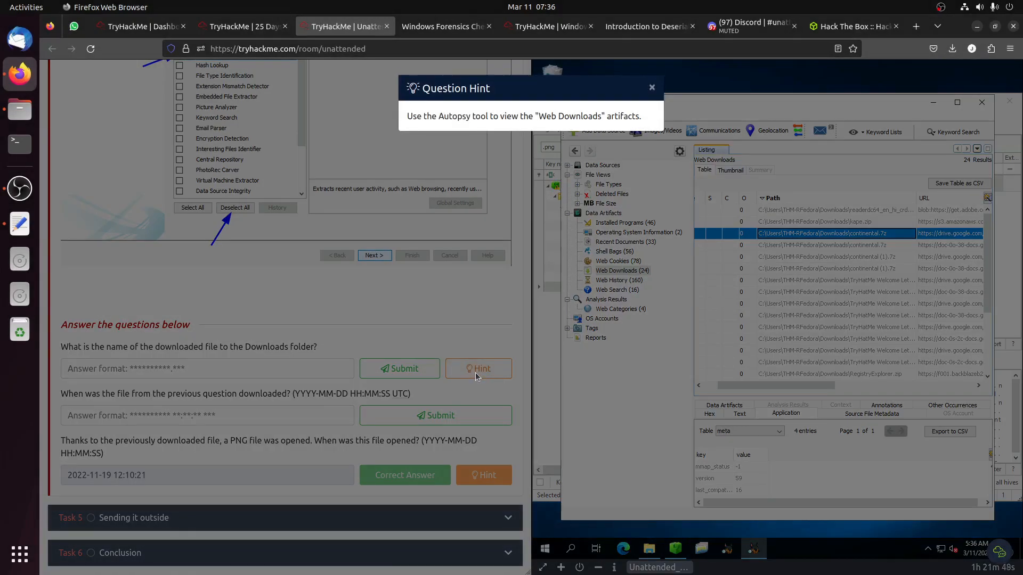
{"action": "left_click", "coordinate": [651, 87]}
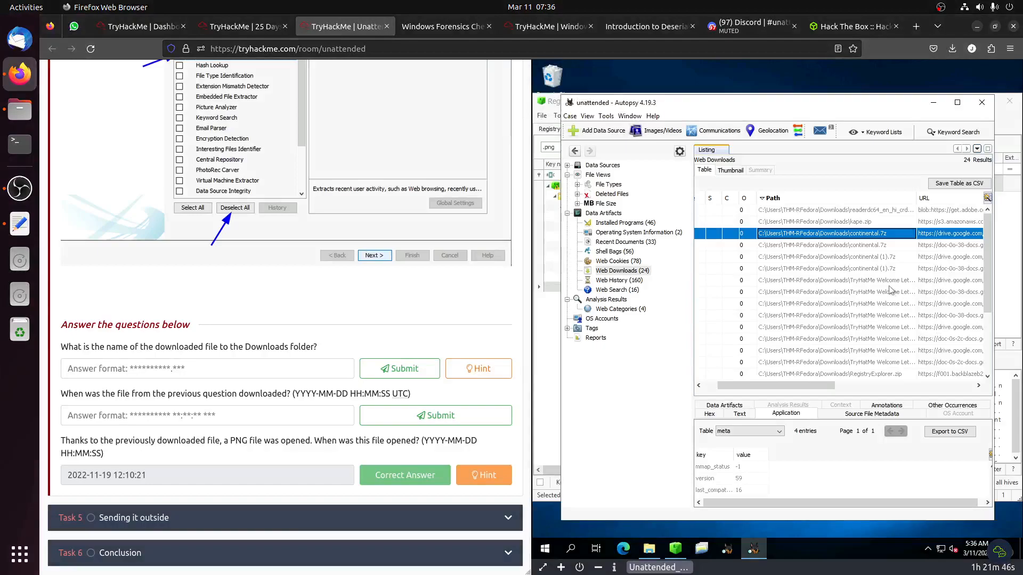
{"action": "scroll", "scroll_direction": "down", "scroll_amount": 3}
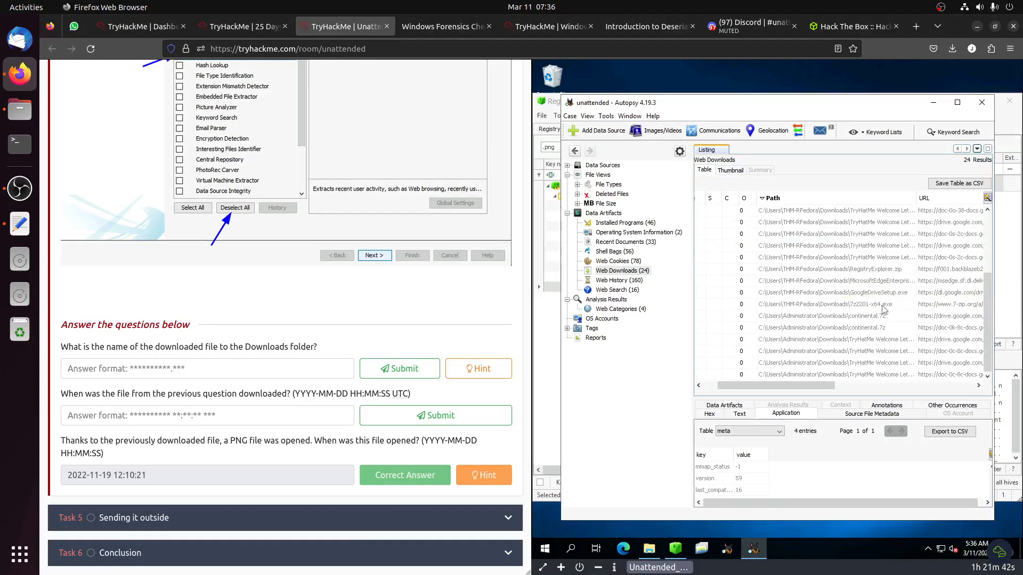
{"action": "left_click", "coordinate": [835, 304]}
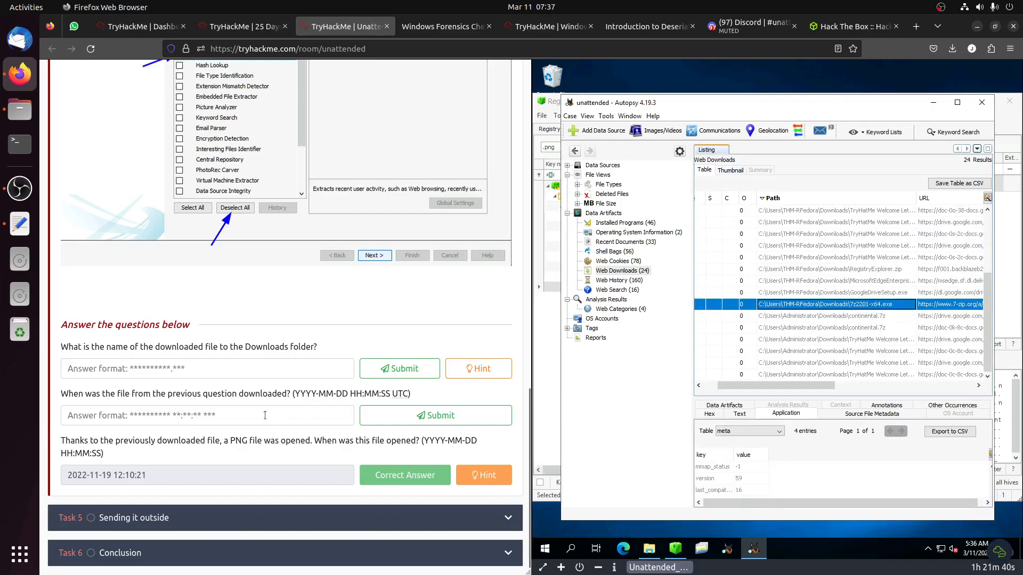
Submit 7z2201-x64.exe as the downloaded file's name
{"action": "left_click", "coordinate": [206, 368]}
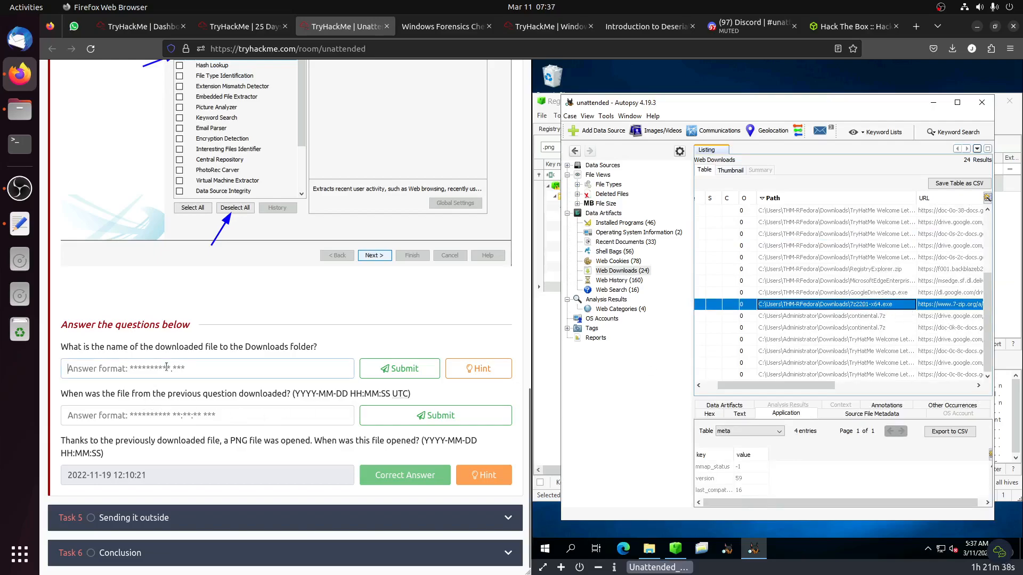
{"action": "type", "text": "7"}
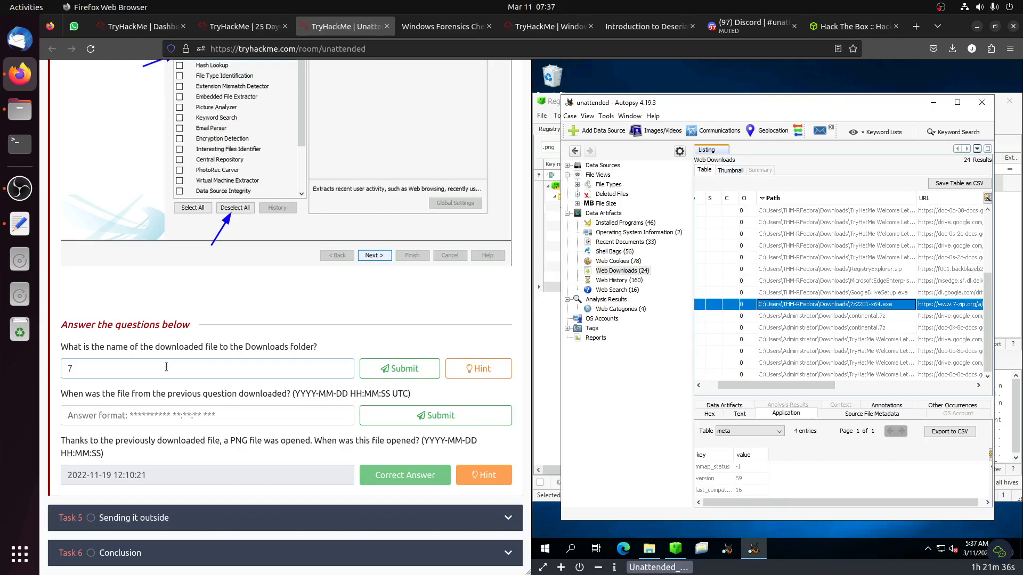
{"action": "type", "text": "z2201-x"}
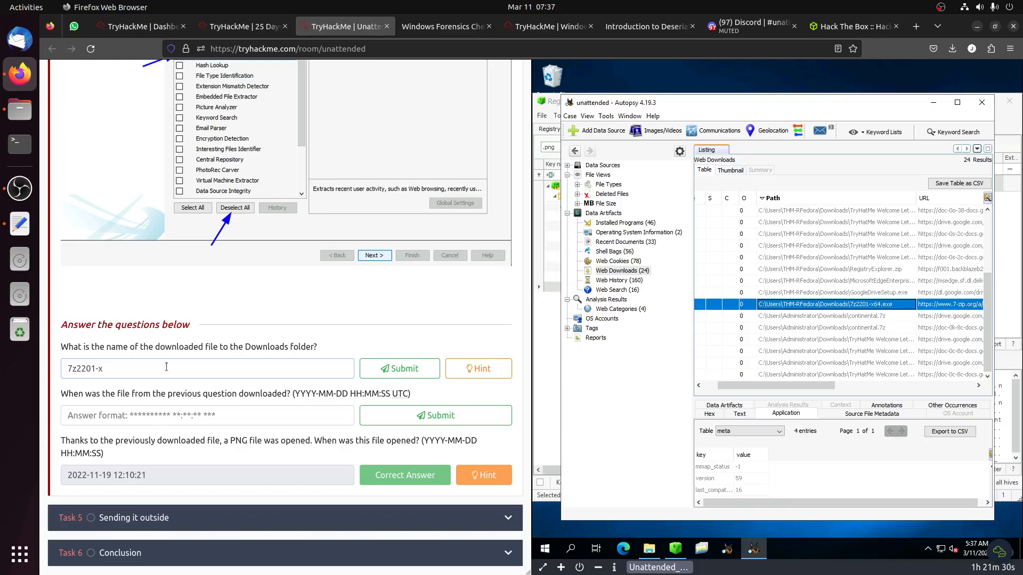
{"action": "type", "text": "64"}
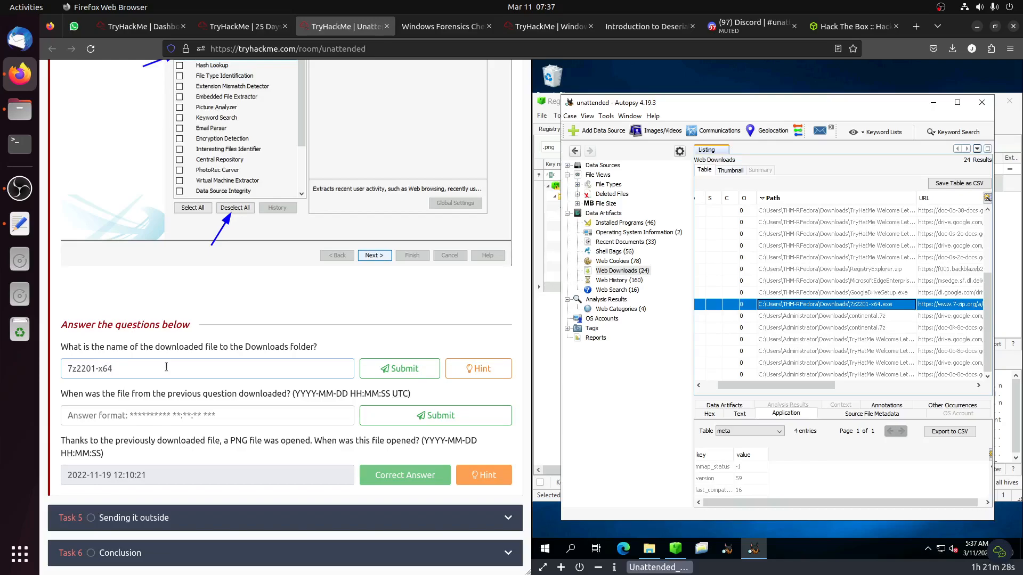
{"action": "type", "text": ".exe"}
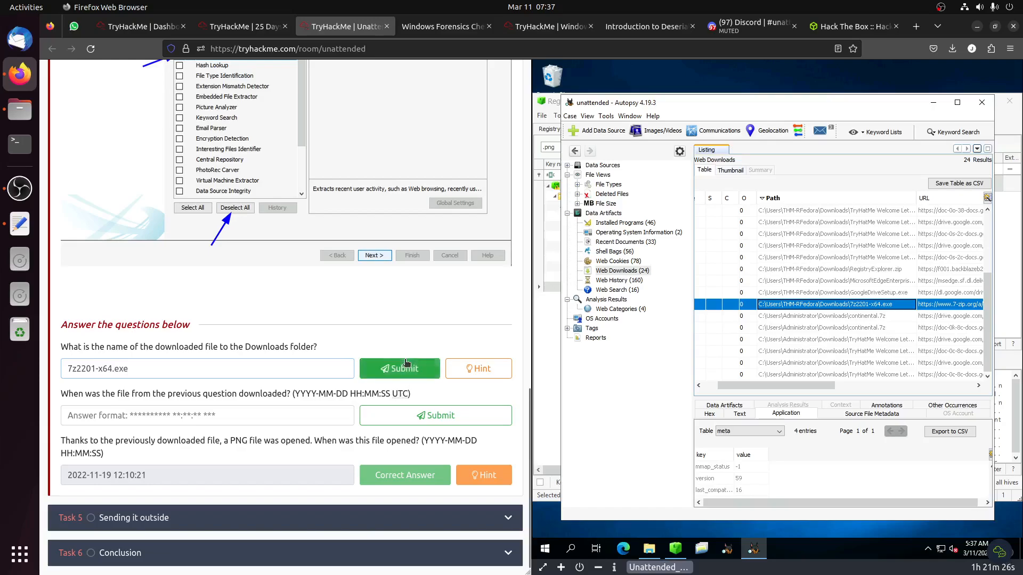
{"action": "left_click", "coordinate": [399, 369]}
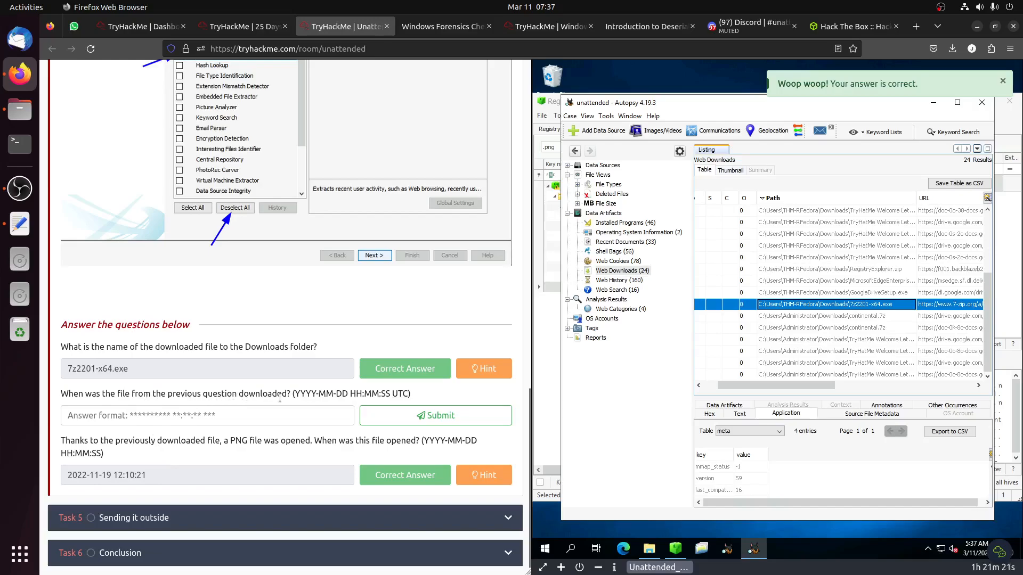
{"action": "mouse_move", "coordinate": [871, 366]}
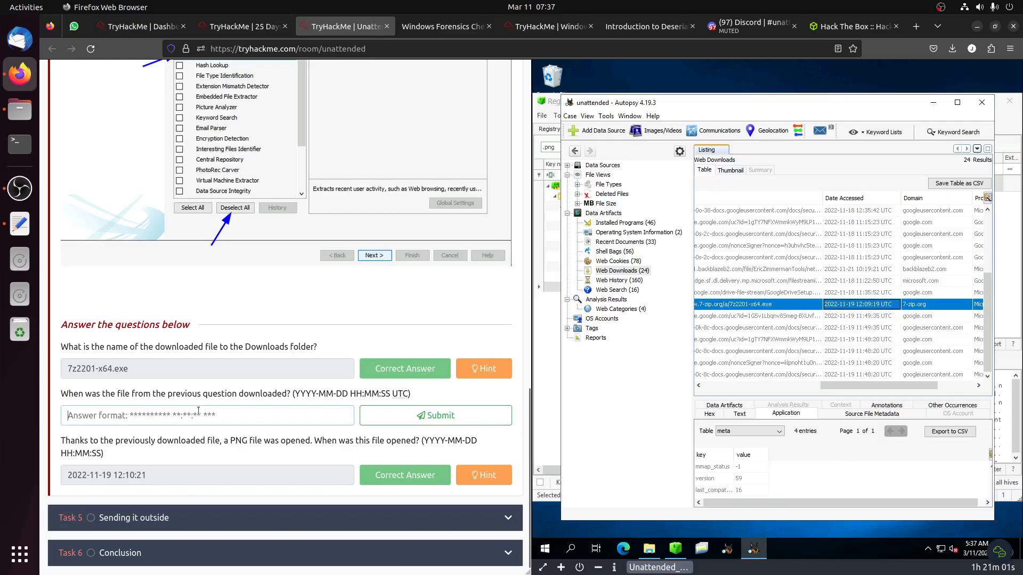
{"action": "type", "text": "2022"}
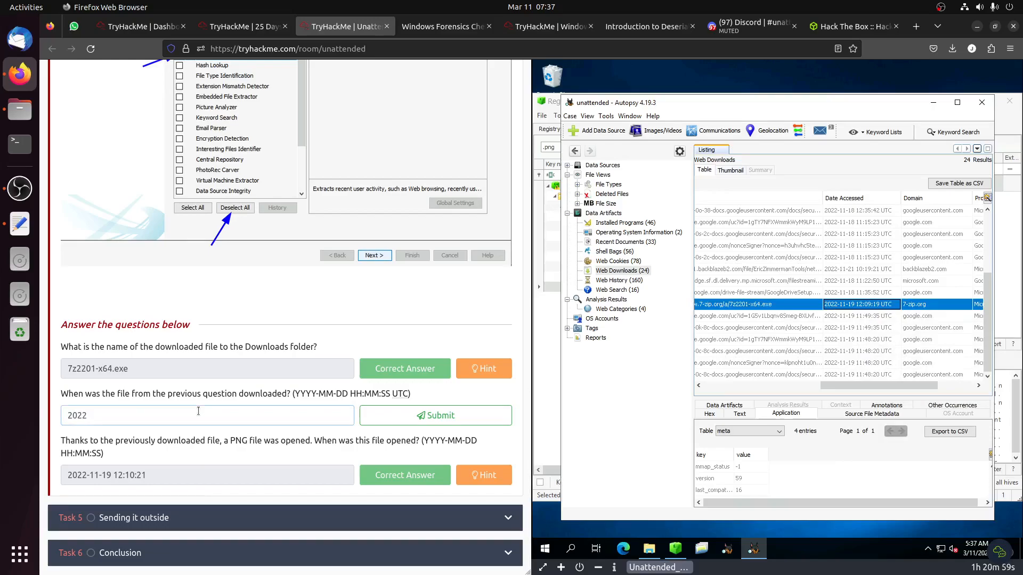
{"action": "type", "text": "-11-19 12:"}
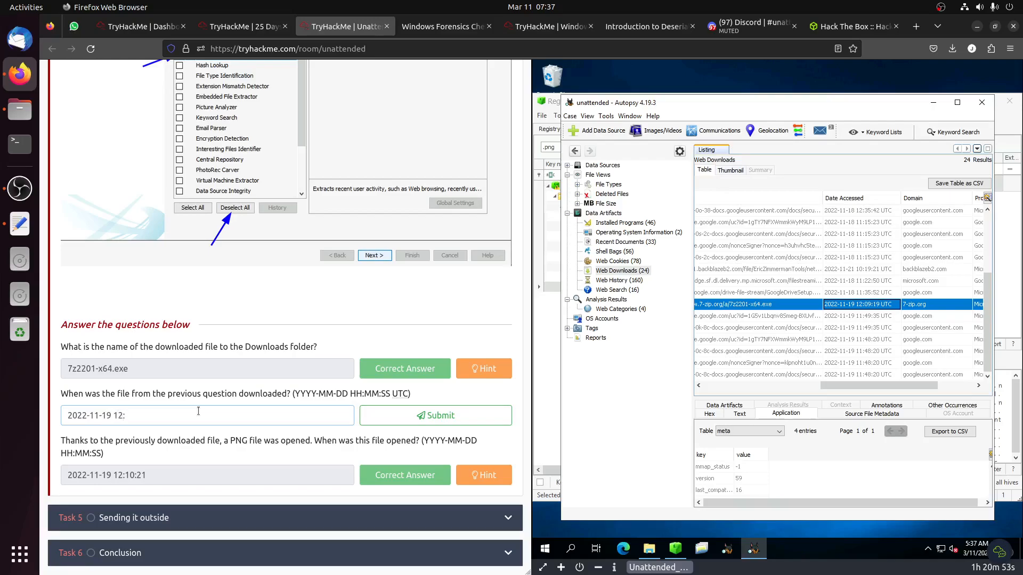
{"action": "type", "text": "09:"}
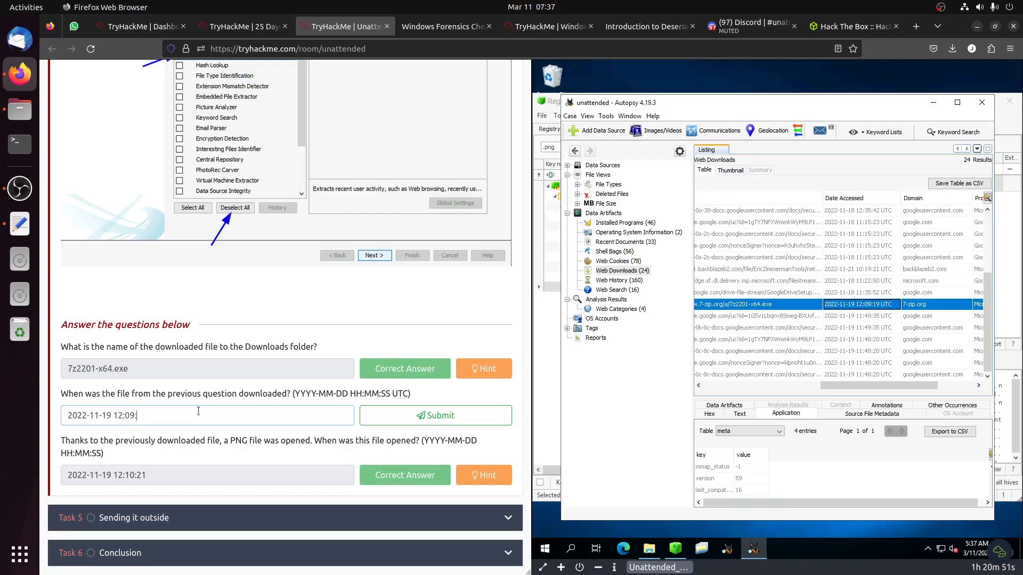
{"action": "type", "text": "19"}
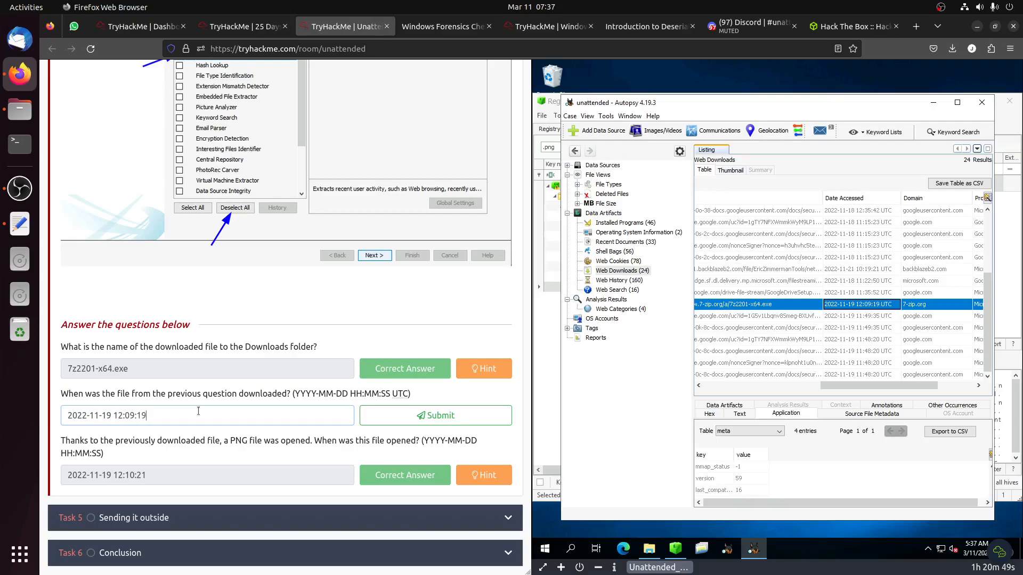
{"action": "type", "text": "UTC"}
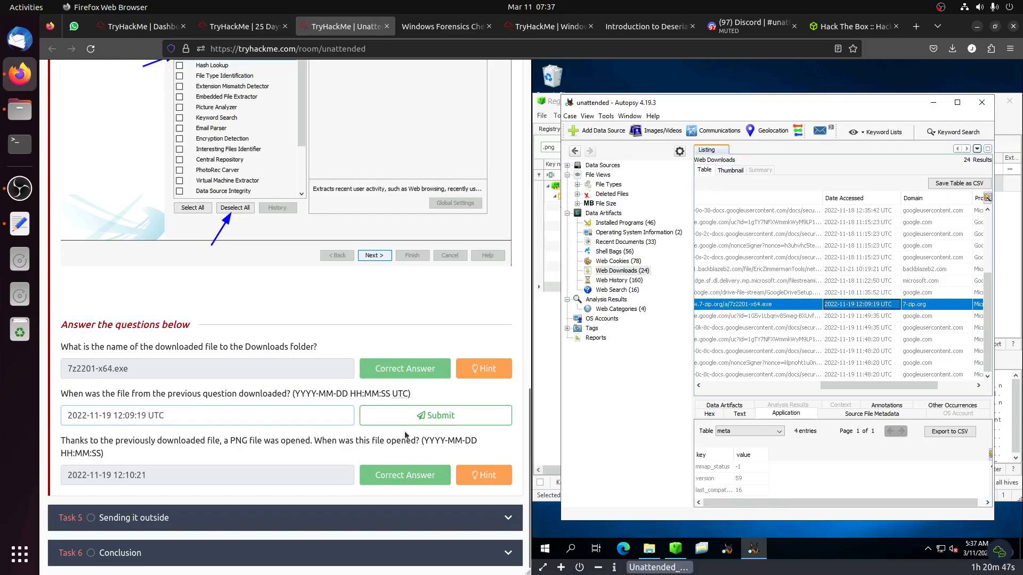
{"action": "left_click", "coordinate": [435, 415]}
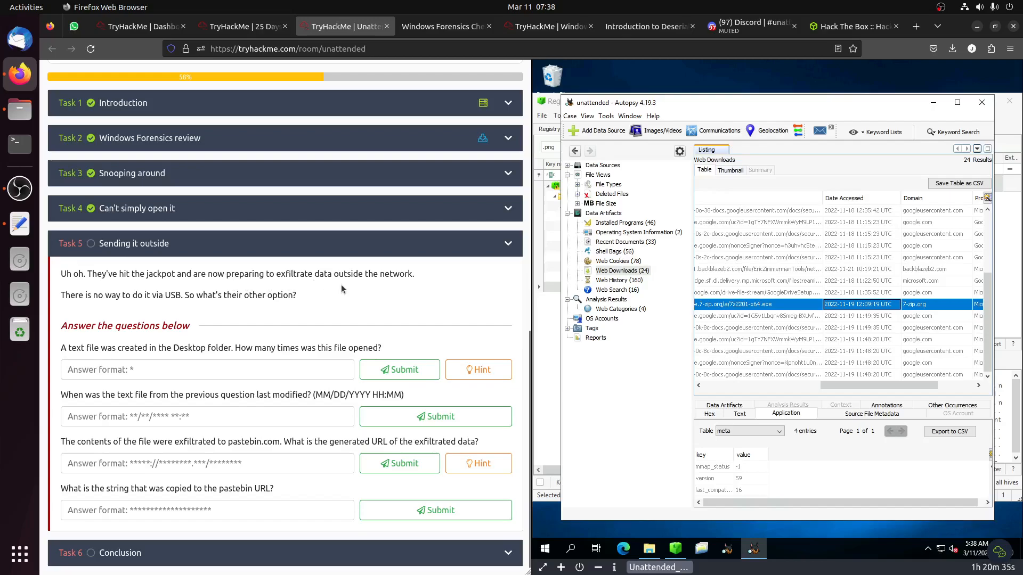
{"action": "mouse_move", "coordinate": [349, 291]}
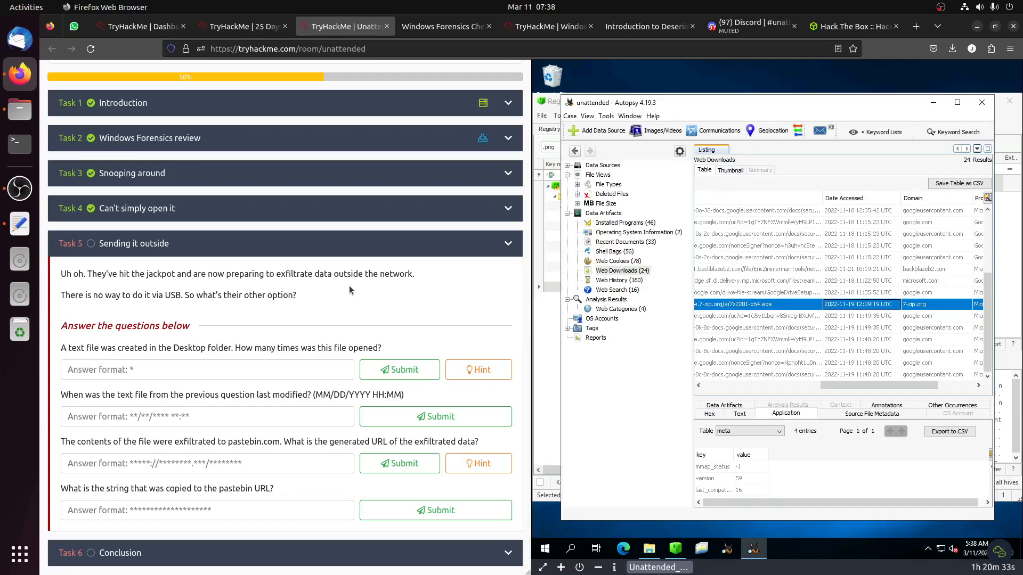
{"action": "mouse_move", "coordinate": [228, 306]}
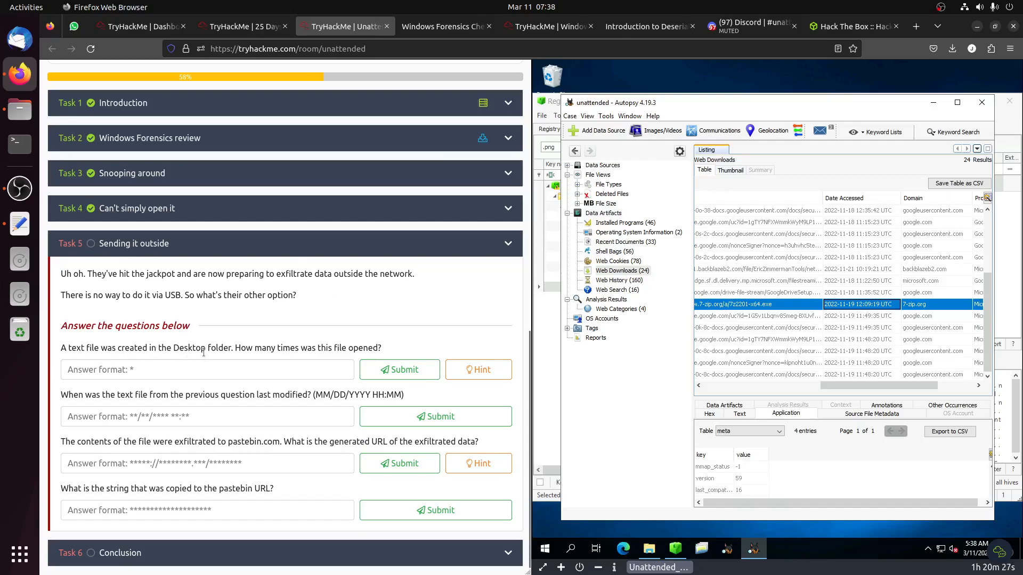
{"action": "left_click_drag", "start_coordinate": [250, 348], "coordinate": [381, 348]}
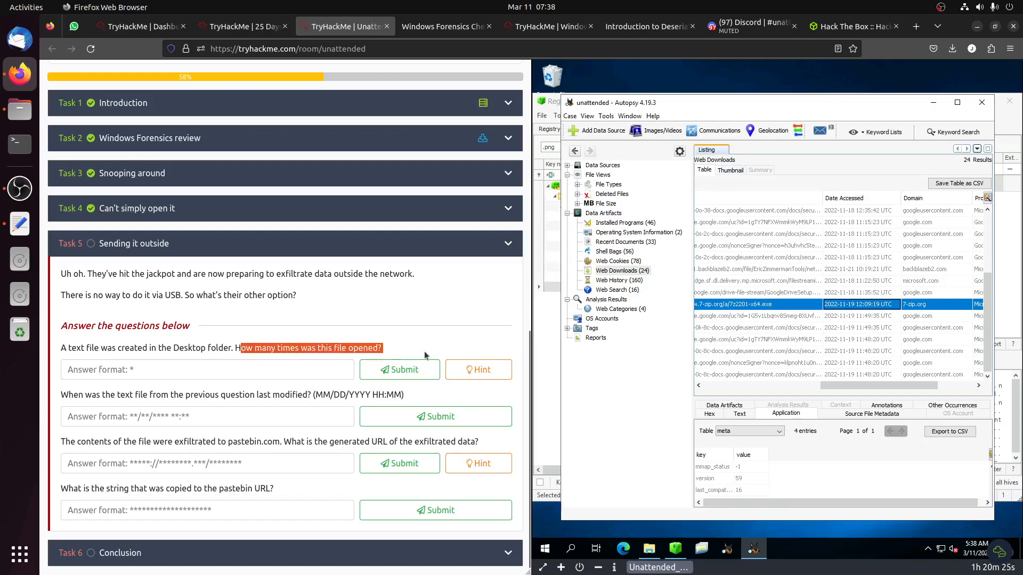
{"action": "left_click", "coordinate": [478, 369]}
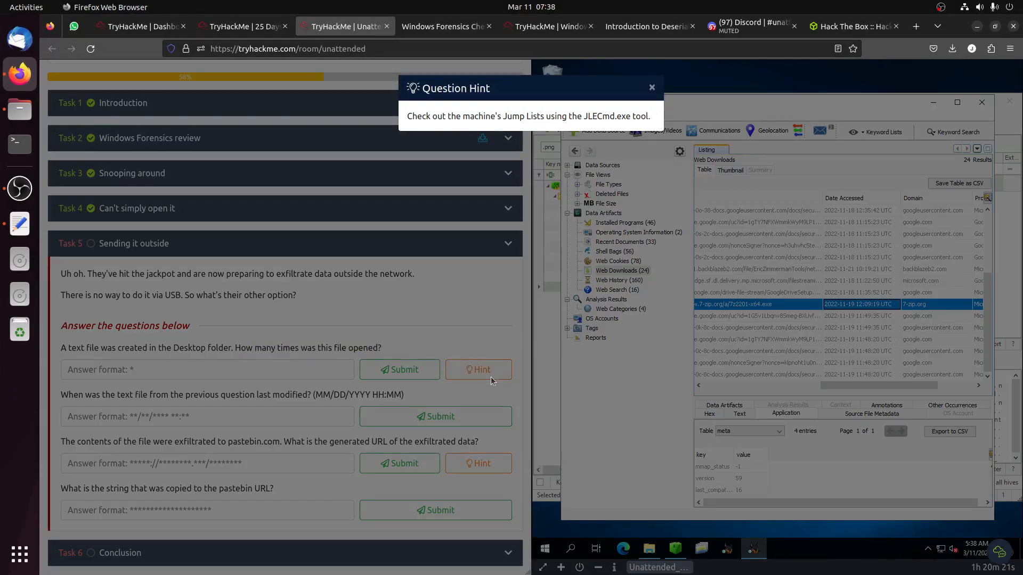
{"action": "left_click", "coordinate": [650, 86]}
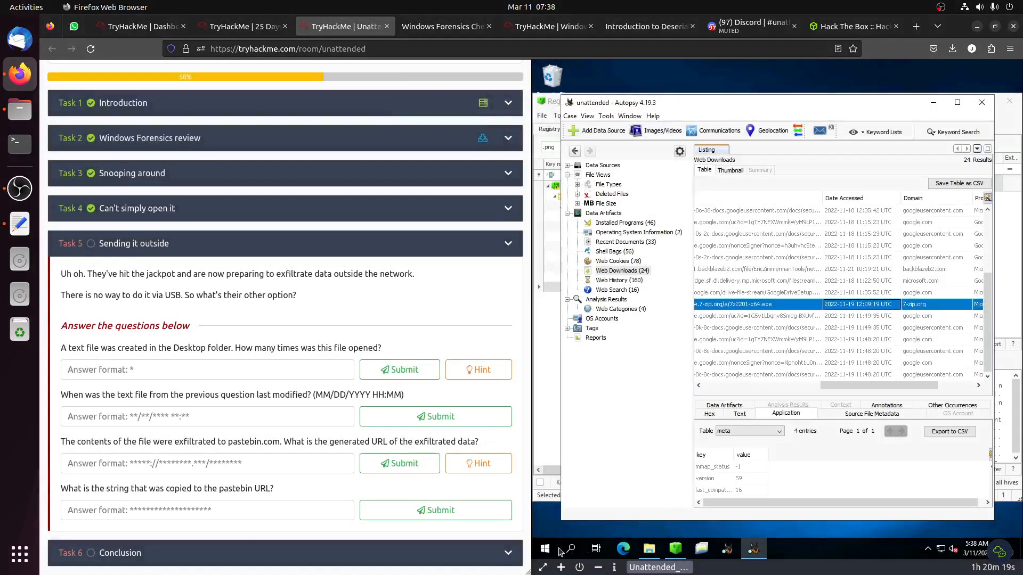
Launch an administrator Command Prompt, change to c:\tools and list its folders
{"action": "left_click", "coordinate": [546, 548]}
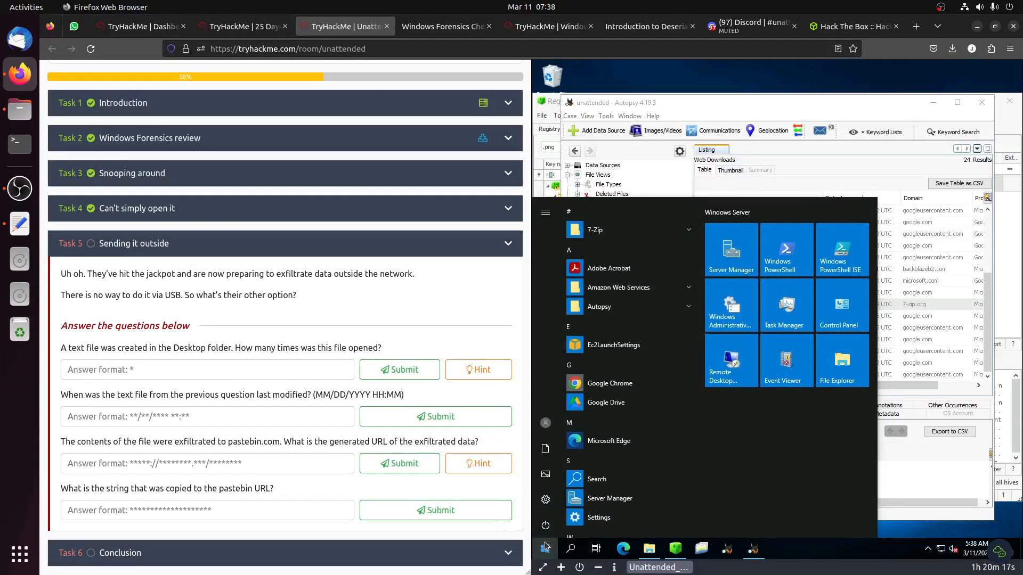
{"action": "type", "text": "cmd"}
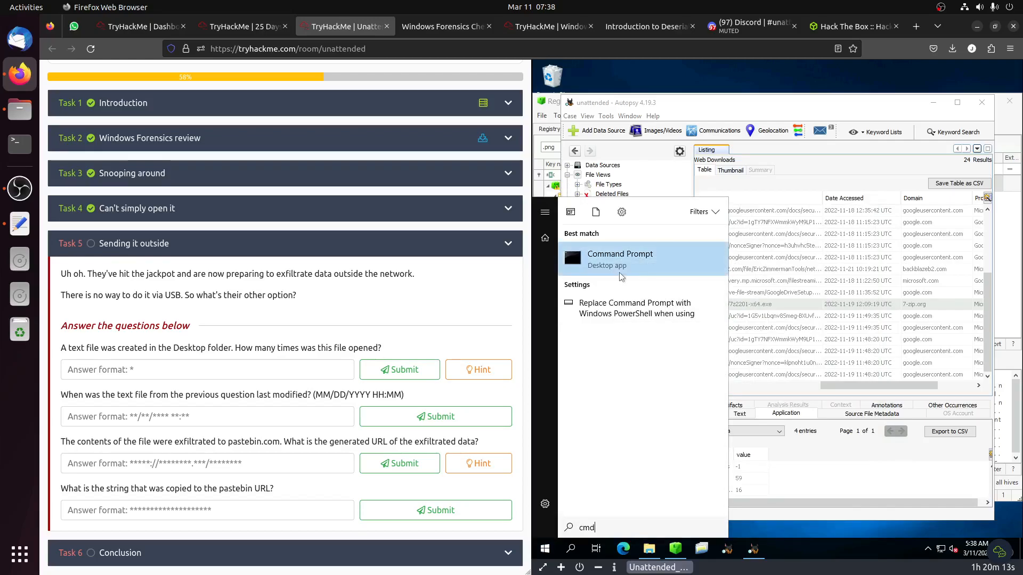
{"action": "left_click", "coordinate": [619, 259]}
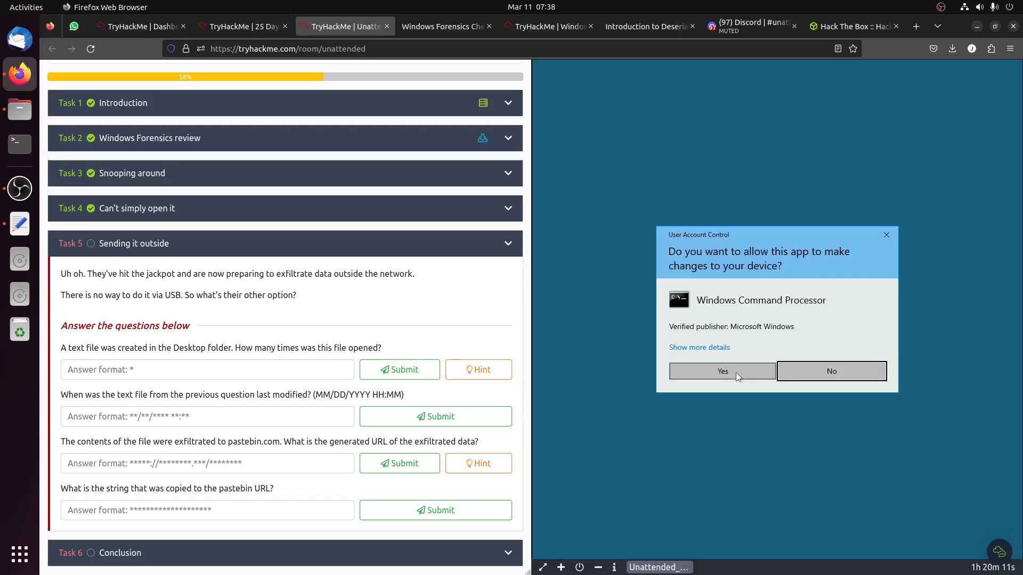
{"action": "left_click", "coordinate": [721, 371]}
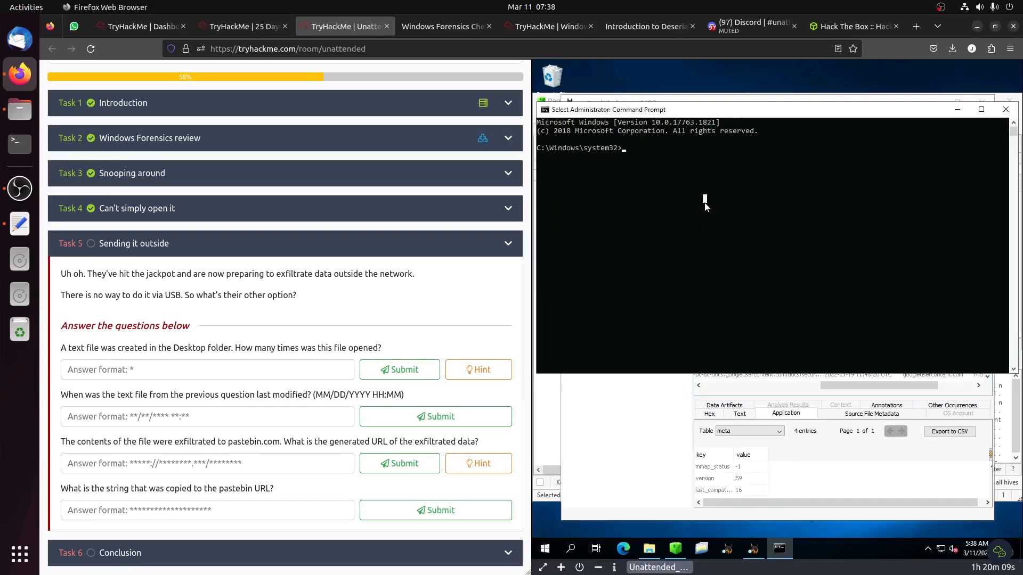
{"action": "type", "text": "cd c:\\tools"}
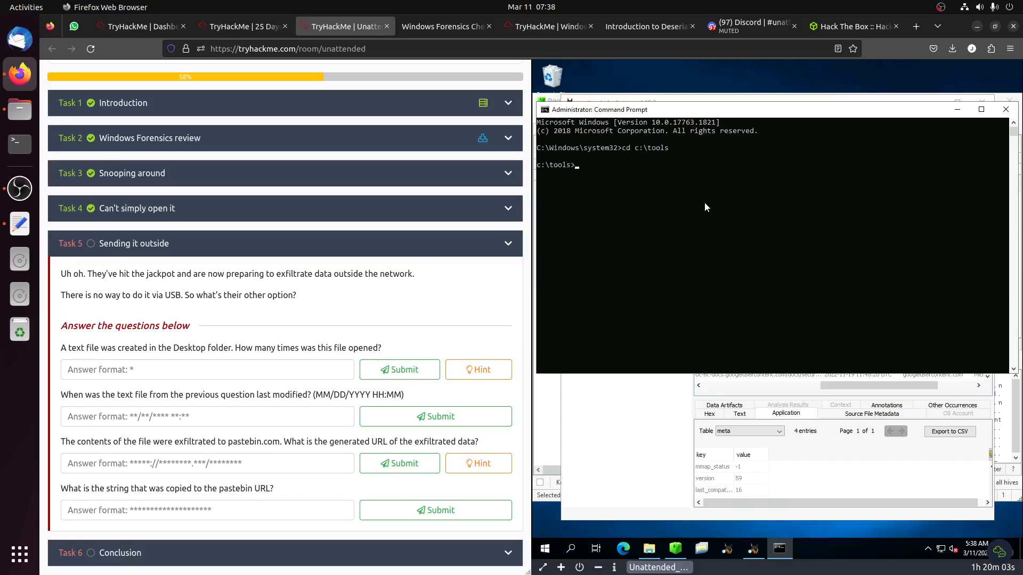
{"action": "type", "text": "dir"}
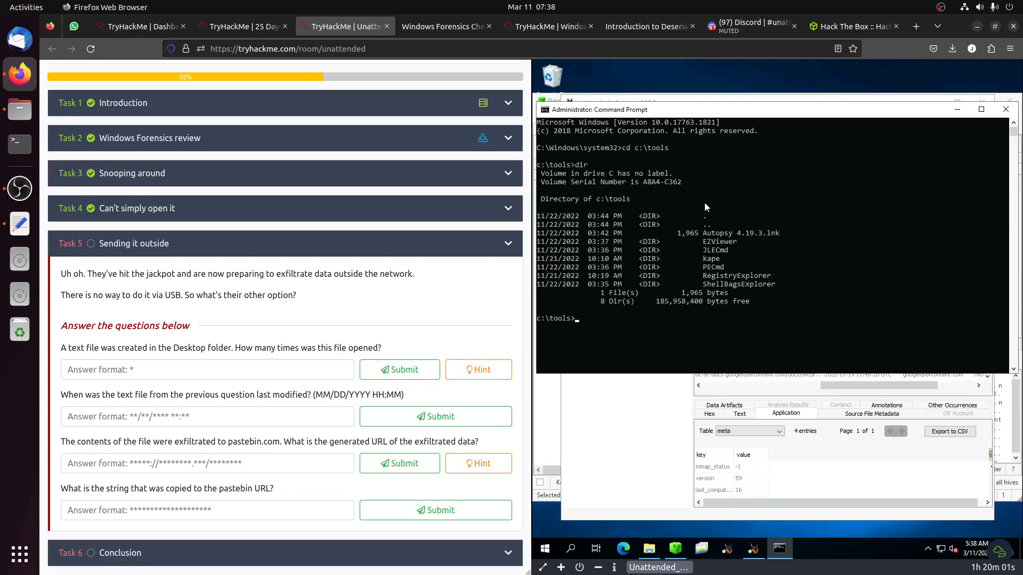
View JLECmd help, then run JLECmd -d on the THM-RFedora kape-results folder
{"action": "type", "text": "JLECmd -h"}
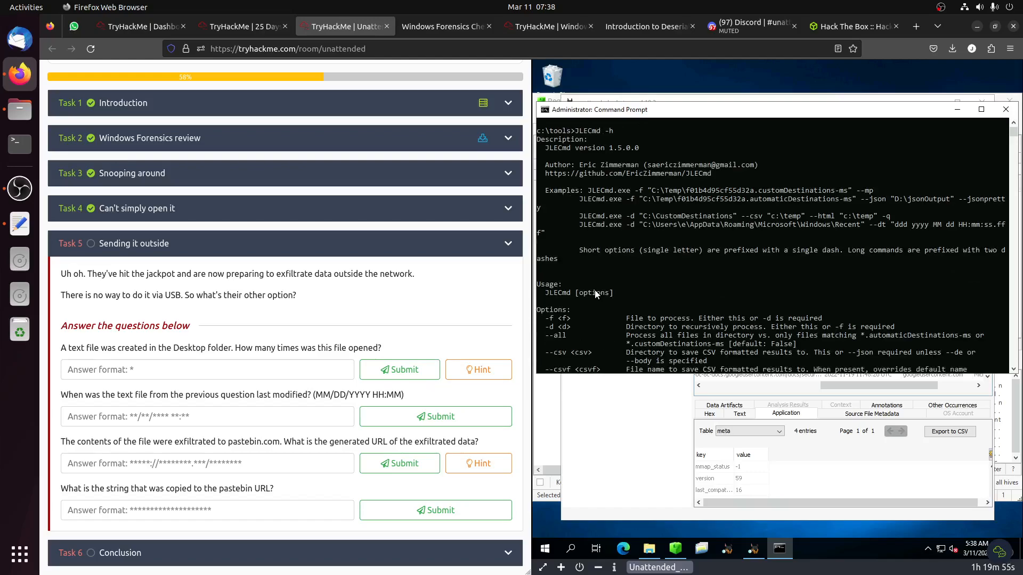
{"action": "mouse_move", "coordinate": [631, 334]}
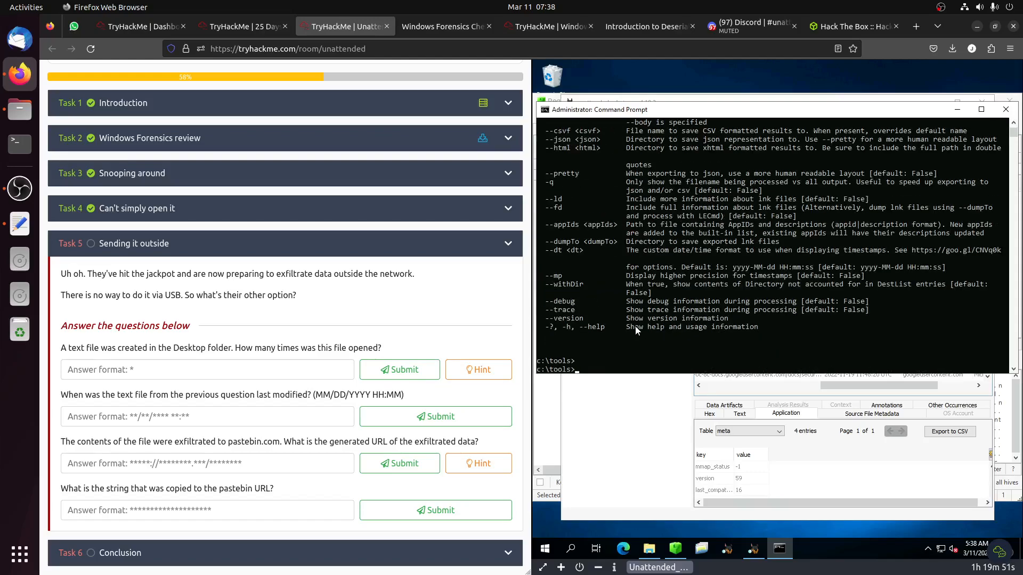
{"action": "type", "text": "JLECmd -d c:\\Users\\"}
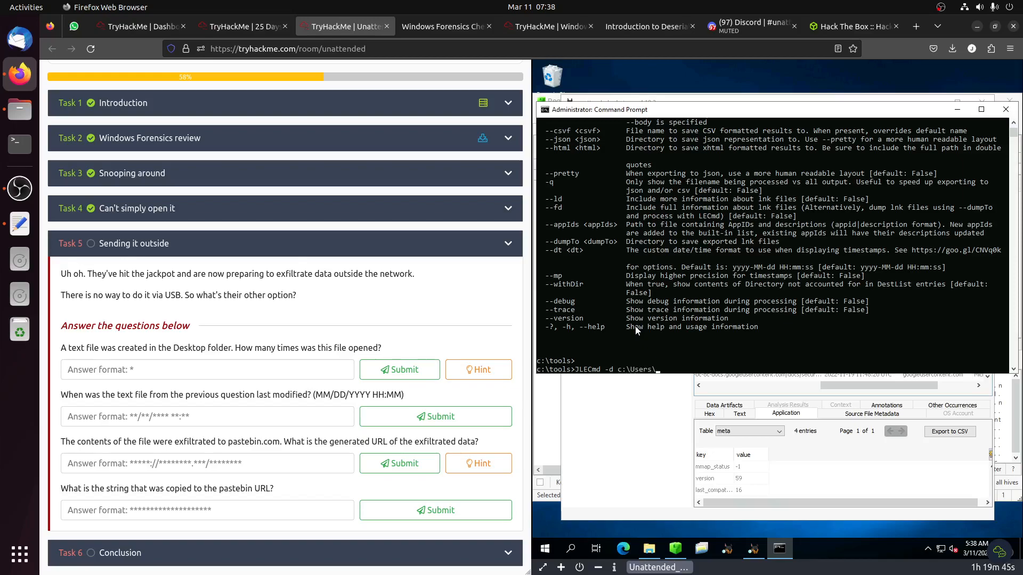
{"action": "type", "text": "THM-RFedora\\"}
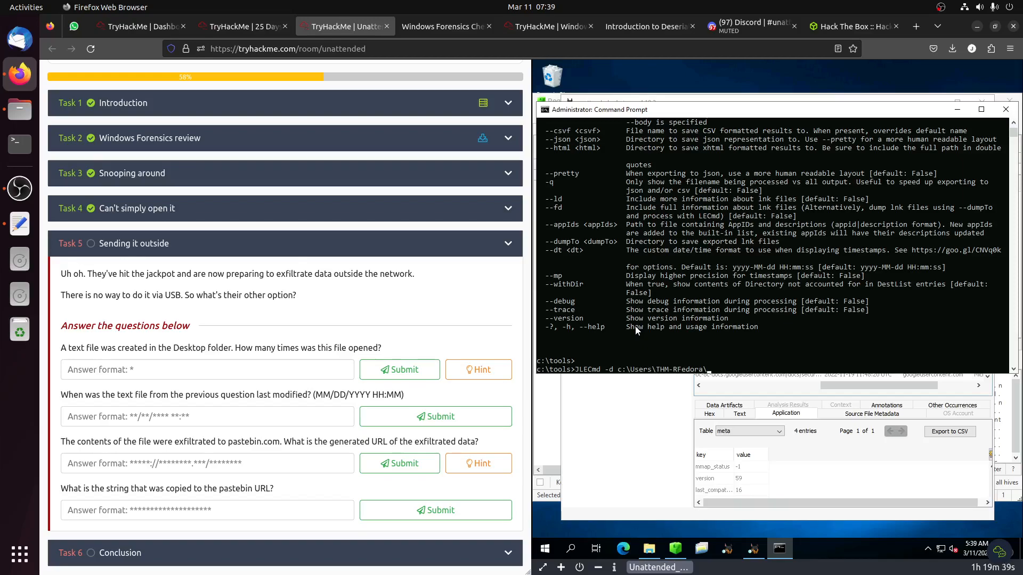
{"action": "type", "text": "Desktop\\"}
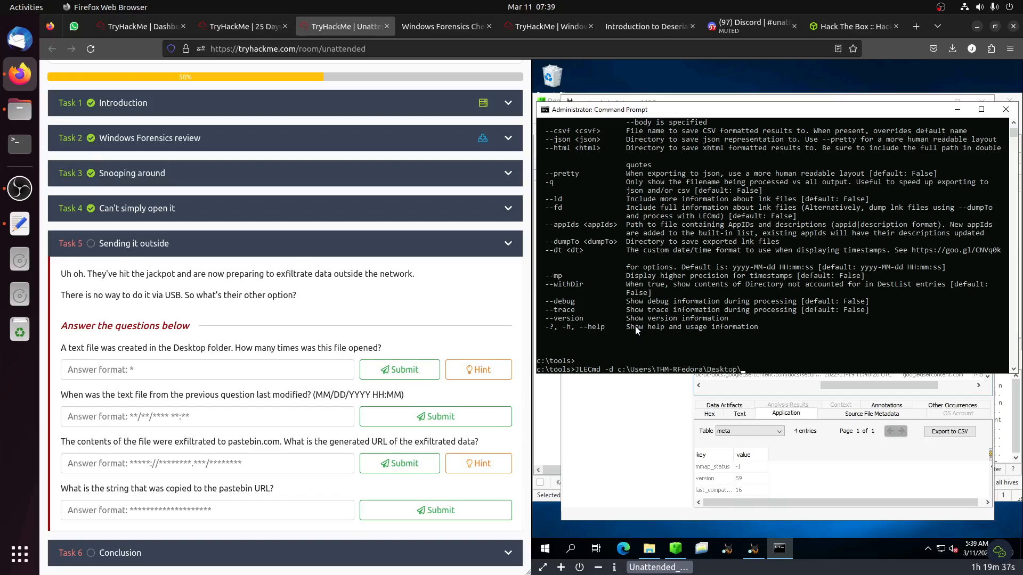
{"action": "type", "text": "kape-results\\"}
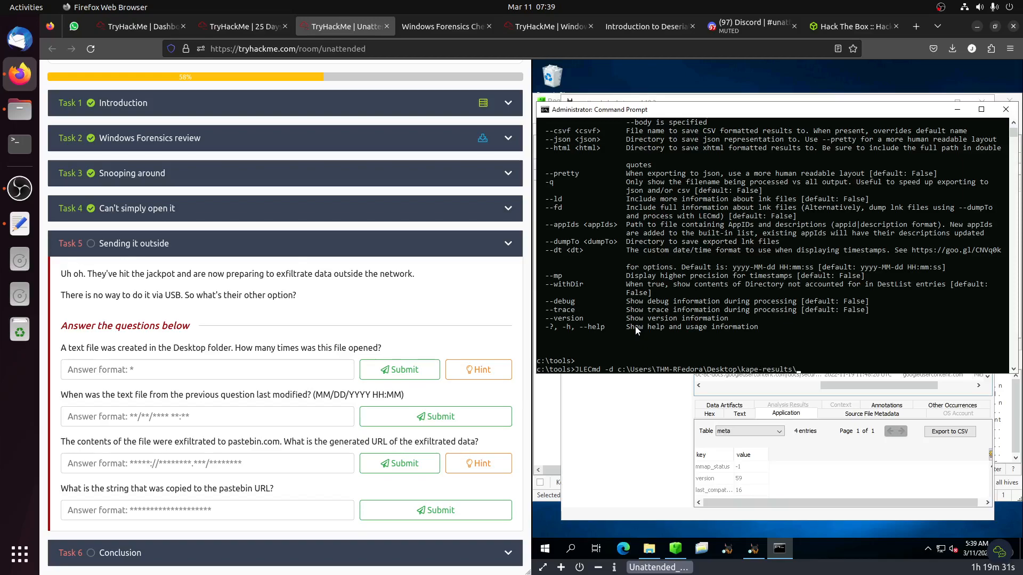
{"action": "type", "text": "C\\Users"}
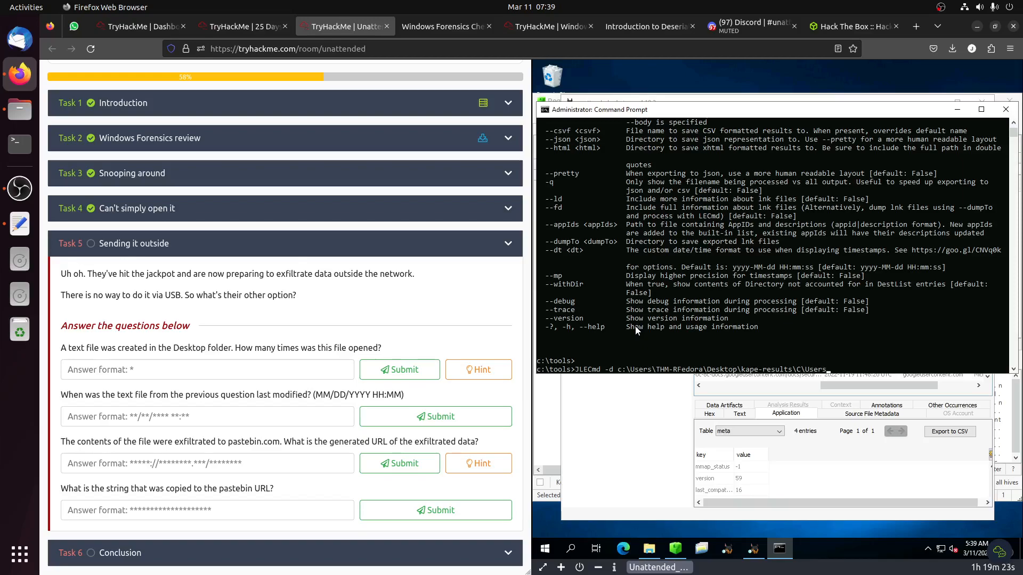
{"action": "type", "text": "THM-RFedora"}
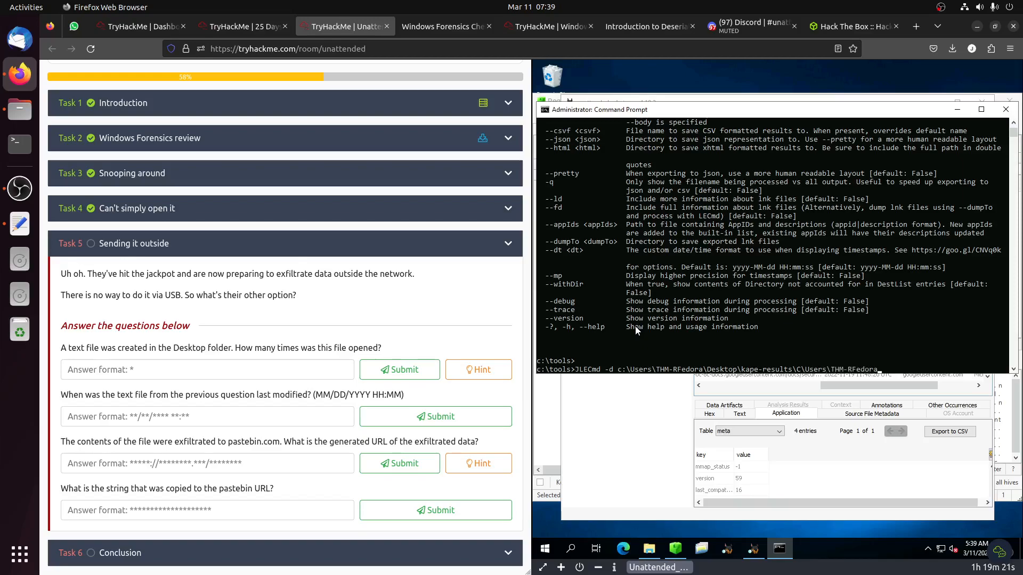
{"action": "key", "text": "Return"}
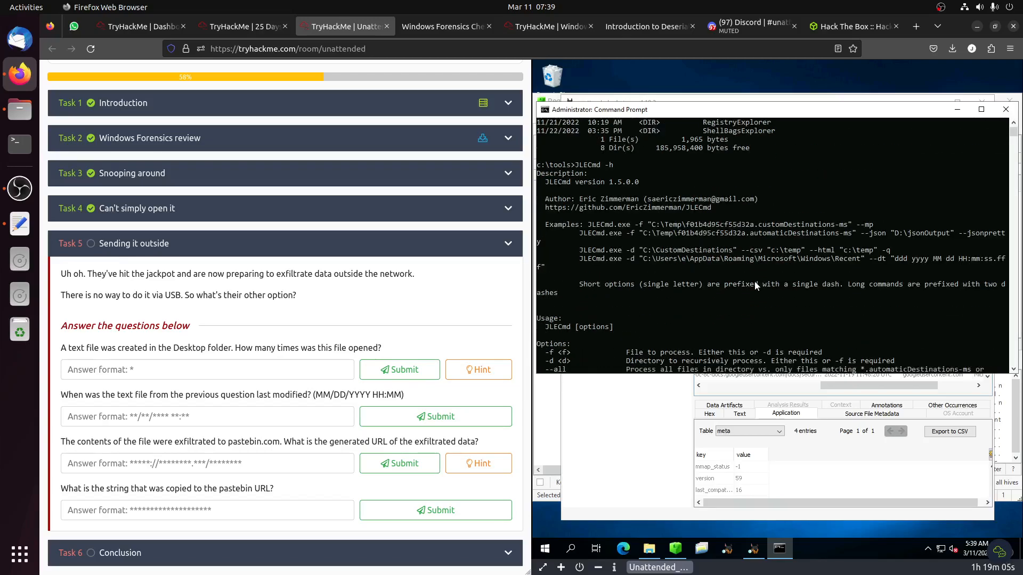
Scroll the output to Notepad's launchcode.txt entry and select its interaction count of 2
{"action": "scroll", "scroll_direction": "down", "scroll_amount": 3}
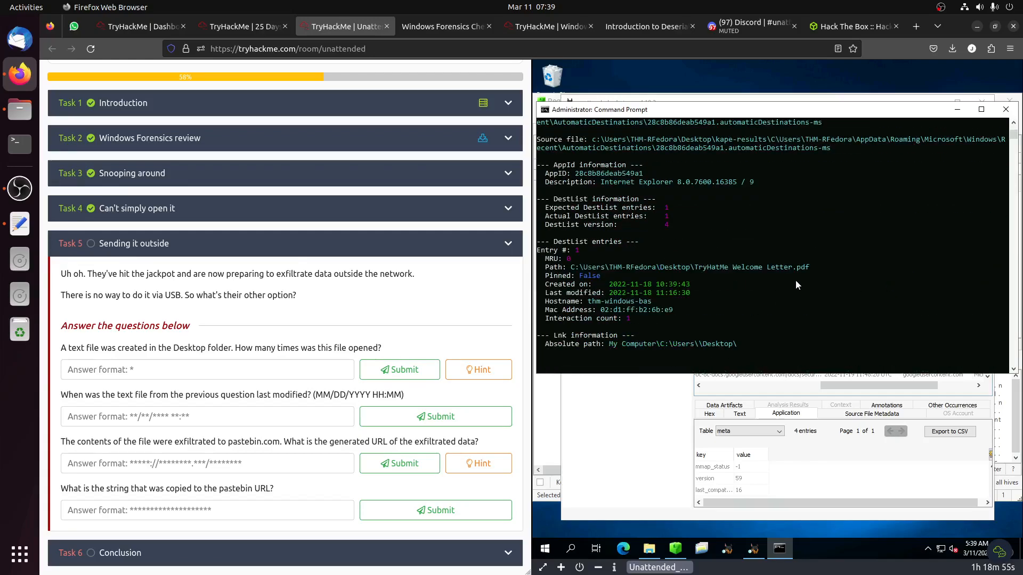
{"action": "scroll", "scroll_direction": "down", "scroll_amount": 3}
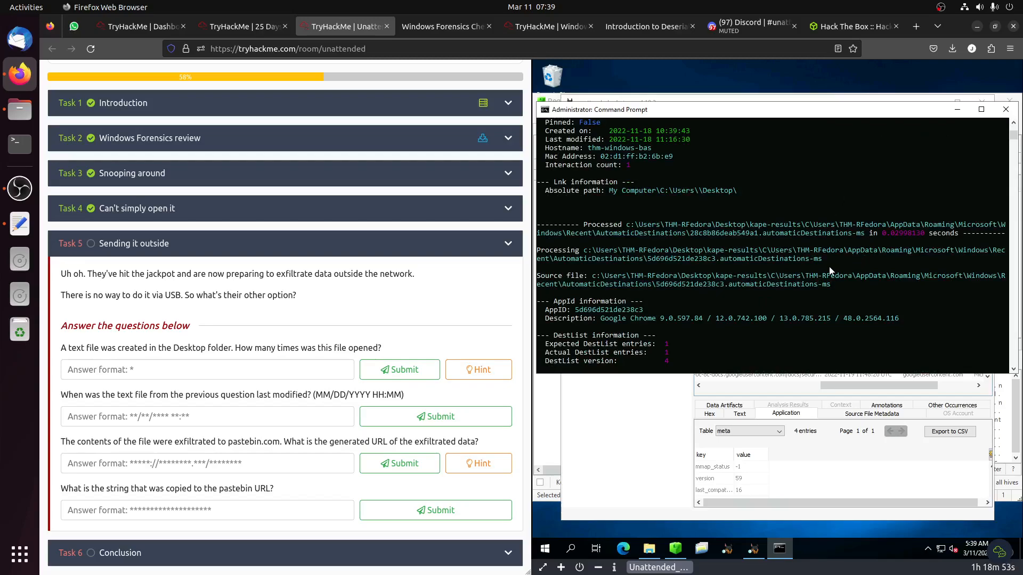
{"action": "scroll", "scroll_direction": "down", "scroll_amount": 3}
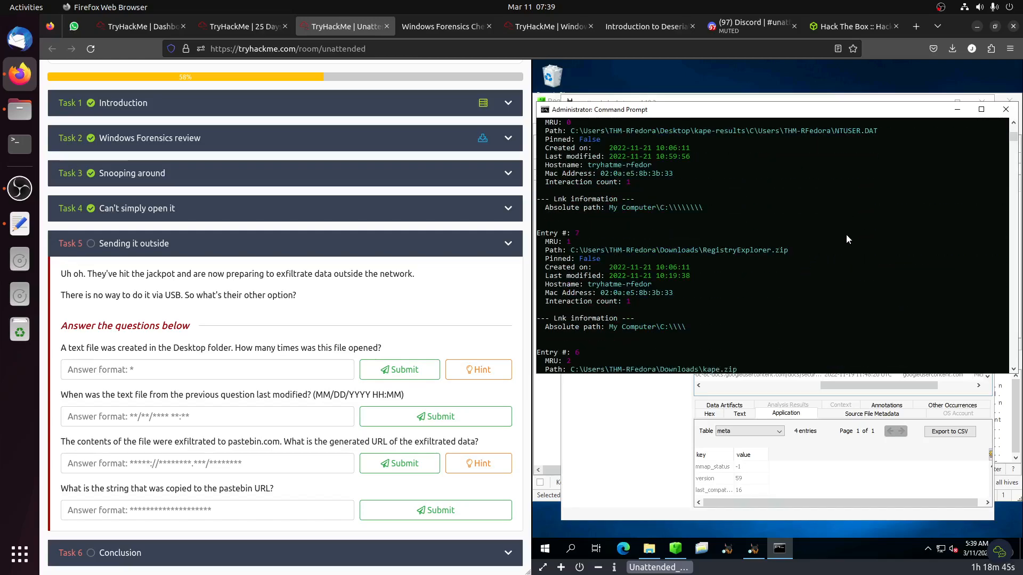
{"action": "scroll", "scroll_direction": "down", "scroll_amount": 3}
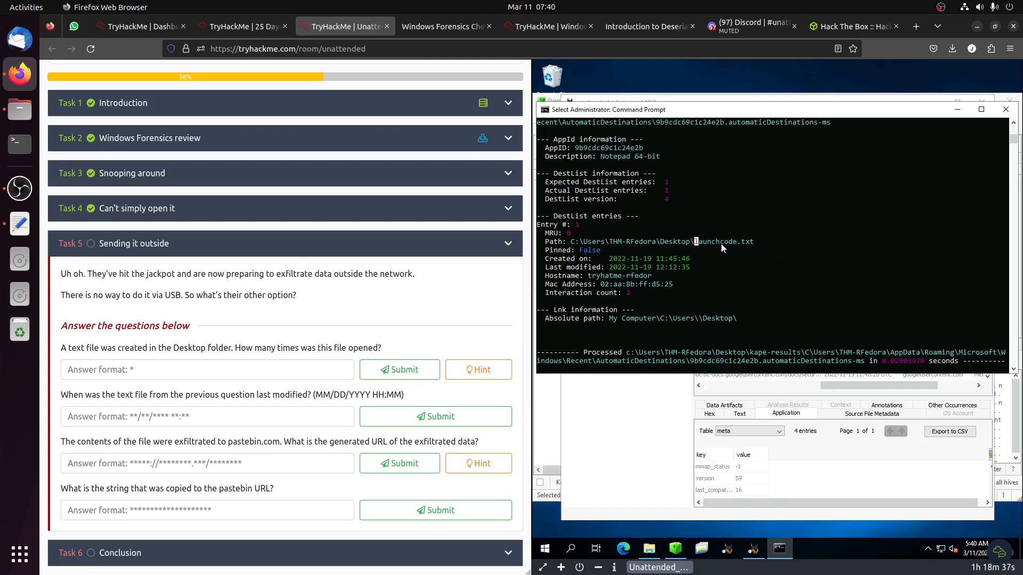
{"action": "double_click", "coordinate": [723, 241]}
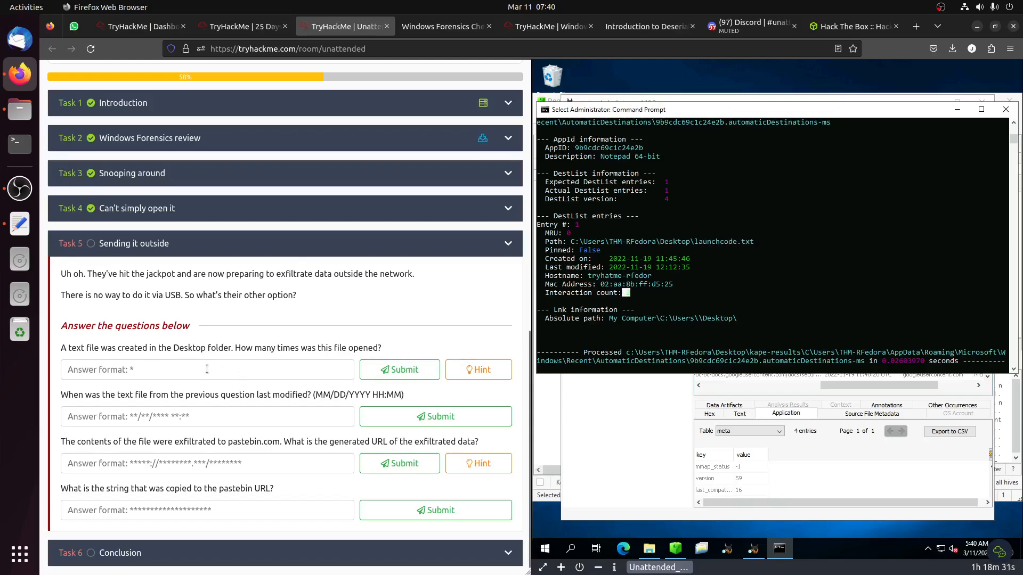
{"action": "left_click", "coordinate": [399, 369]}
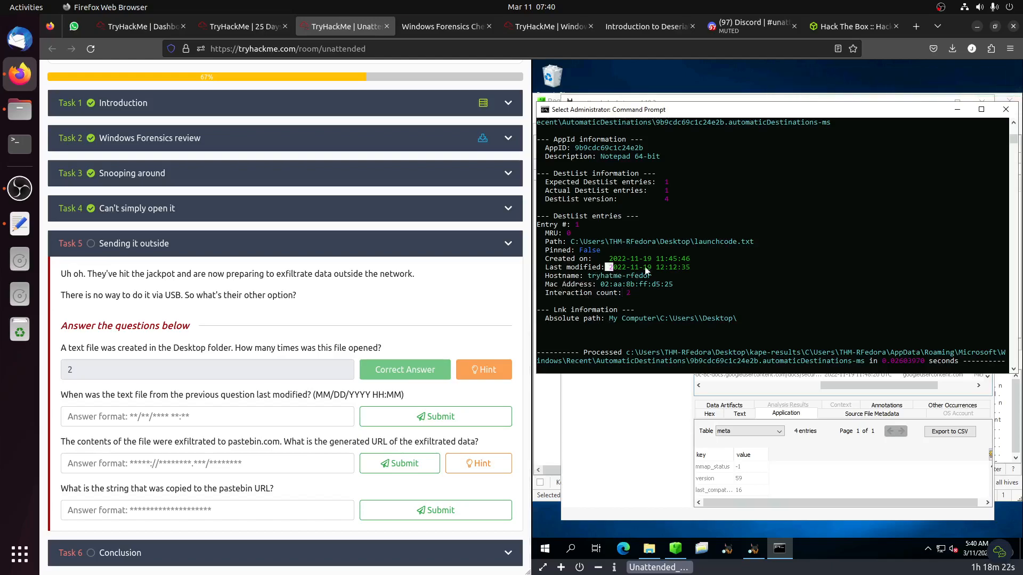
{"action": "left_click_drag", "start_coordinate": [607, 267], "coordinate": [672, 267]}
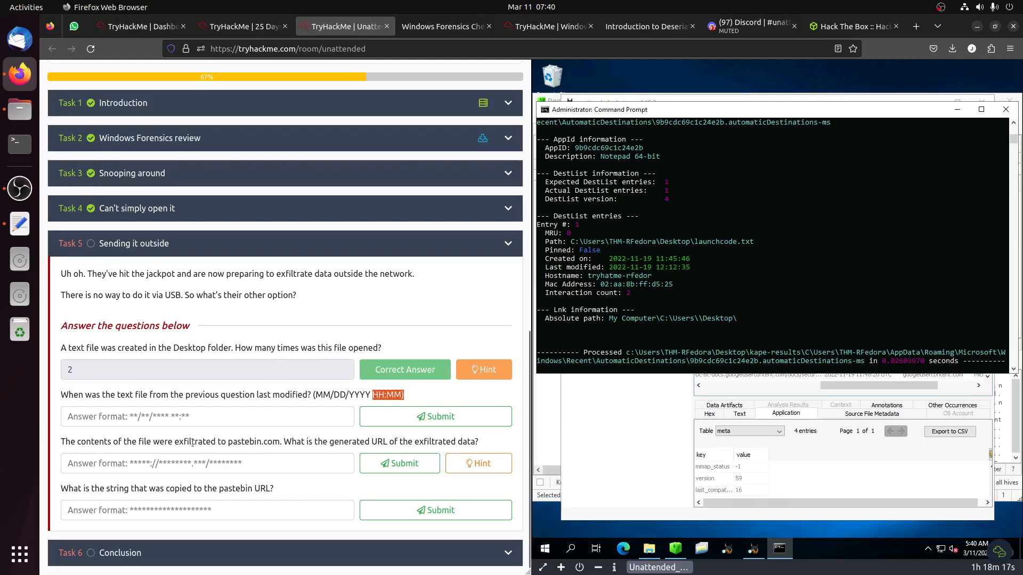
{"action": "type", "text": "2022-11-19 12:12"}
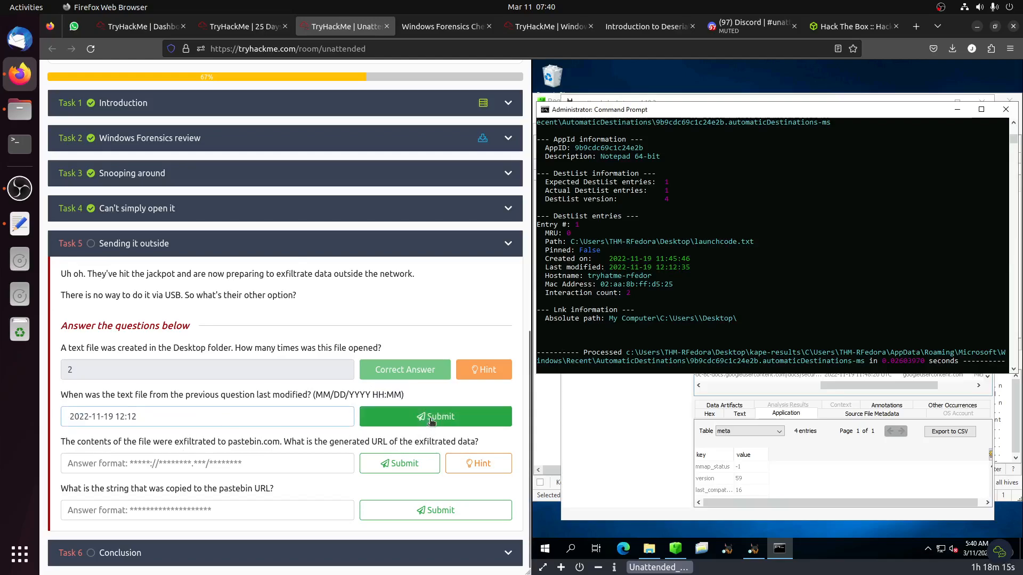
{"action": "left_click", "coordinate": [435, 416]}
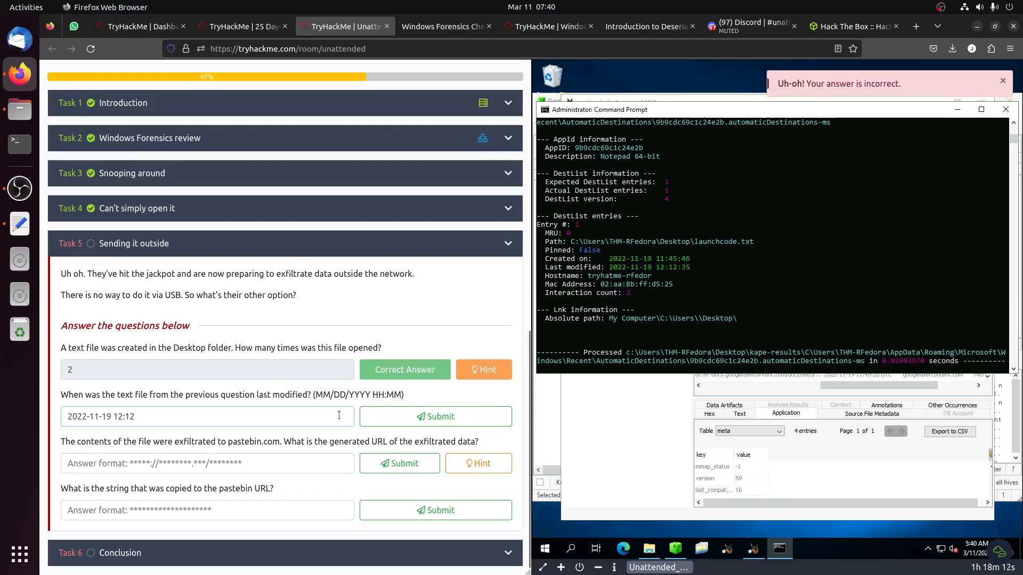
Resubmit the last-modified time in the required format, 11/19/2022 12:12
{"action": "left_click", "coordinate": [436, 416]}
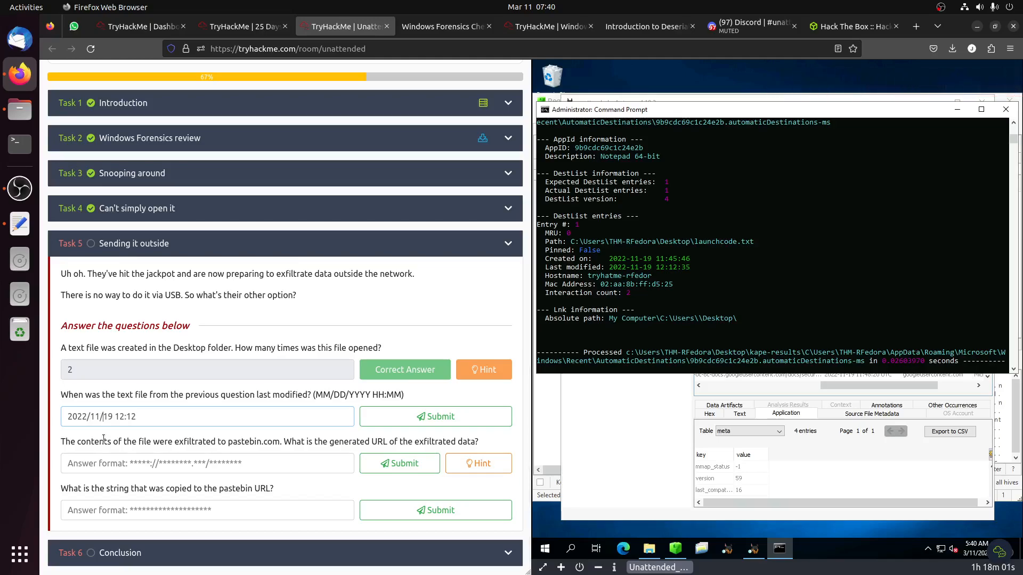
{"action": "left_click", "coordinate": [435, 416]}
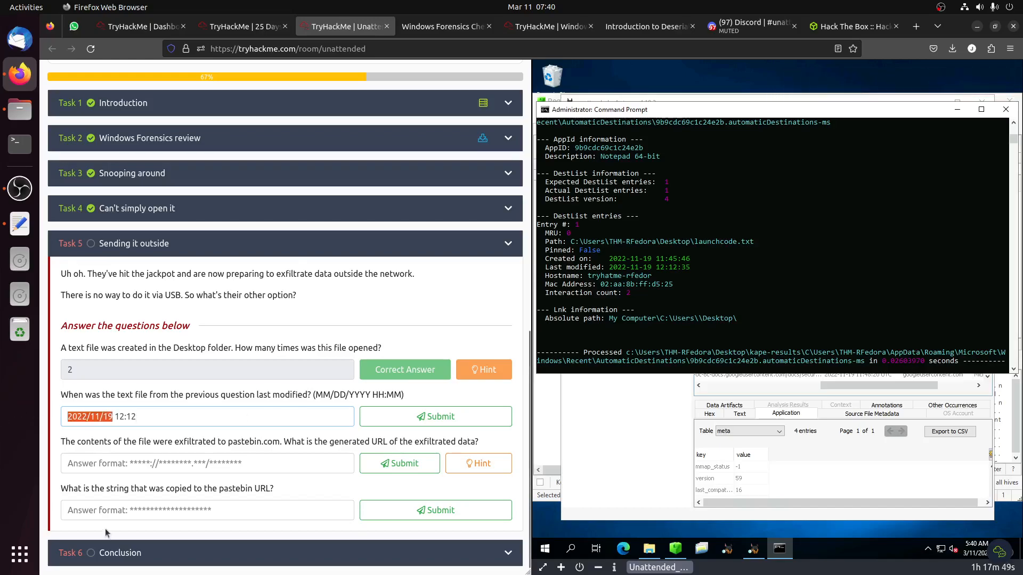
{"action": "type", "text": "11/1"}
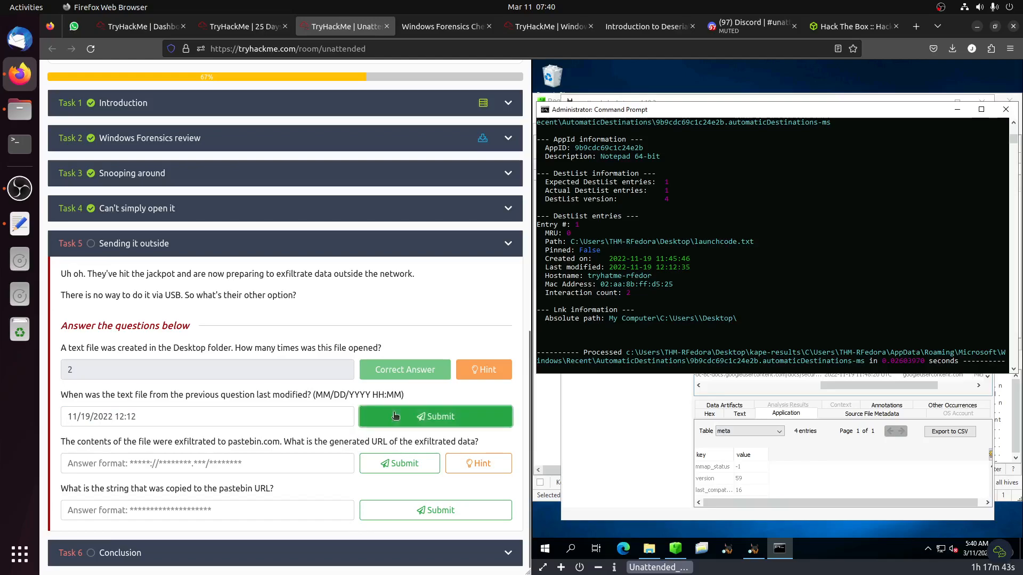
{"action": "left_click", "coordinate": [435, 416]}
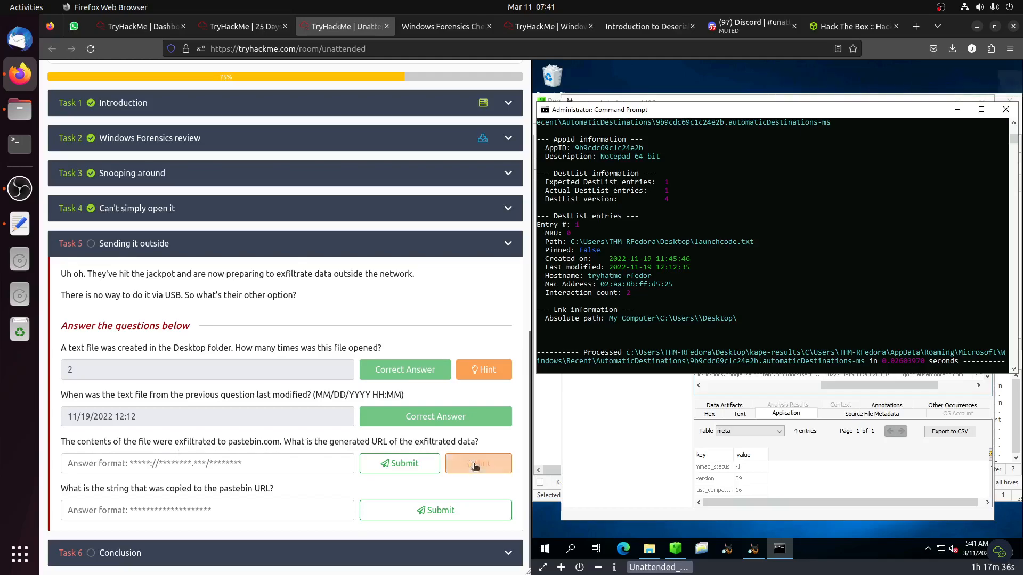
Read the pastebin question's hint about IE/Edge History and return to Autopsy
{"action": "left_click", "coordinate": [482, 463]}
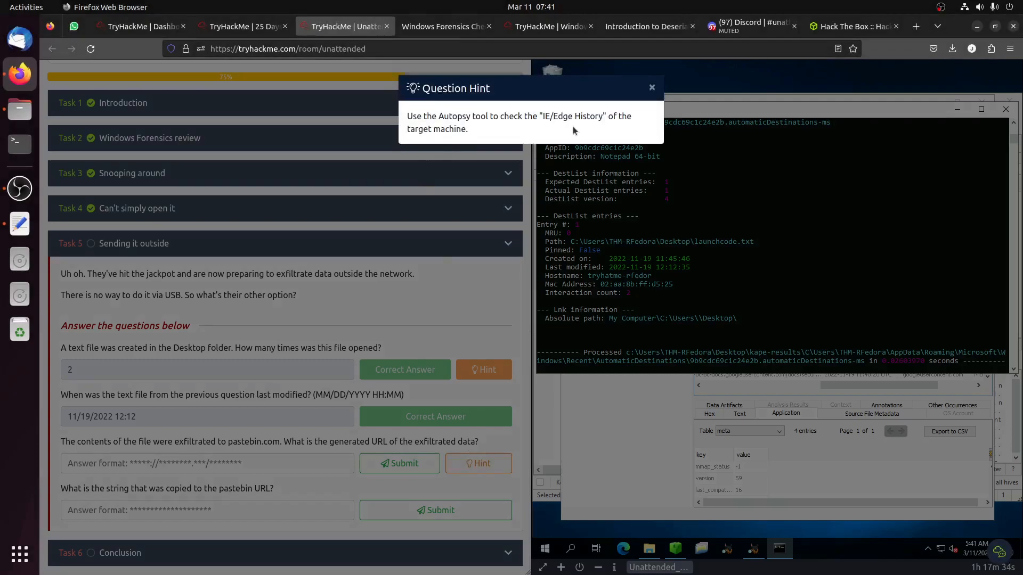
{"action": "mouse_move", "coordinate": [576, 128]}
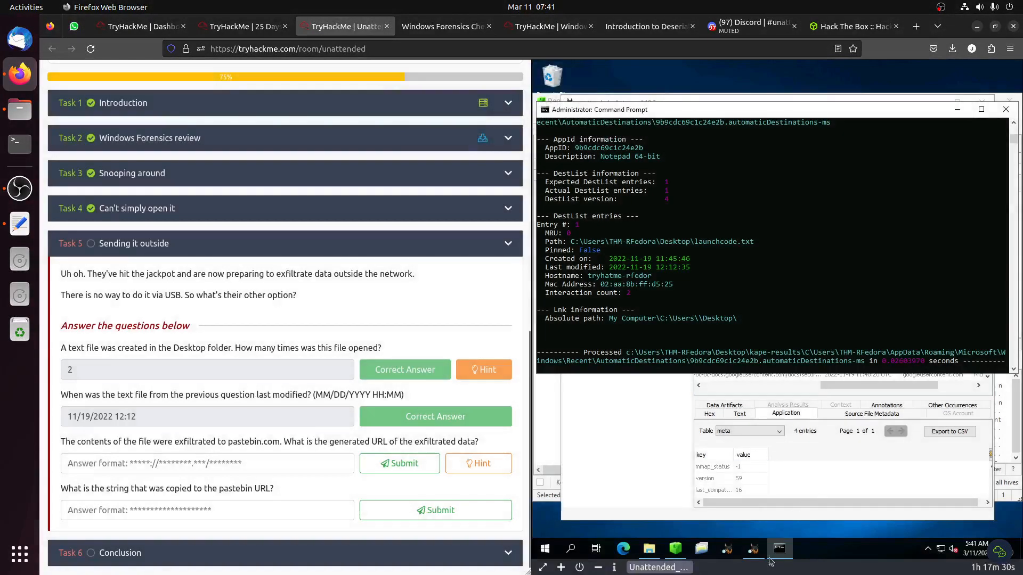
{"action": "left_click", "coordinate": [751, 548]}
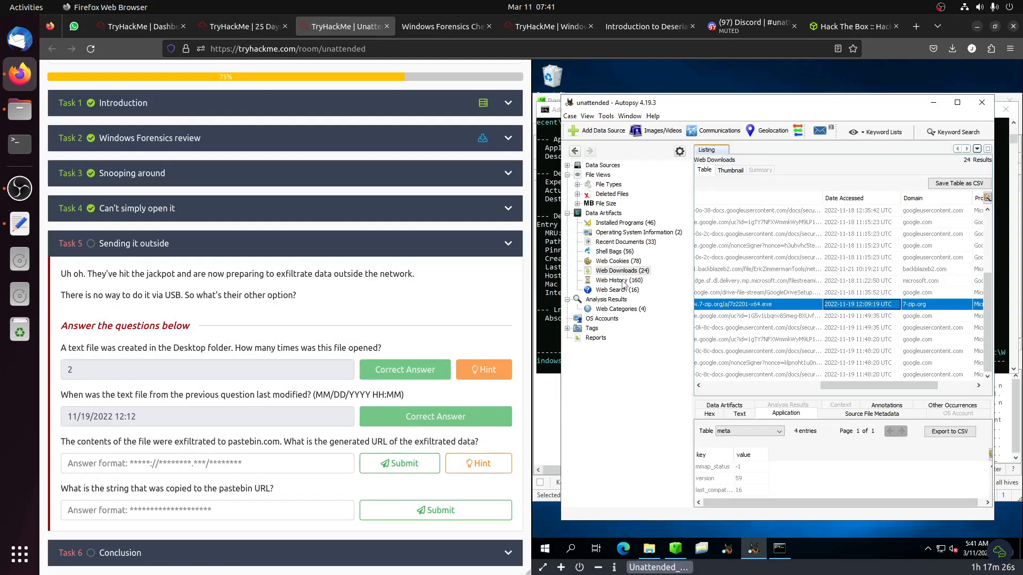
Run a substring keyword search for 'pastebin' and view the pastebin.com/1FQASAav visit details
{"action": "left_click", "coordinate": [616, 280]}
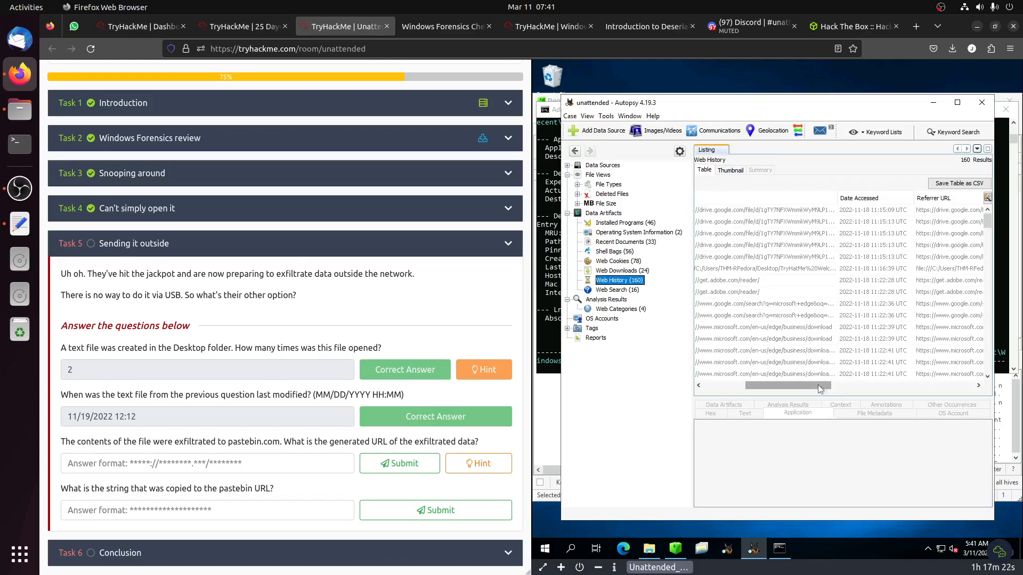
{"action": "left_click", "coordinate": [956, 132]}
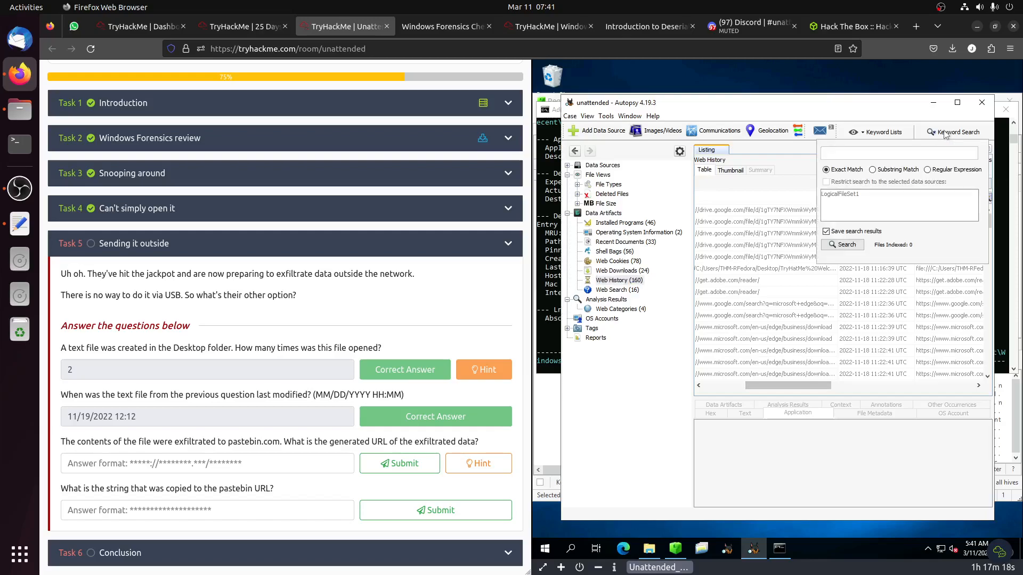
{"action": "left_click", "coordinate": [898, 153]}
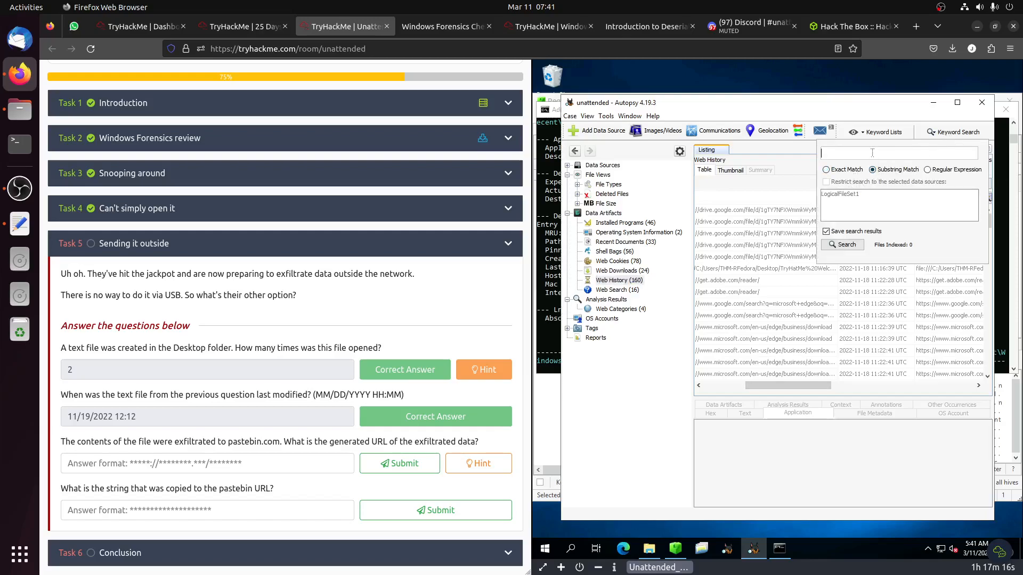
{"action": "type", "text": "pastebin"}
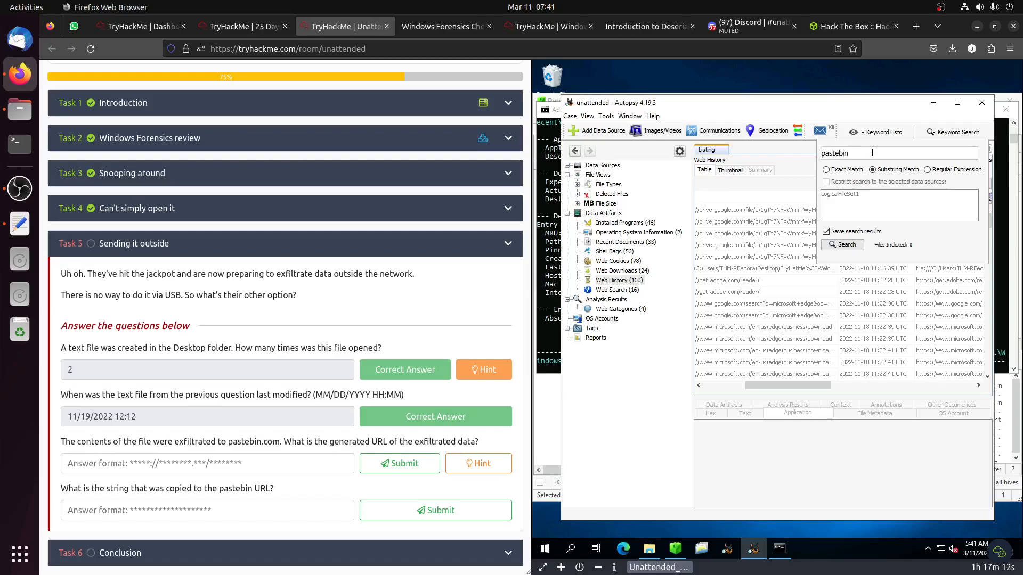
{"action": "left_click", "coordinate": [842, 245]}
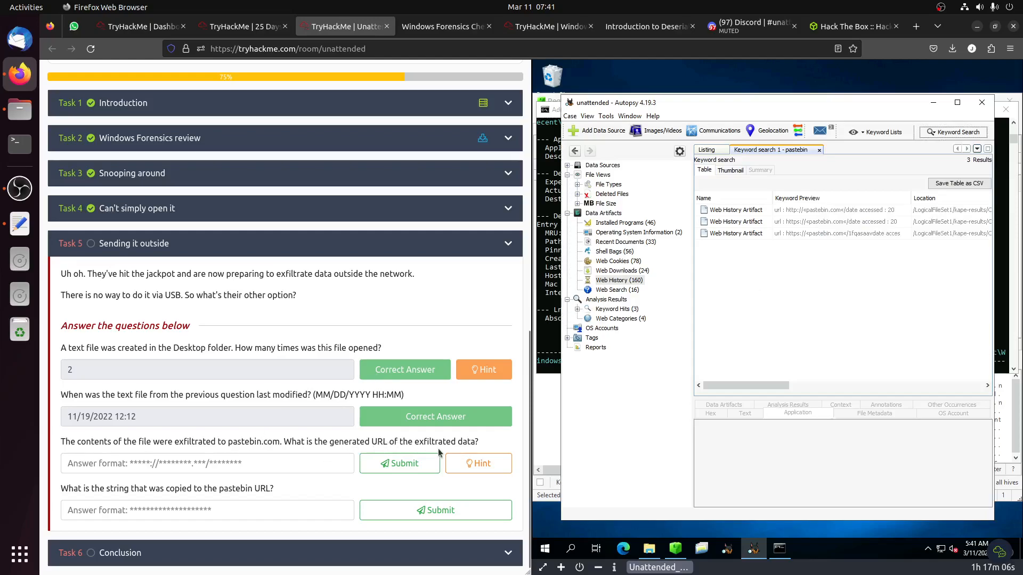
{"action": "left_click", "coordinate": [838, 233]}
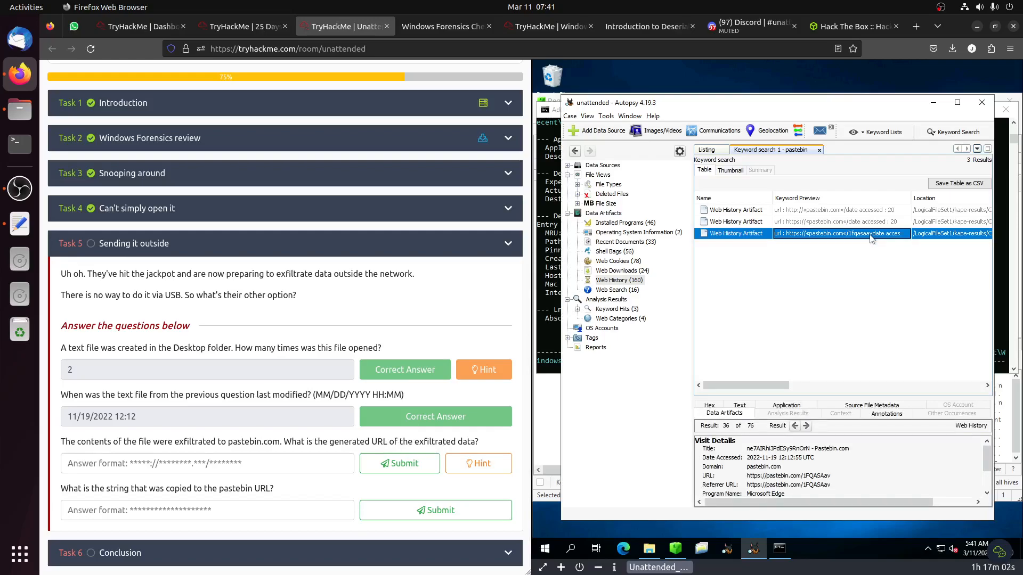
{"action": "mouse_move", "coordinate": [807, 451]}
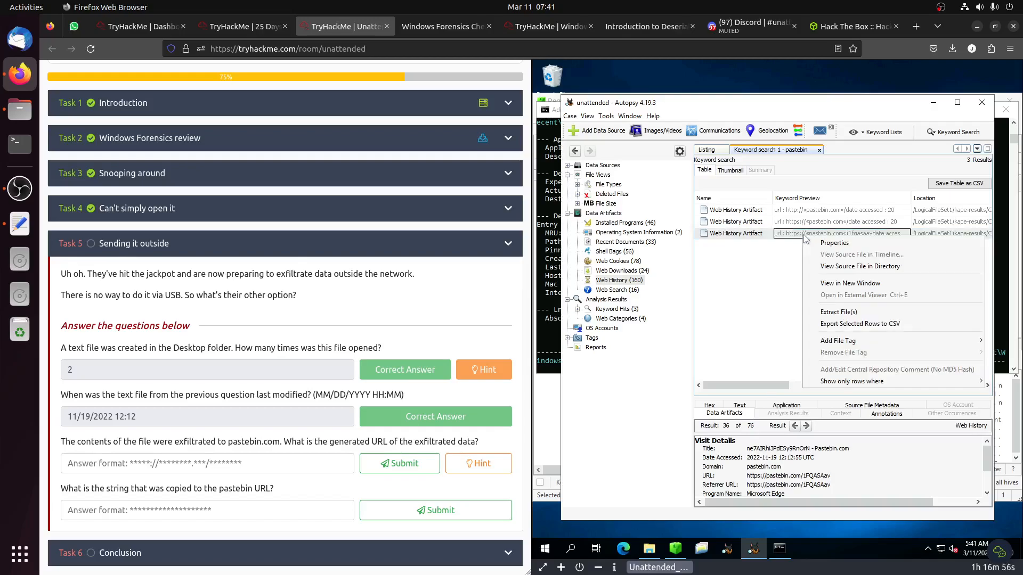
{"action": "left_click", "coordinate": [834, 243]}
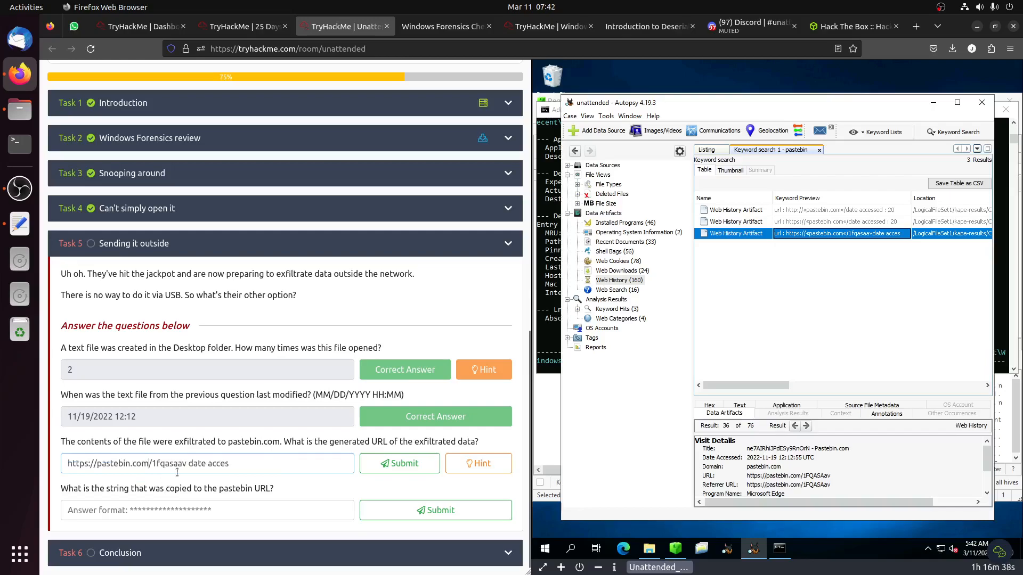
{"action": "double_click", "coordinate": [208, 463]}
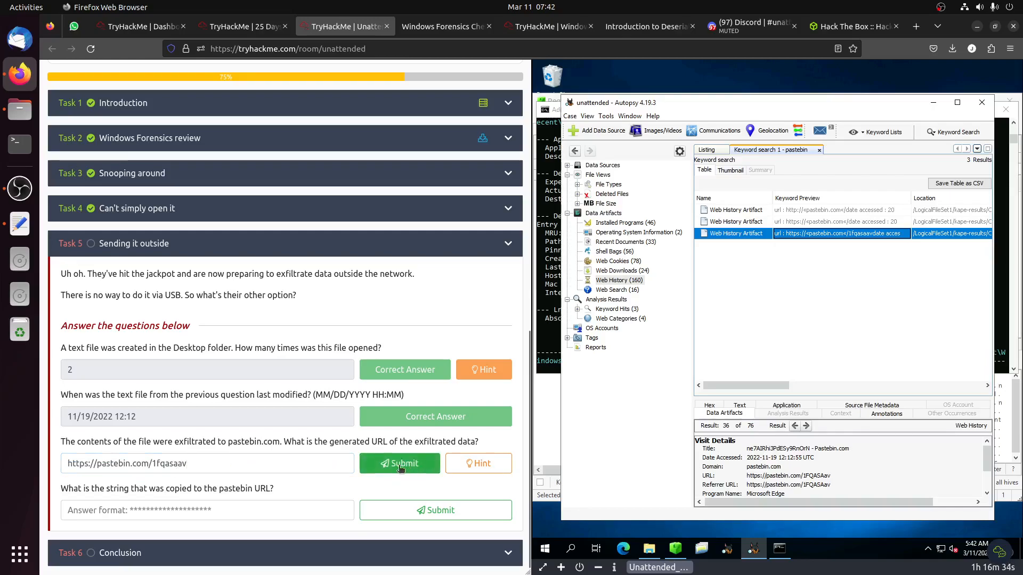
{"action": "left_click", "coordinate": [399, 463]}
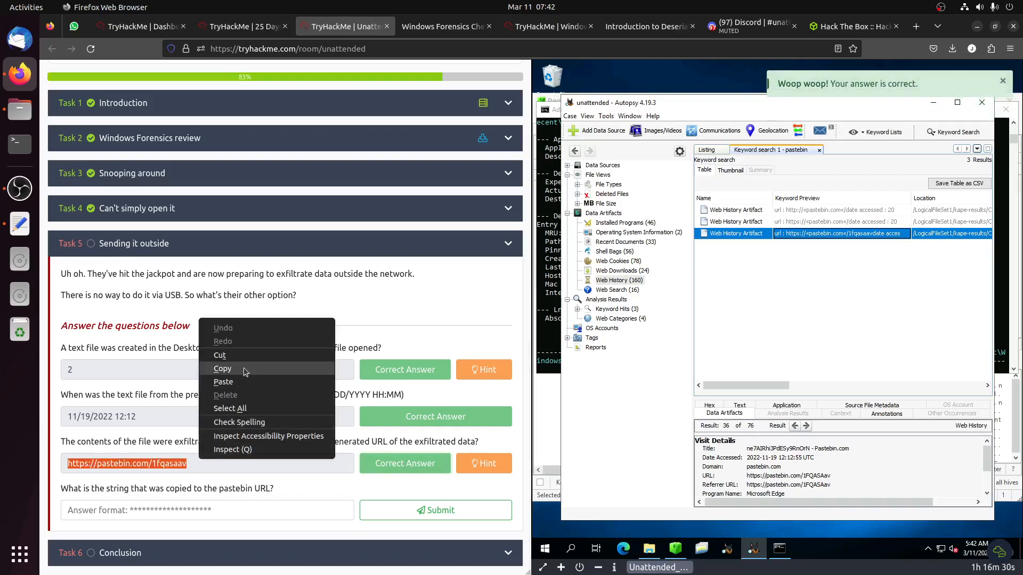
{"action": "left_click", "coordinate": [546, 27]}
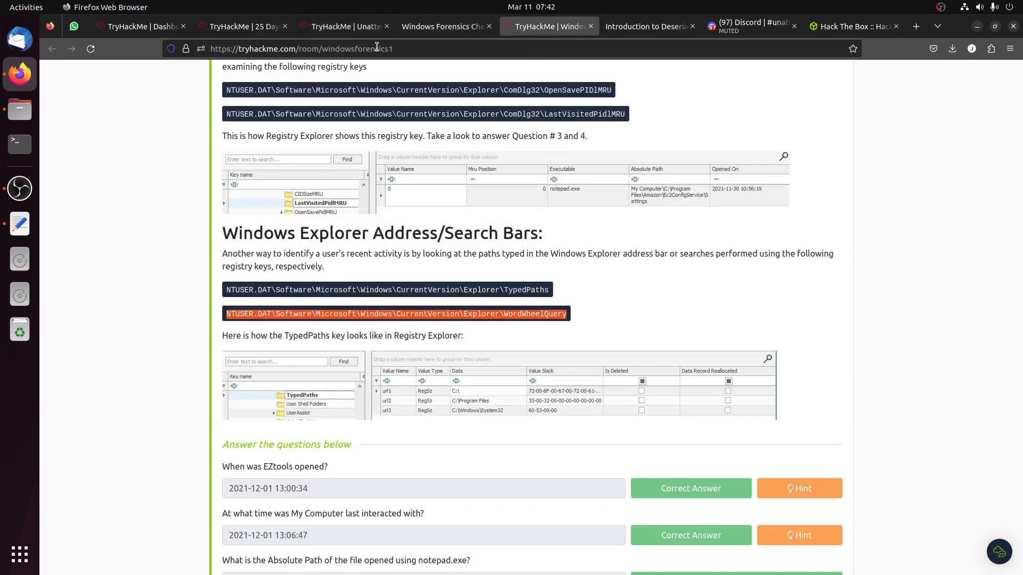
{"action": "left_click", "coordinate": [394, 313]}
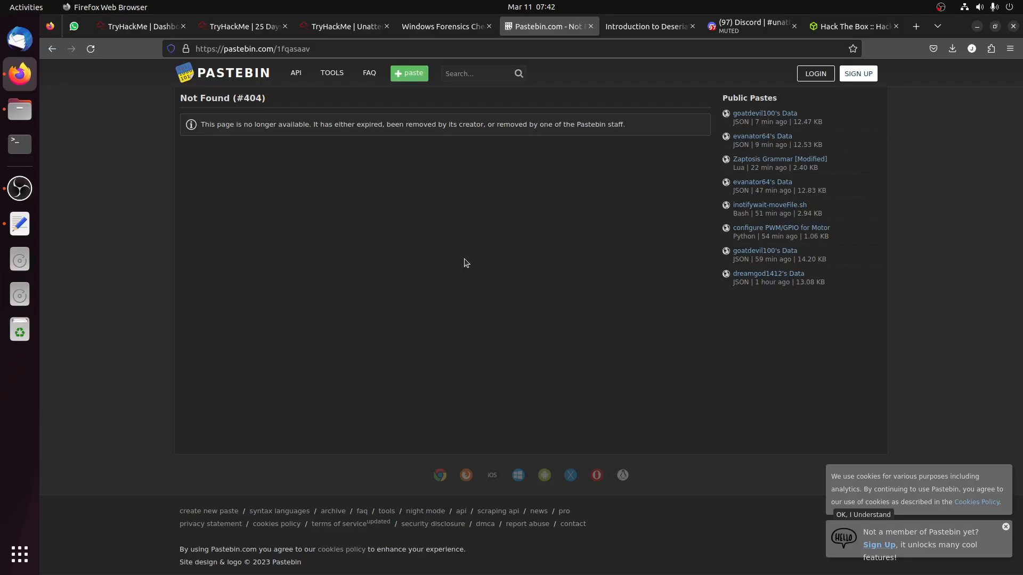
{"action": "mouse_move", "coordinate": [465, 261]}
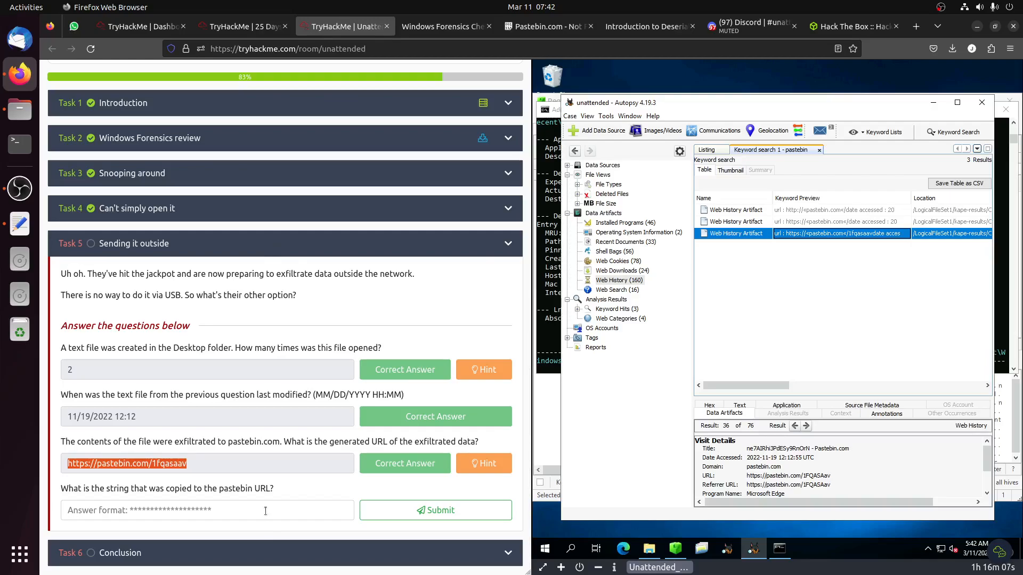
{"action": "mouse_move", "coordinate": [267, 471]}
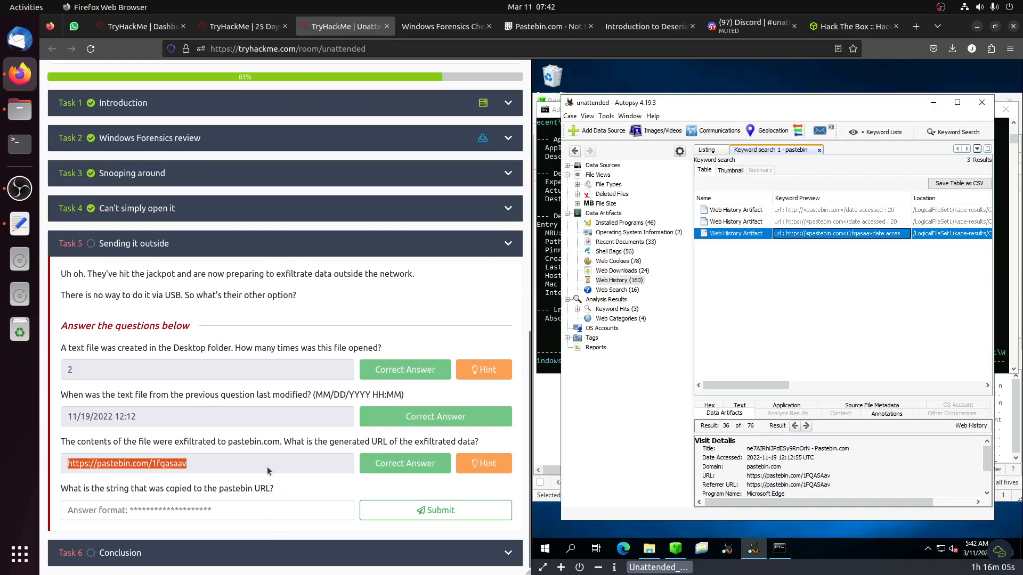
Enter 1FQASAav in the string answer field and view the 1FQASAav paste on Pastebin
{"action": "left_click", "coordinate": [191, 462]}
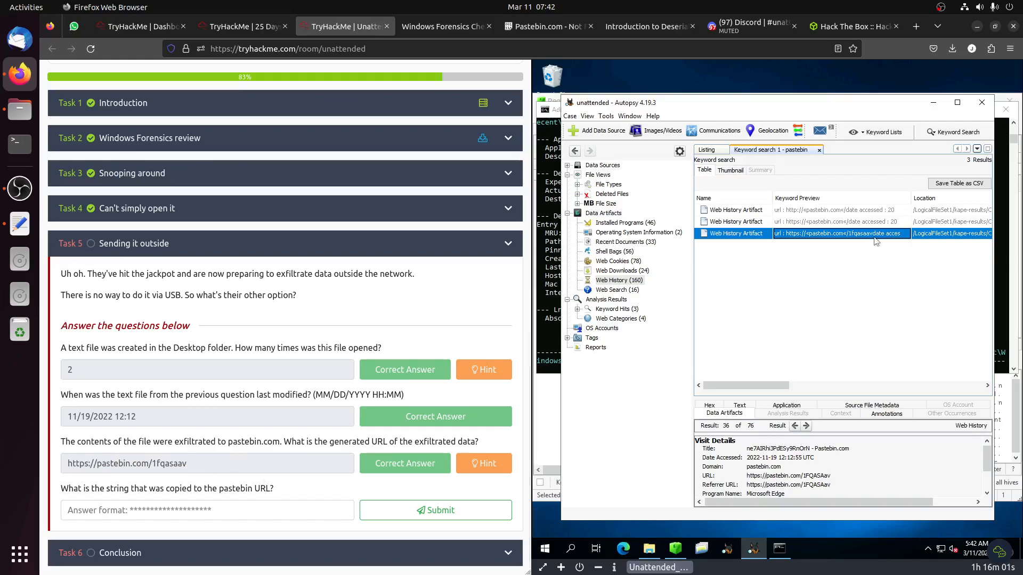
{"action": "mouse_move", "coordinate": [875, 240]}
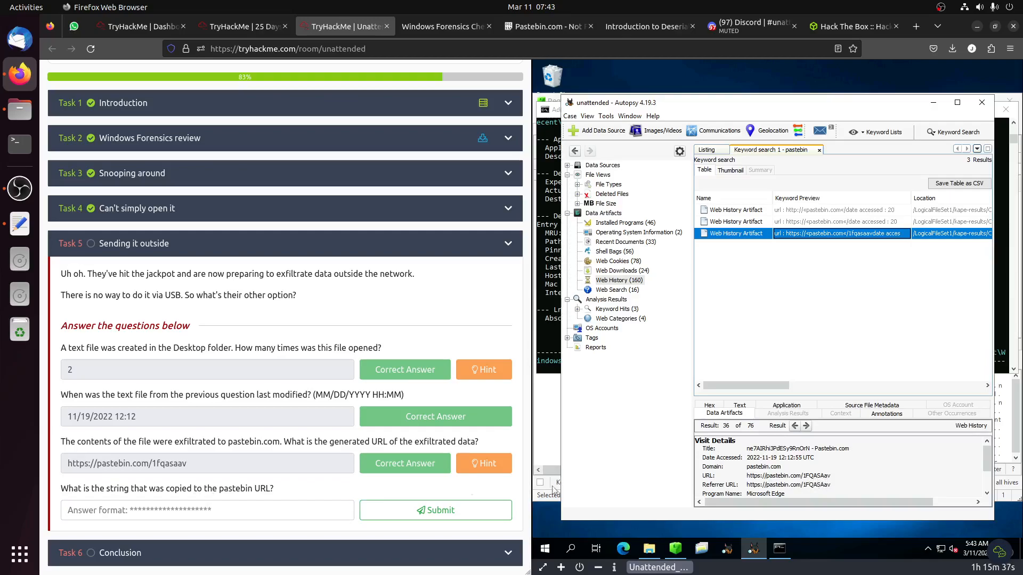
{"action": "left_click", "coordinate": [206, 510]}
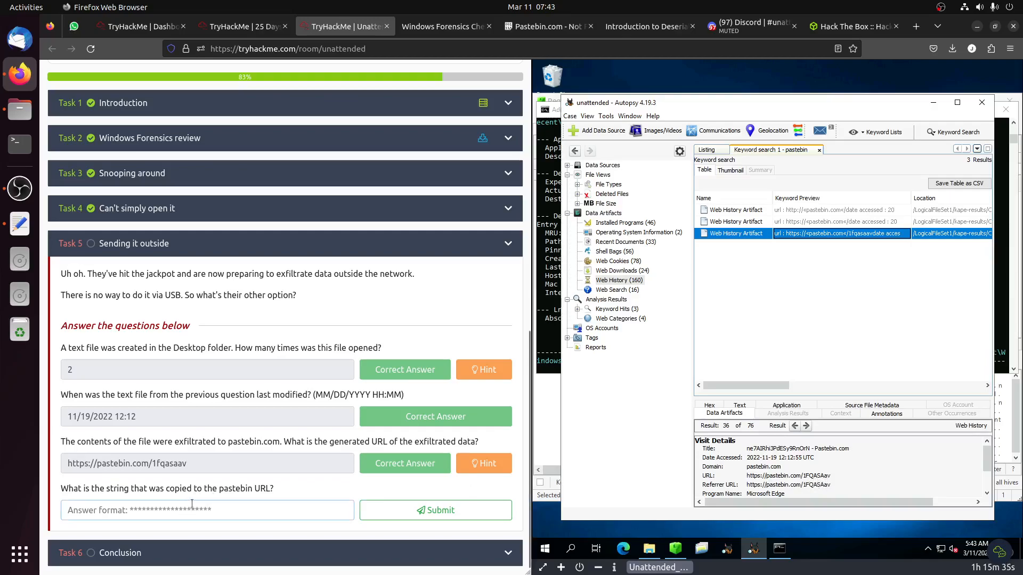
{"action": "type", "text": "1FQASAav"}
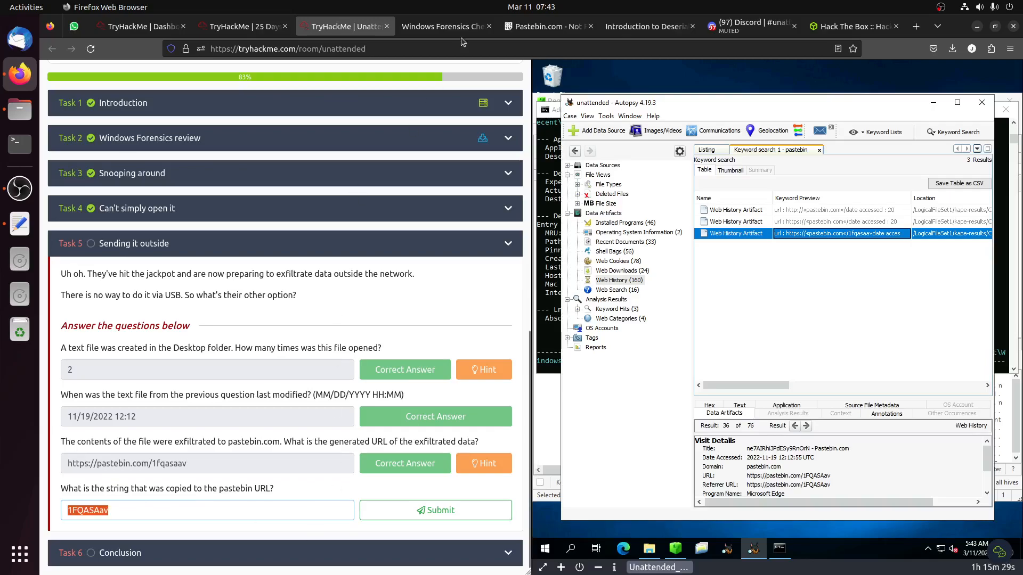
{"action": "left_click", "coordinate": [546, 27]}
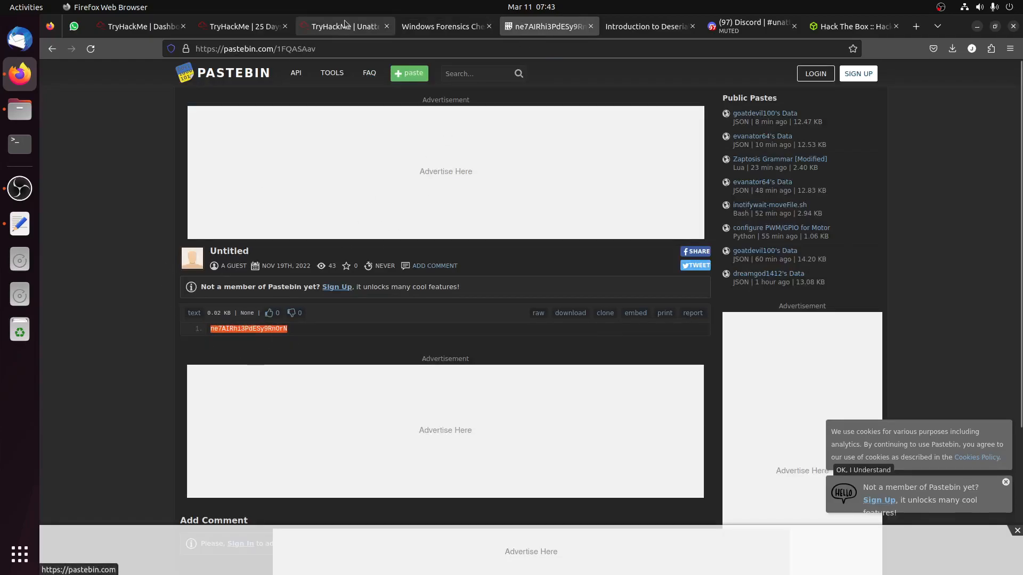
{"action": "left_click", "coordinate": [345, 26]}
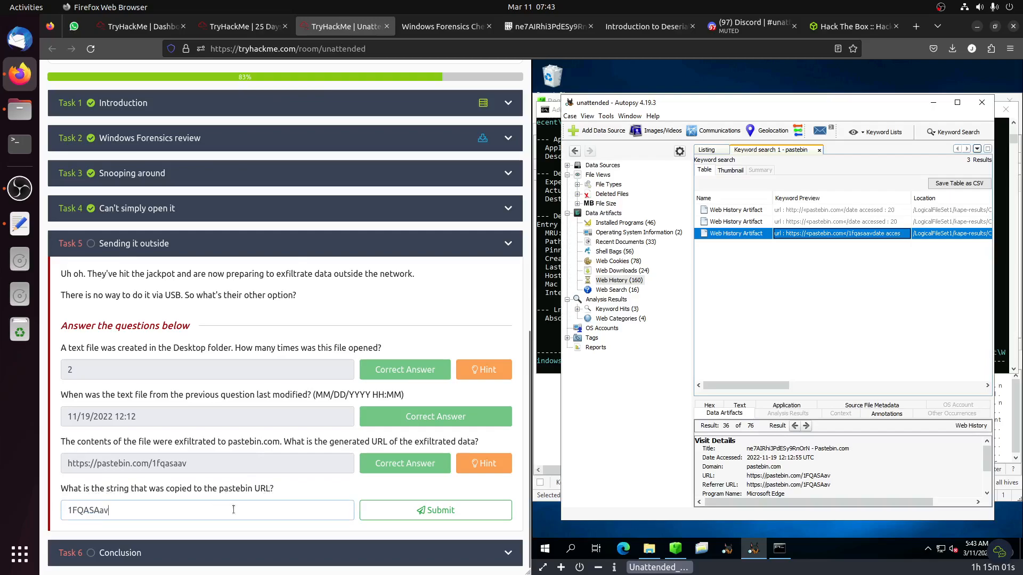
{"action": "type", "text": "ne7AIRhi3PdESy9RnOrN"}
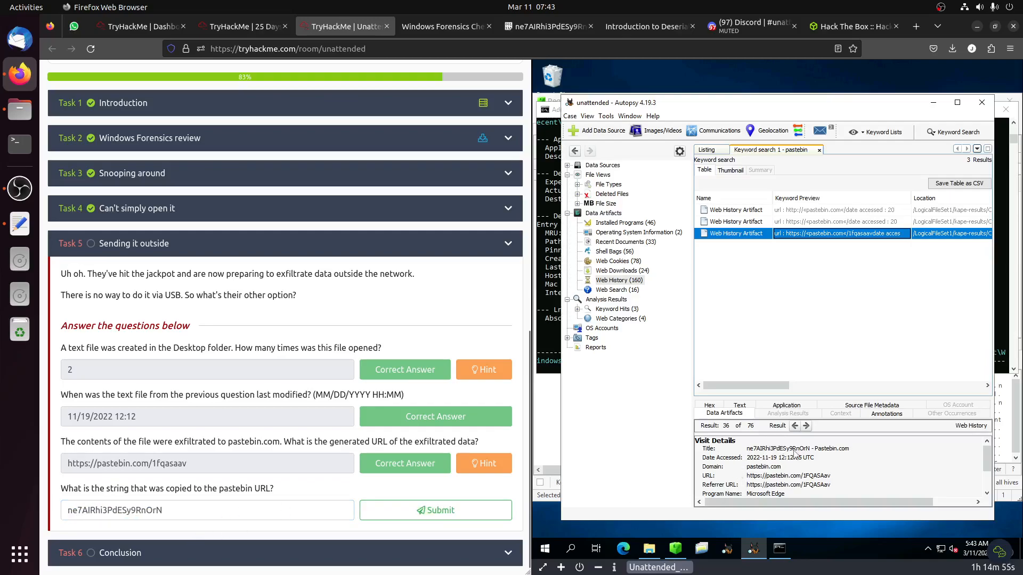
{"action": "mouse_move", "coordinate": [762, 454]}
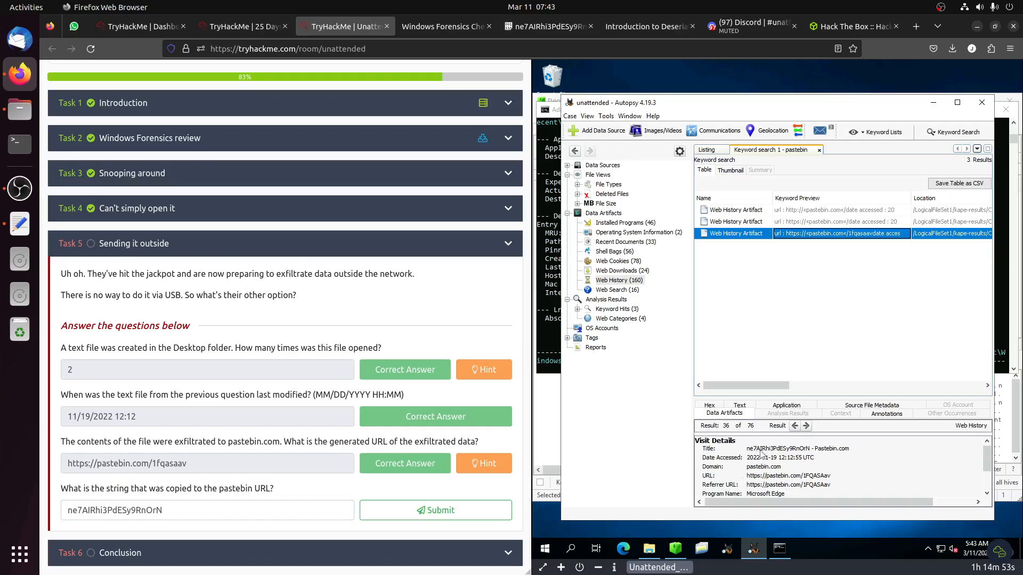
{"action": "left_click", "coordinate": [207, 510]}
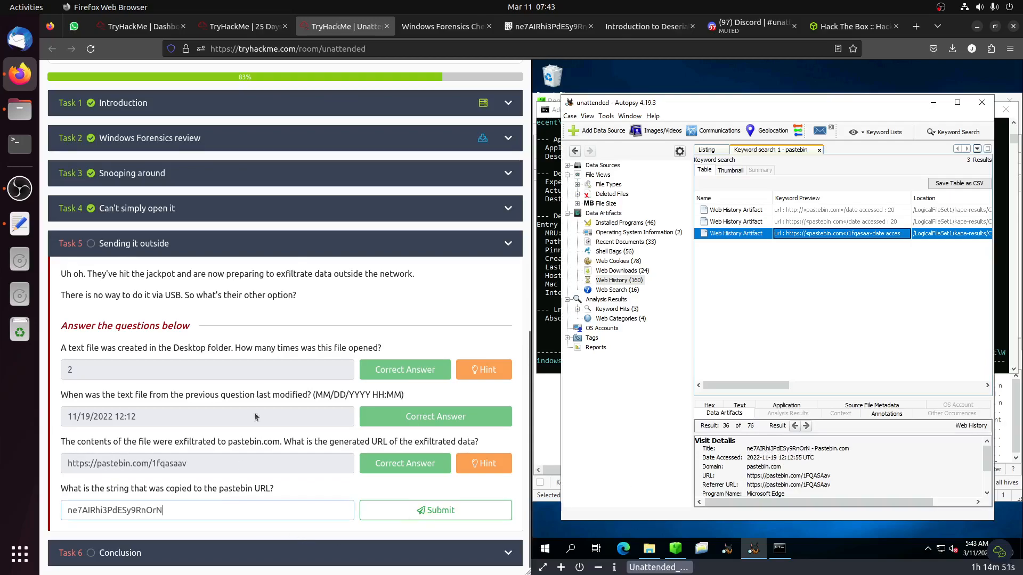
{"action": "left_click", "coordinate": [548, 26]}
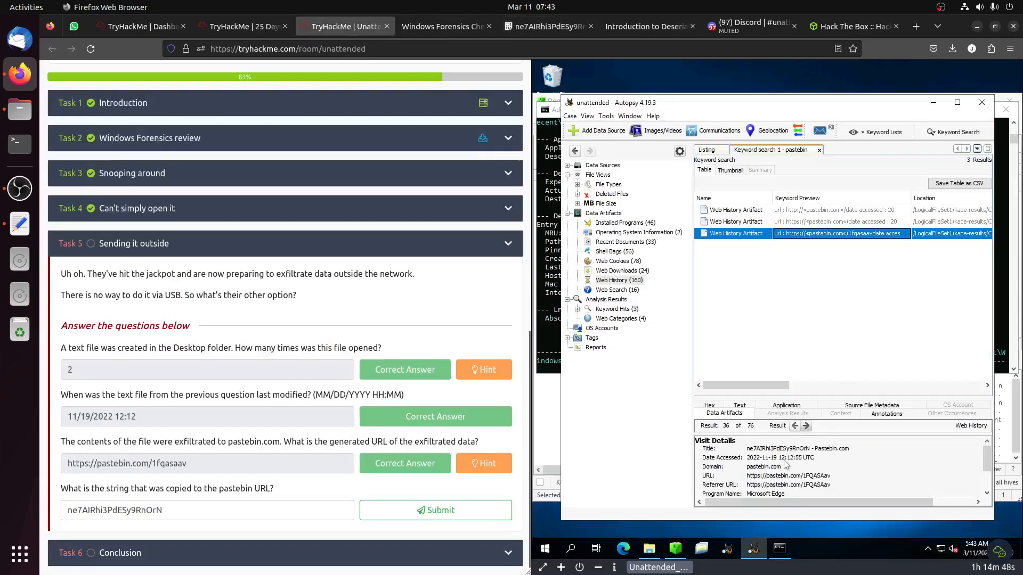
{"action": "left_click", "coordinate": [435, 510]}
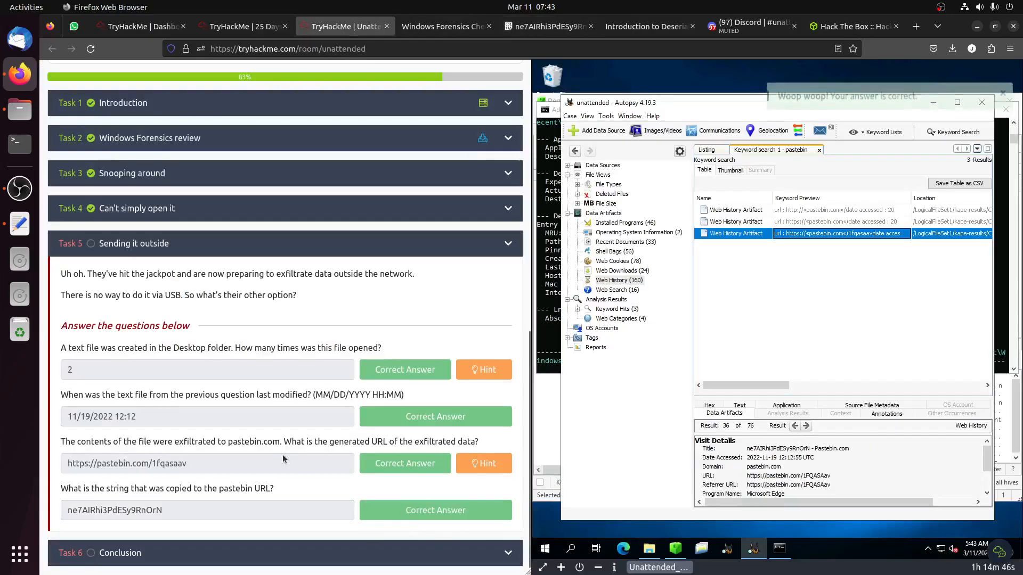
{"action": "left_click", "coordinate": [435, 510]}
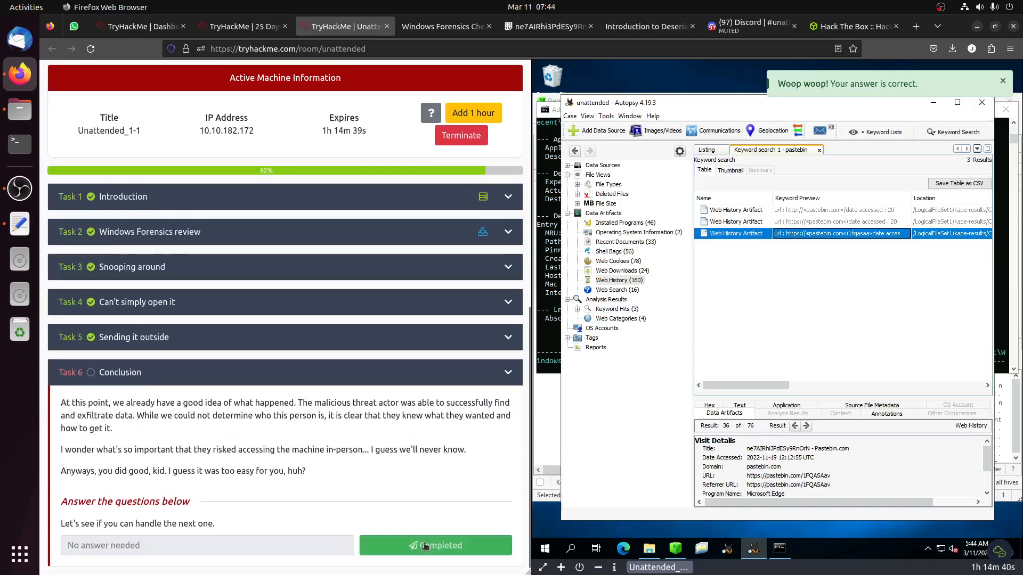
Mark Task 6 Conclusion as Completed
{"action": "left_click", "coordinate": [435, 545]}
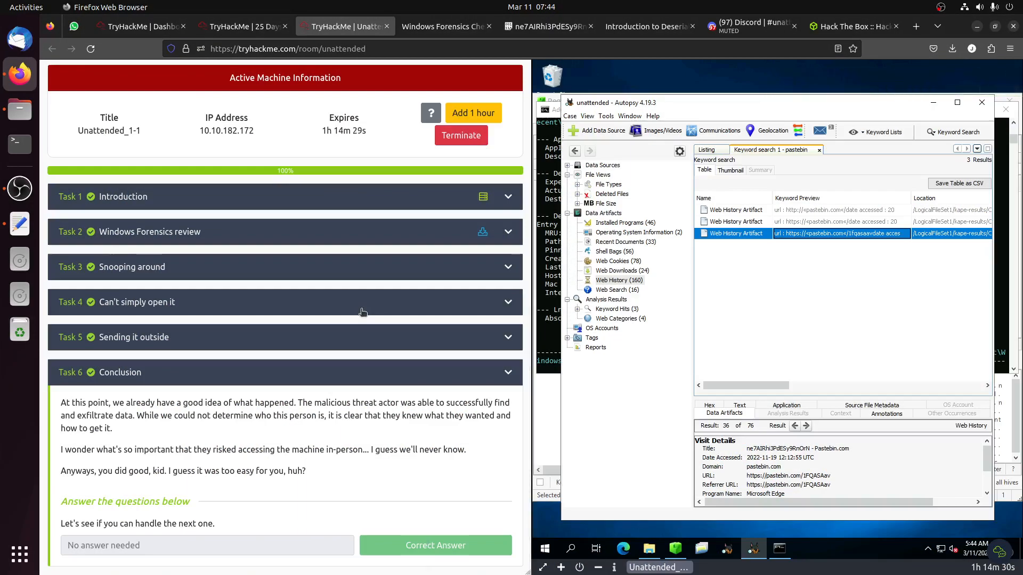
{"action": "mouse_move", "coordinate": [426, 397]}
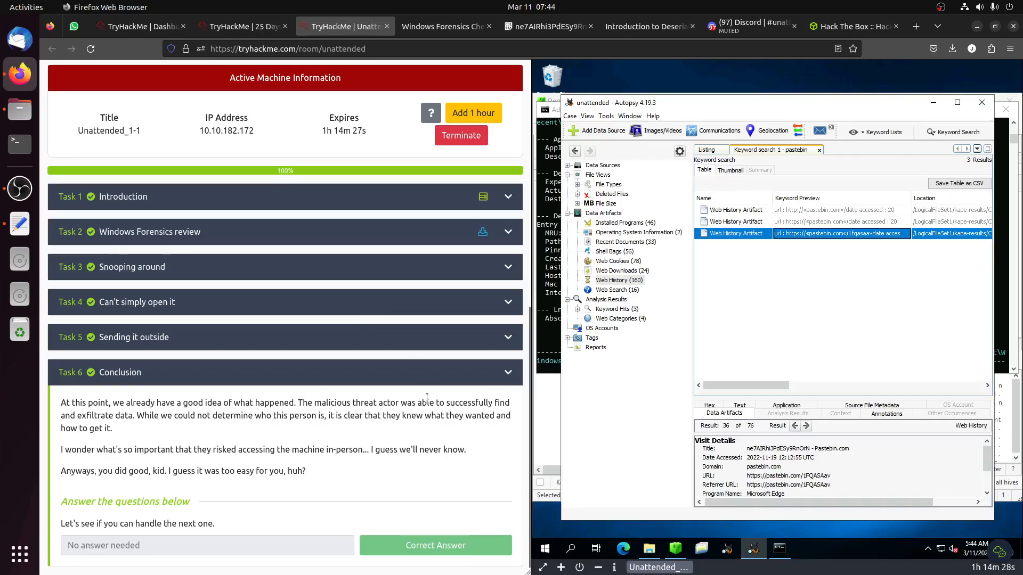
{"action": "mouse_move", "coordinate": [419, 444]}
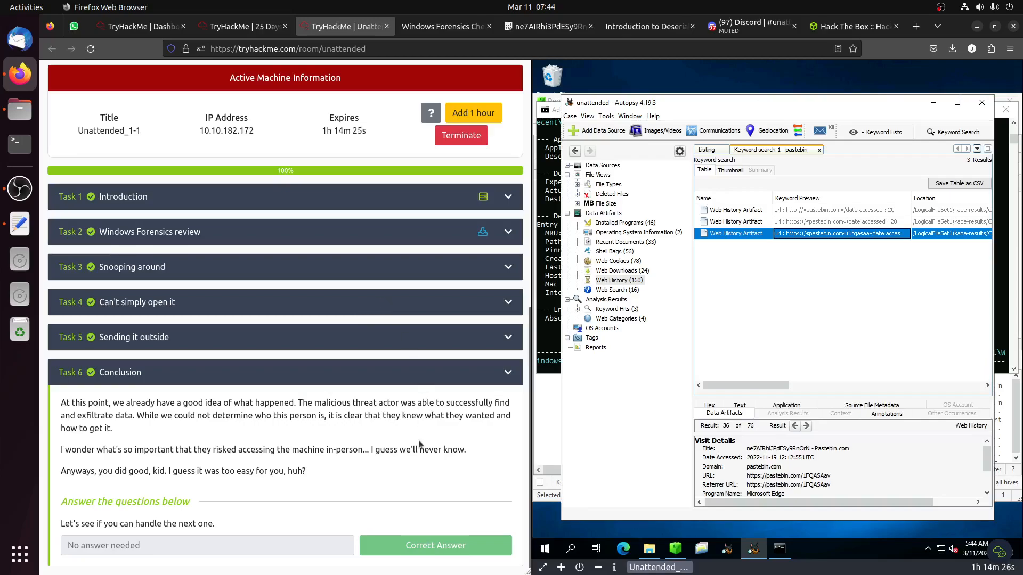